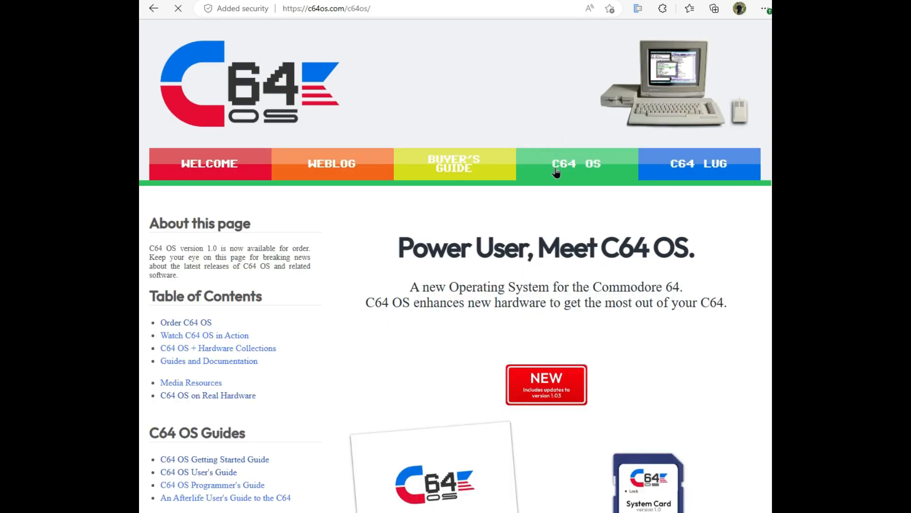
Step: Scroll the guide's table of contents down to the App Launcher chapter and open Backdrops
{"action": "scroll", "scroll_direction": "down", "scroll_amount": 3}
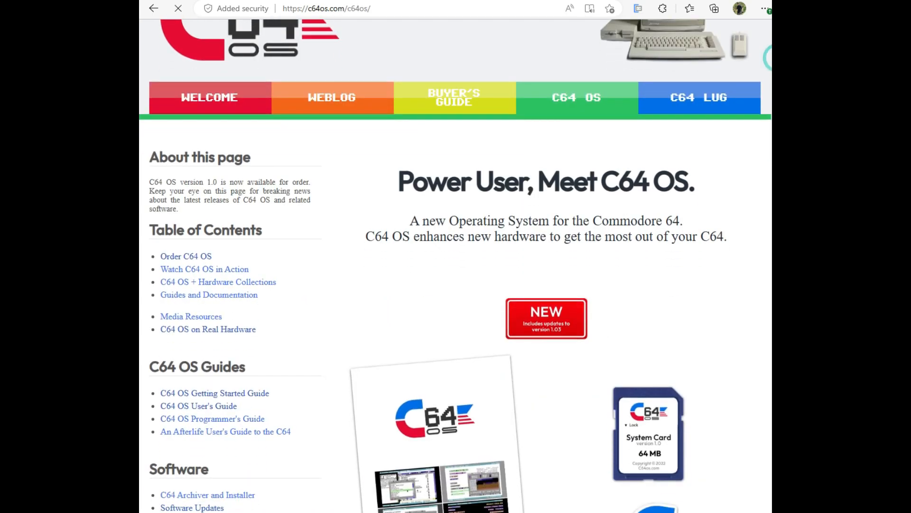
{"action": "scroll", "scroll_direction": "down", "scroll_amount": 3}
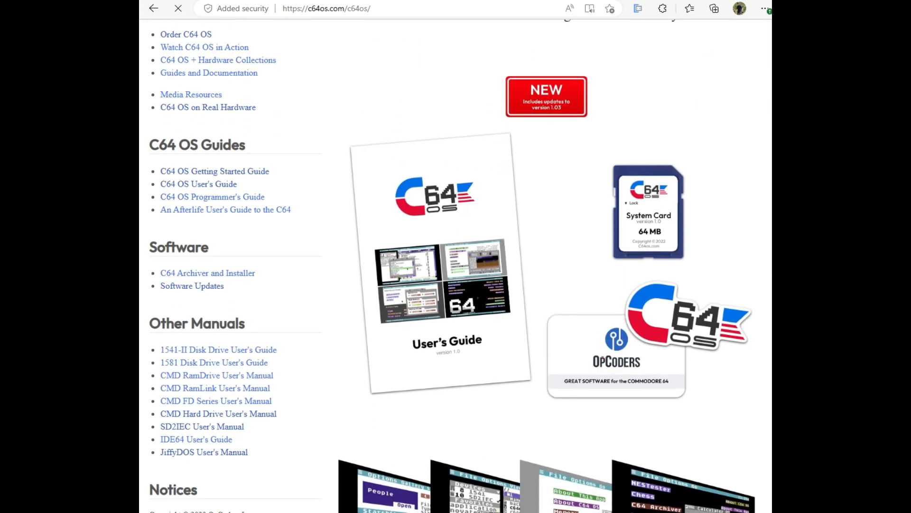
{"action": "scroll", "scroll_direction": "down", "scroll_amount": 3}
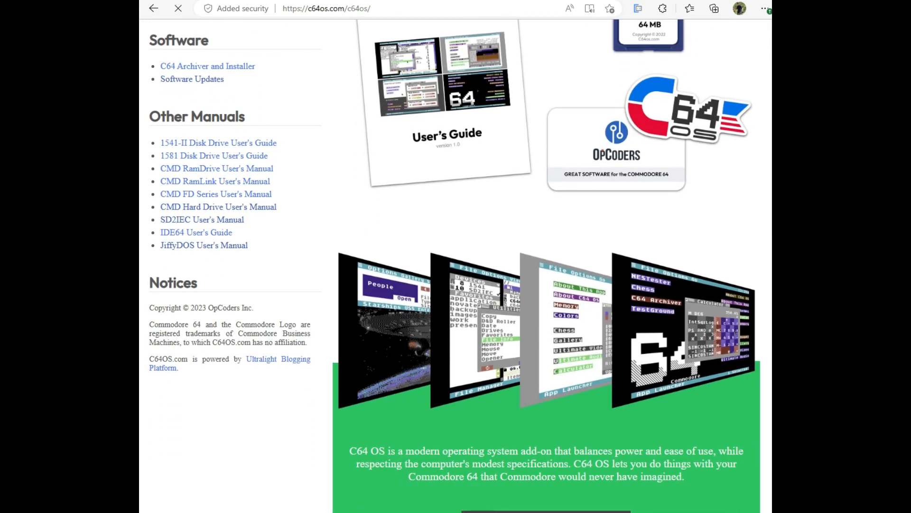
{"action": "scroll", "scroll_direction": "down", "scroll_amount": 3}
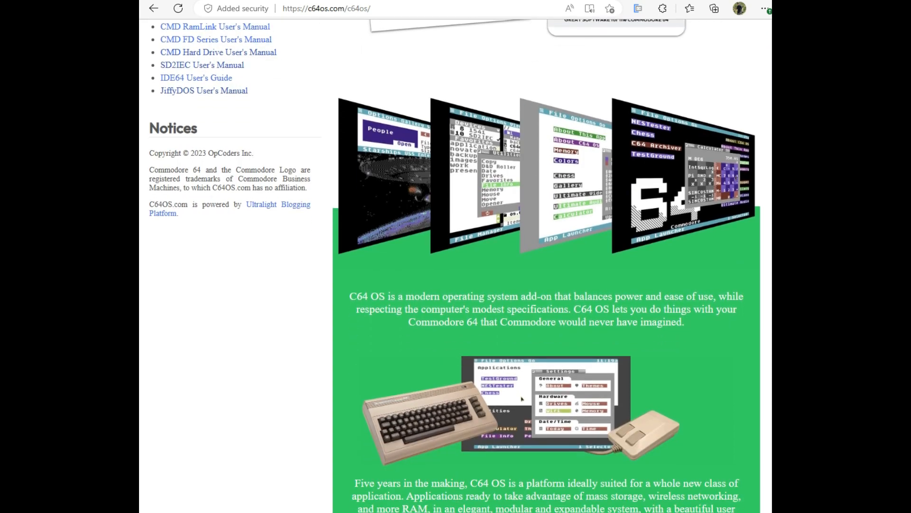
{"action": "scroll", "scroll_direction": "down", "scroll_amount": 3}
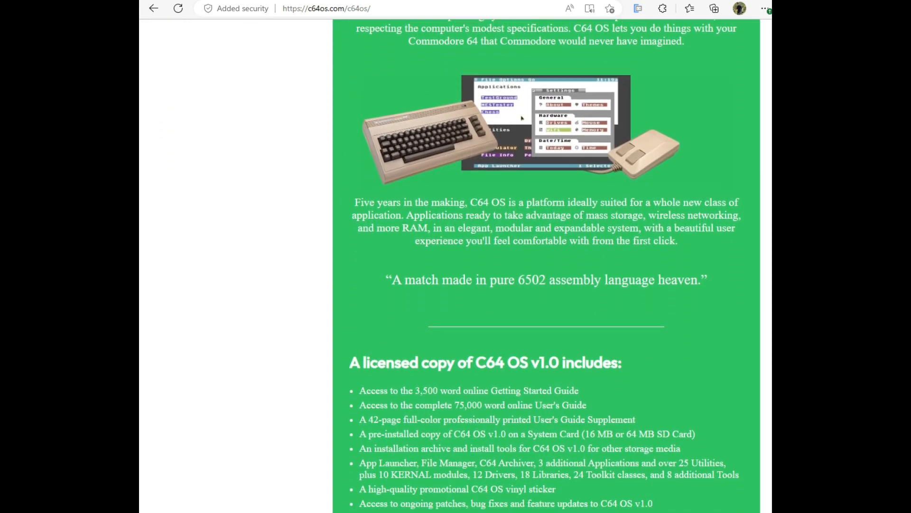
{"action": "scroll", "scroll_direction": "down", "scroll_amount": 3}
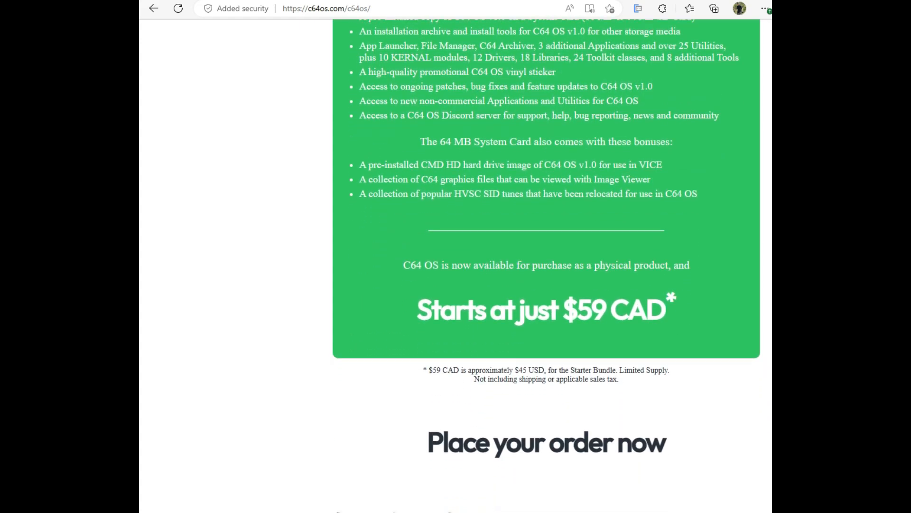
{"action": "scroll", "scroll_direction": "down", "scroll_amount": 3}
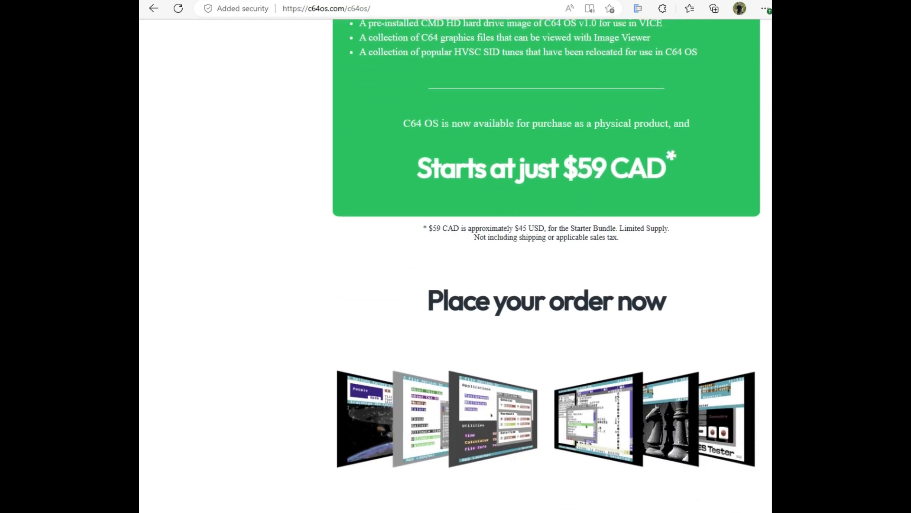
{"action": "scroll", "scroll_direction": "down", "scroll_amount": 3}
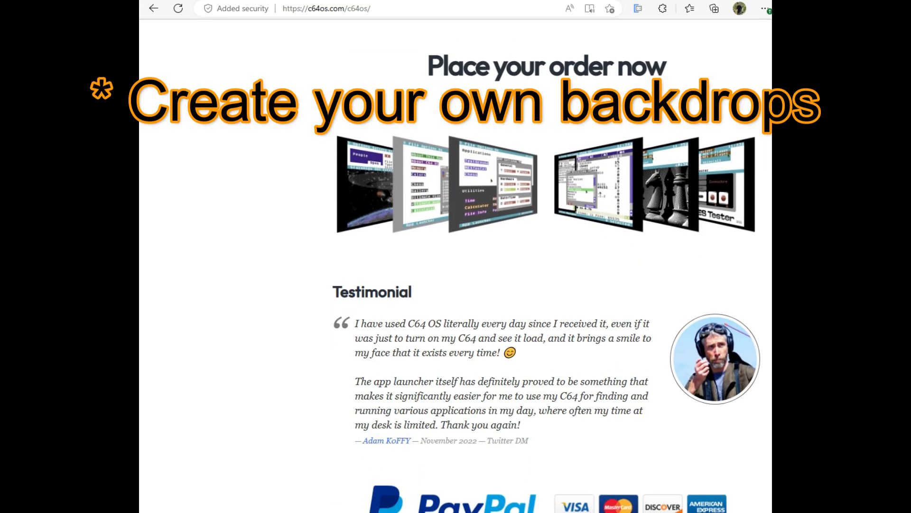
{"action": "scroll", "scroll_direction": "down", "scroll_amount": 3}
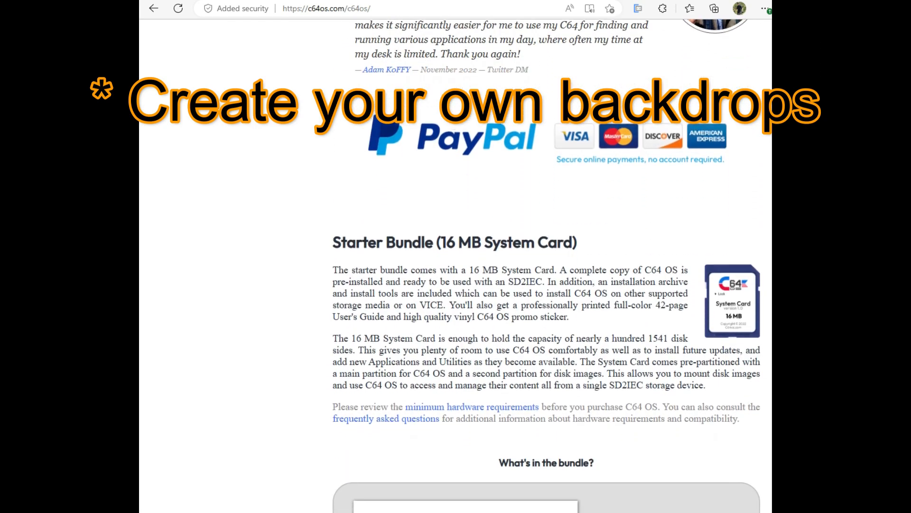
{"action": "scroll", "scroll_direction": "down", "scroll_amount": 3}
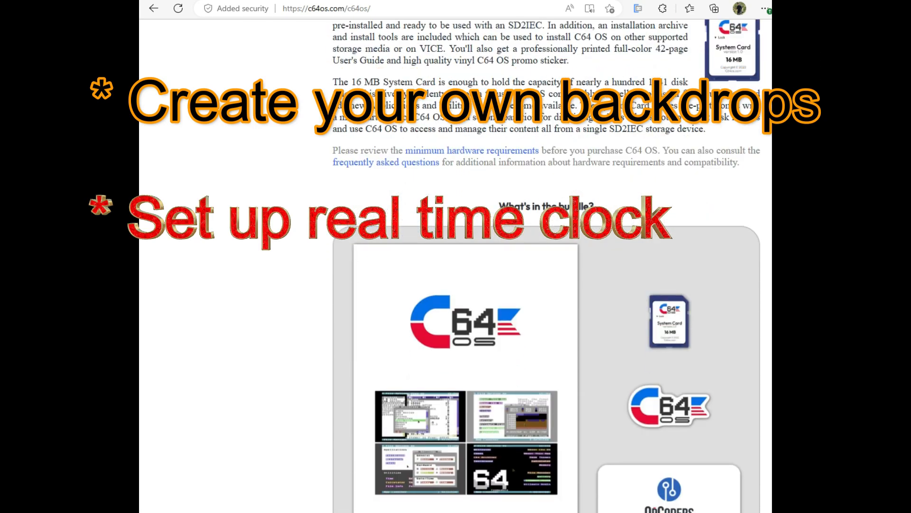
{"action": "scroll", "scroll_direction": "down", "scroll_amount": 3}
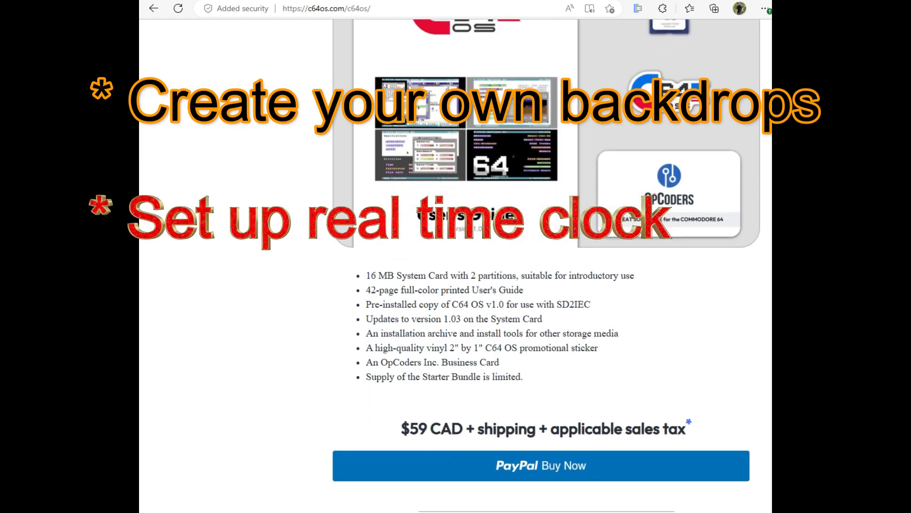
{"action": "scroll", "scroll_direction": "down", "scroll_amount": 3}
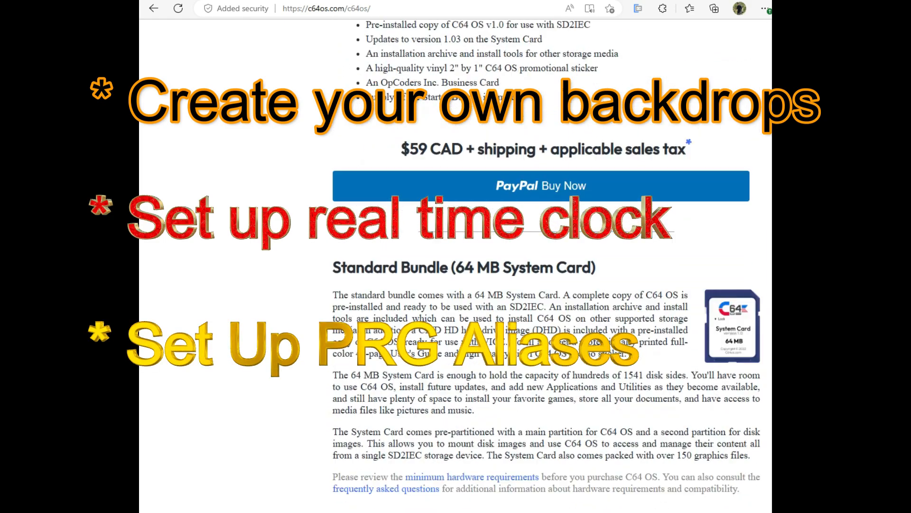
{"action": "scroll", "scroll_direction": "down", "scroll_amount": 3}
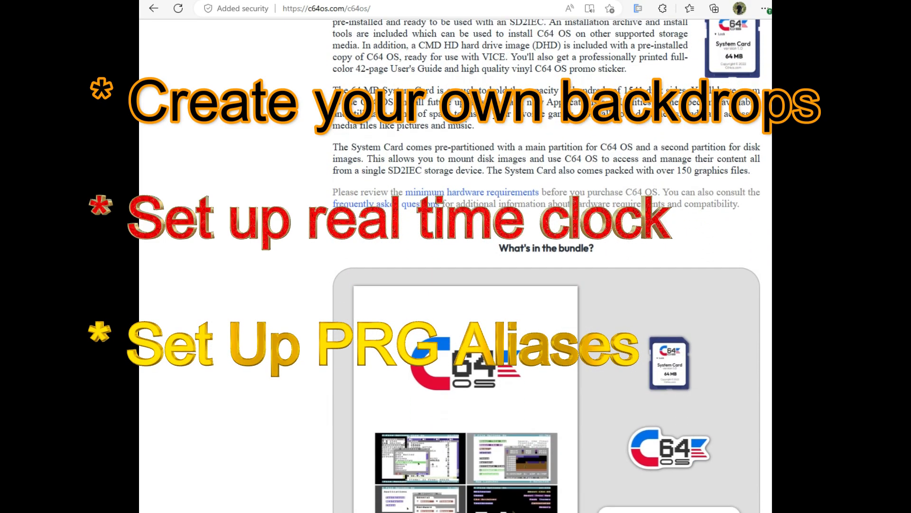
{"action": "scroll", "scroll_direction": "down", "scroll_amount": 3}
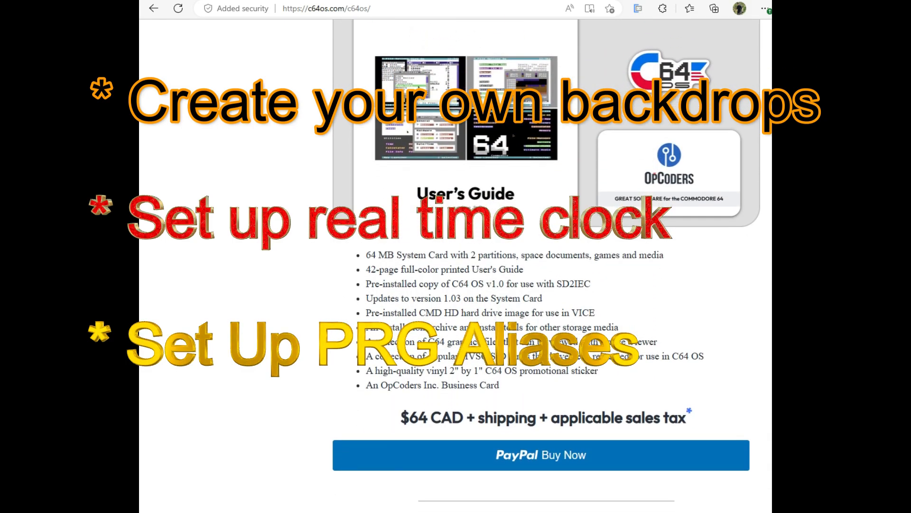
{"action": "scroll", "scroll_direction": "down", "scroll_amount": 3}
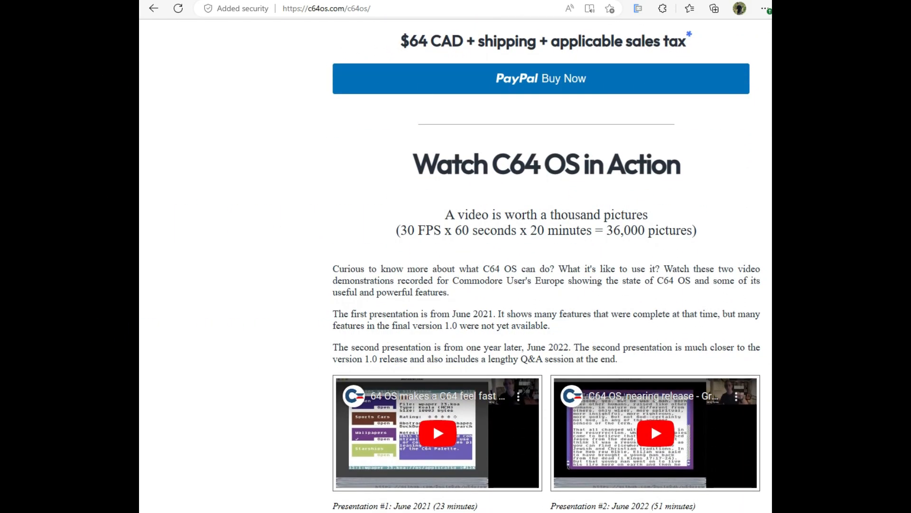
{"action": "scroll", "scroll_direction": "down", "scroll_amount": 3}
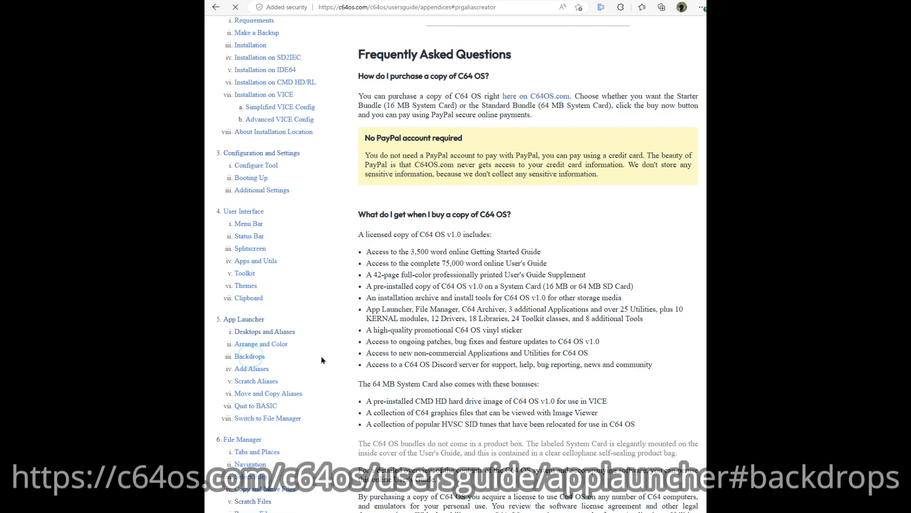
{"action": "left_click", "coordinate": [250, 355]}
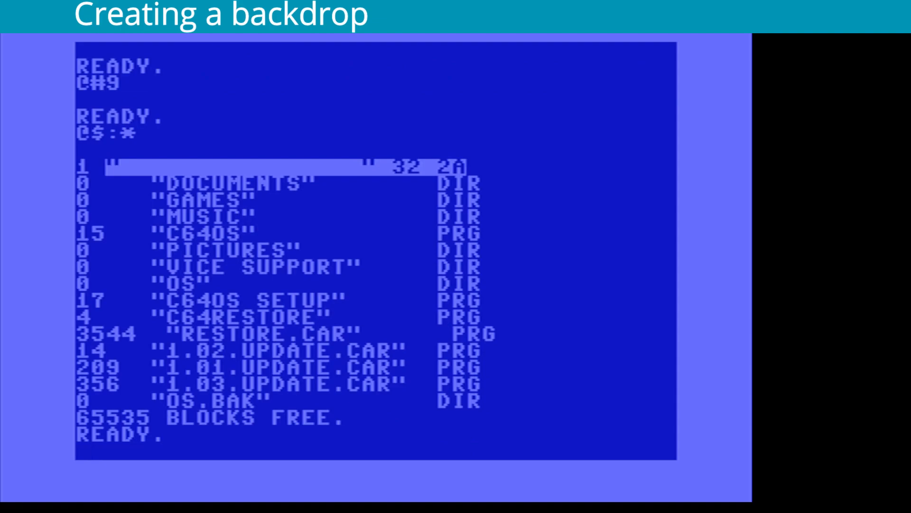
Step: Switch drive 9 to //OS/DESKTOP/BACKDROPS/ and enter the SCREENEDIT command
{"action": "type", "text": "C"}
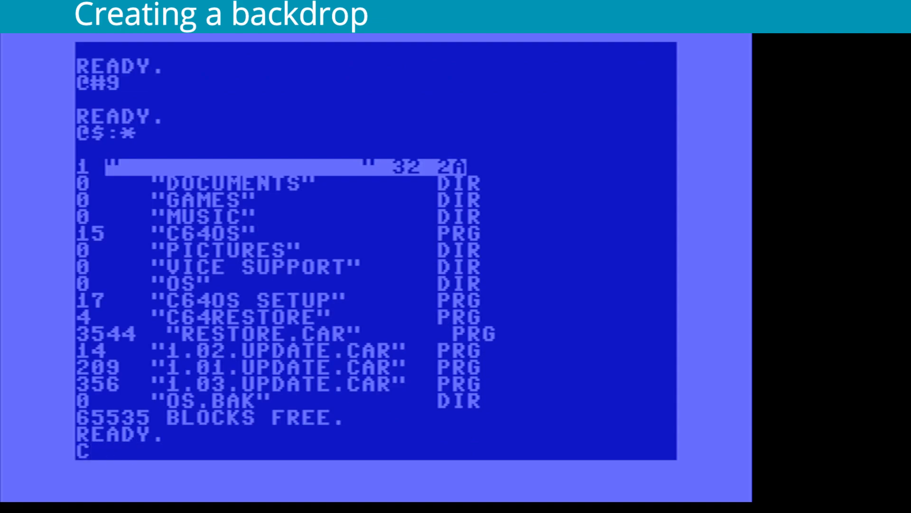
{"action": "type", "text": "C"}
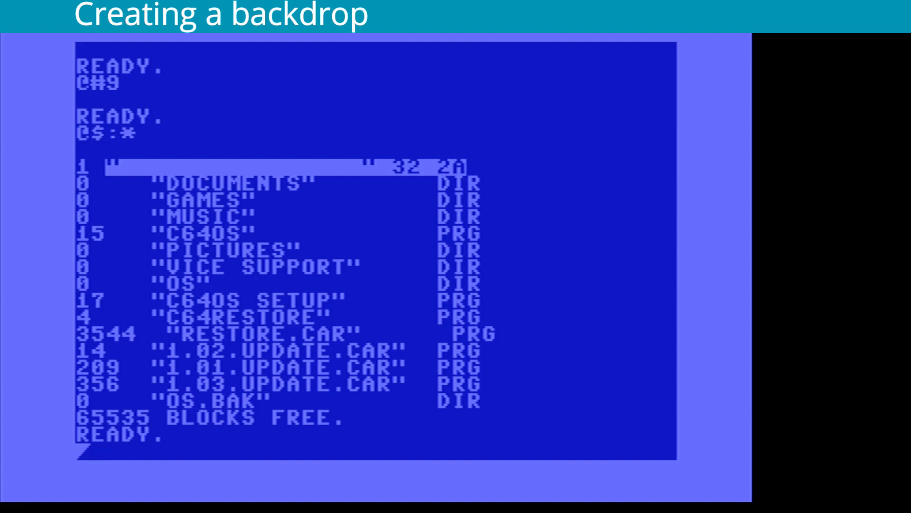
{"action": "type", "text": "CD//OS/DESKTOP/BACKDROPS/"}
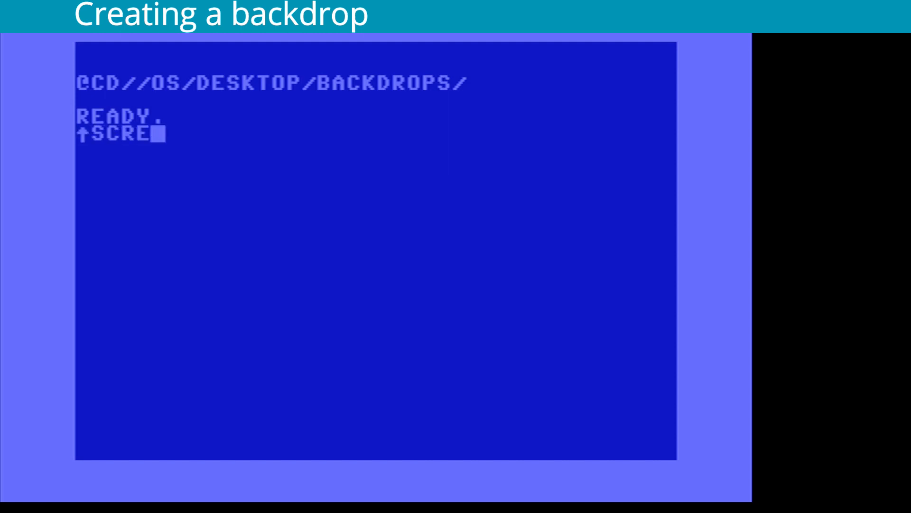
{"action": "type", "text": "ENEDIT"}
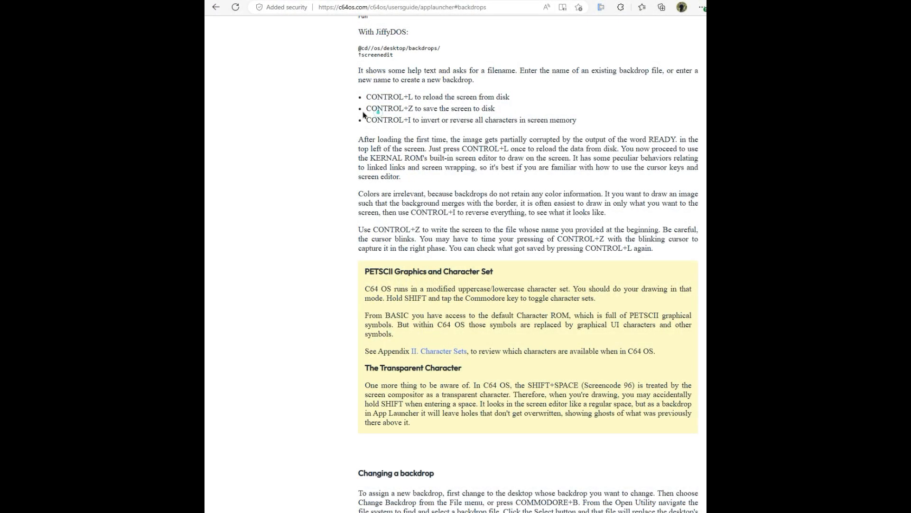
Step: Select the 'CONTROL+I to invert or reverse all characters in screen memory' bullet
{"action": "left_click_drag", "start_coordinate": [365, 109], "coordinate": [494, 108]}
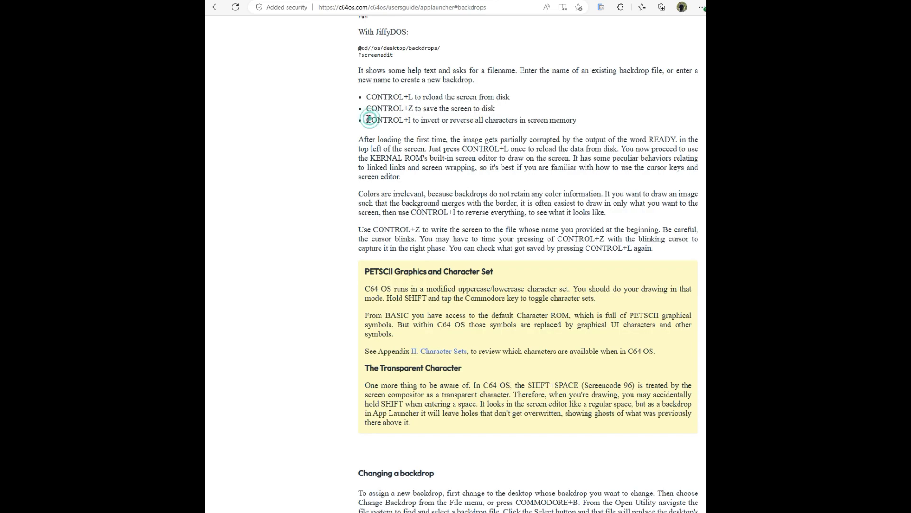
{"action": "double_click", "coordinate": [375, 120]}
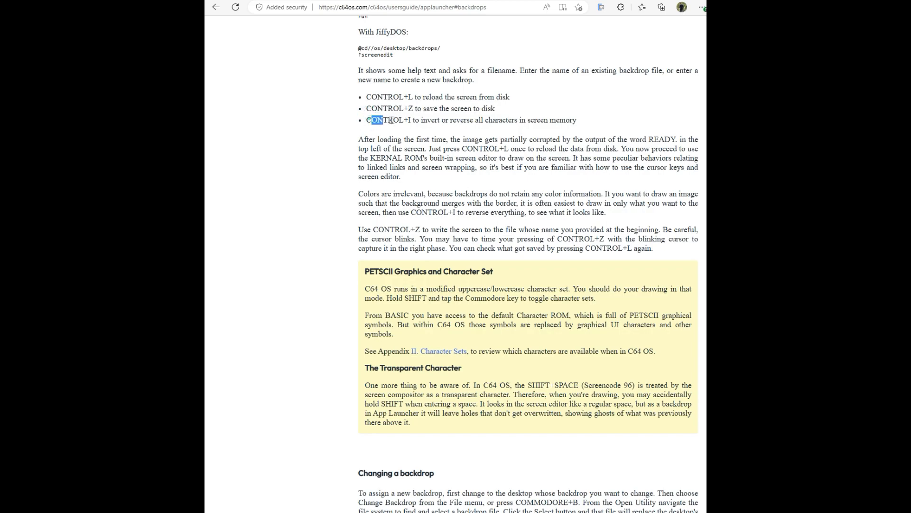
{"action": "left_click_drag", "start_coordinate": [375, 119], "coordinate": [575, 120]}
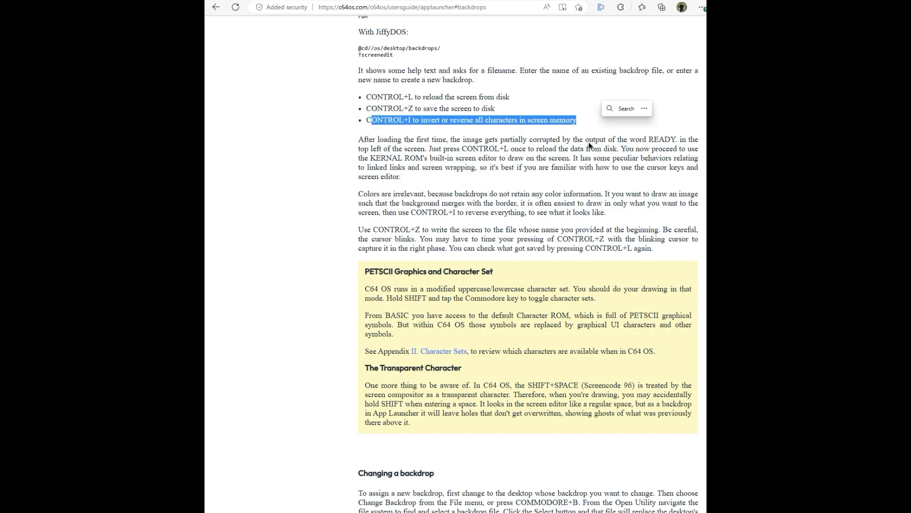
{"action": "left_click", "coordinate": [588, 145]}
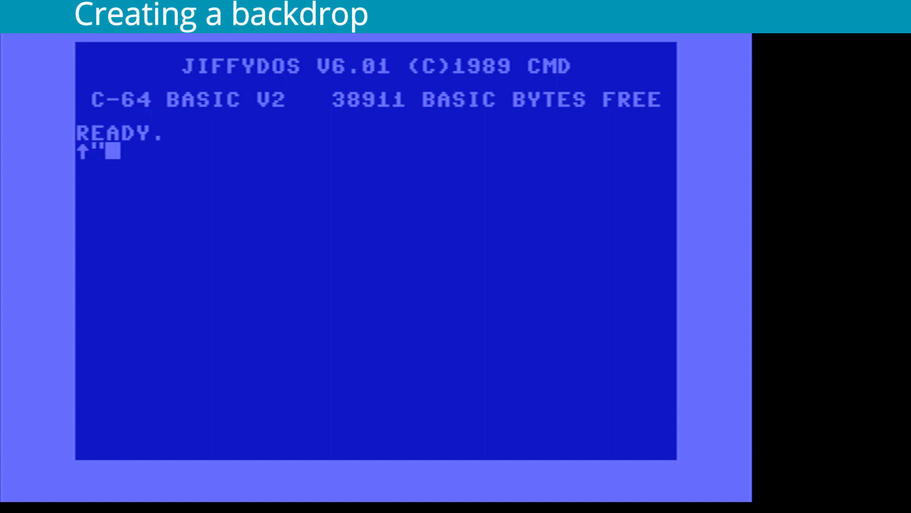
Step: Boot C64 OS from drive 9 with ↑"*",9 and dismiss the Options menu
{"action": "type", "text": "*\",9"}
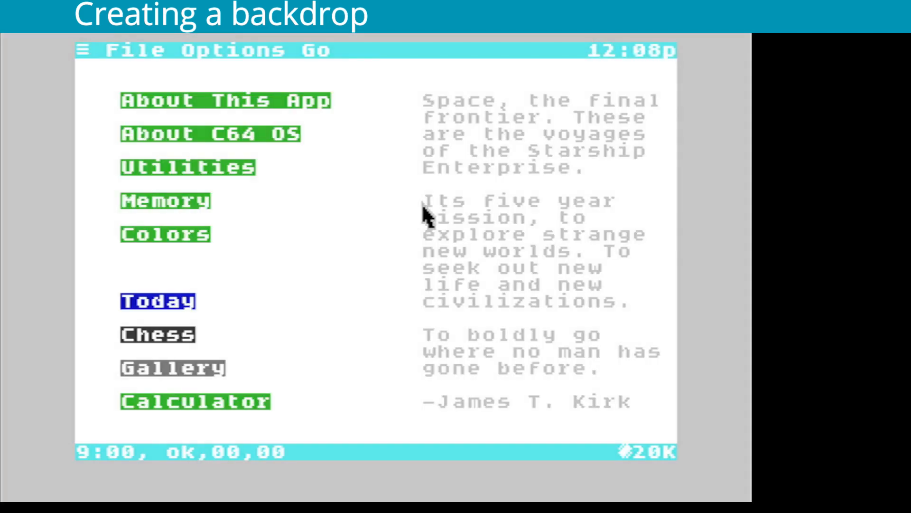
{"action": "mouse_move", "coordinate": [302, 108]}
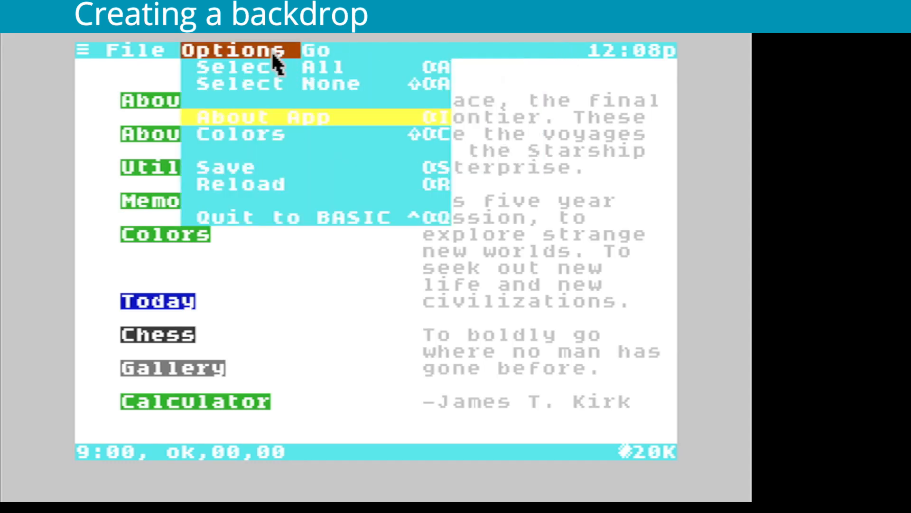
{"action": "mouse_move", "coordinate": [258, 58]}
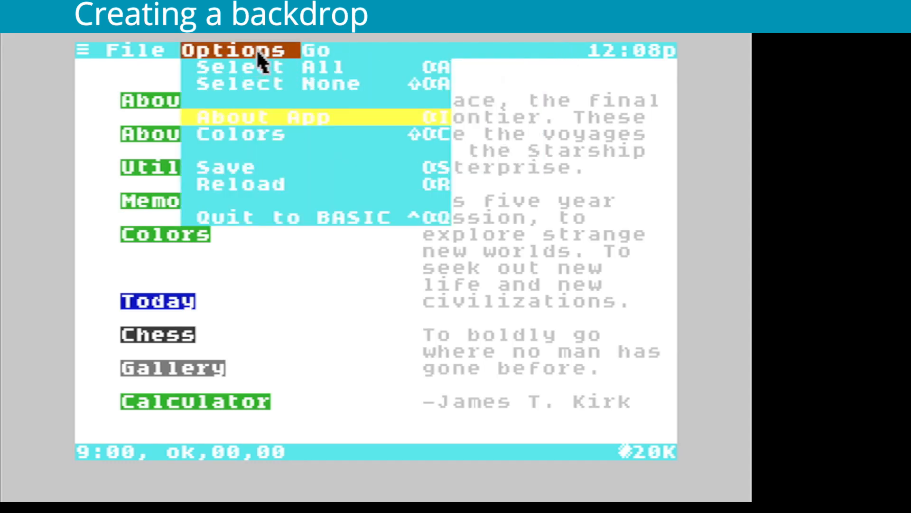
{"action": "left_click", "coordinate": [316, 50]}
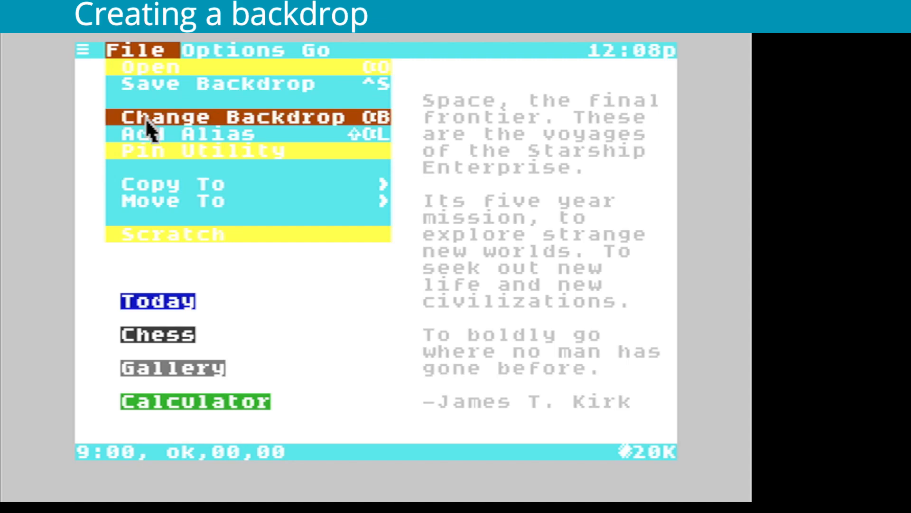
Step: Browse the backdrops folder in the file chooser and pick the grd picture
{"action": "left_click", "coordinate": [86, 49]}
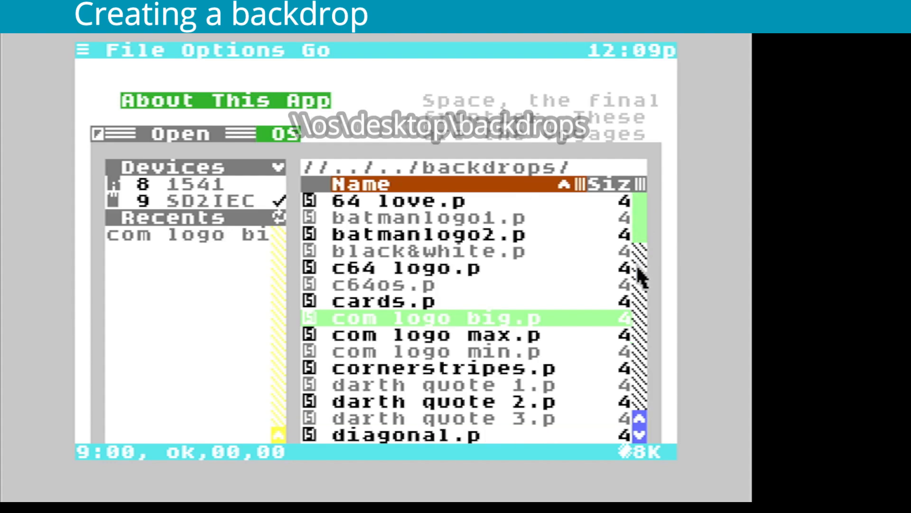
{"action": "scroll", "scroll_direction": "down", "scroll_amount": 3}
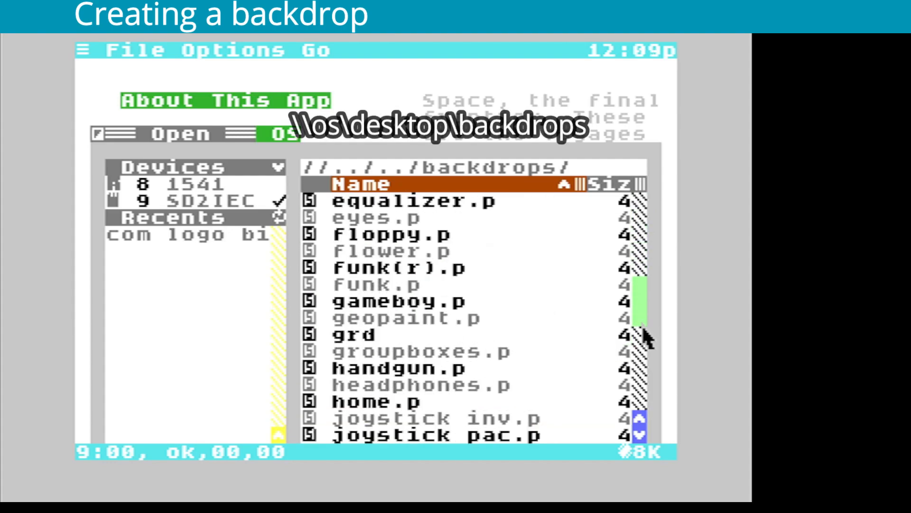
{"action": "scroll", "scroll_direction": "down", "scroll_amount": 3}
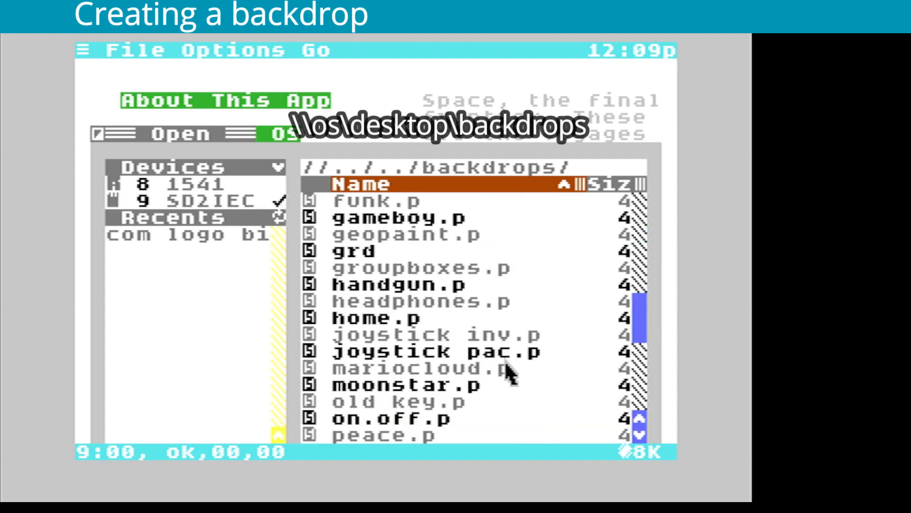
{"action": "left_click", "coordinate": [355, 251]}
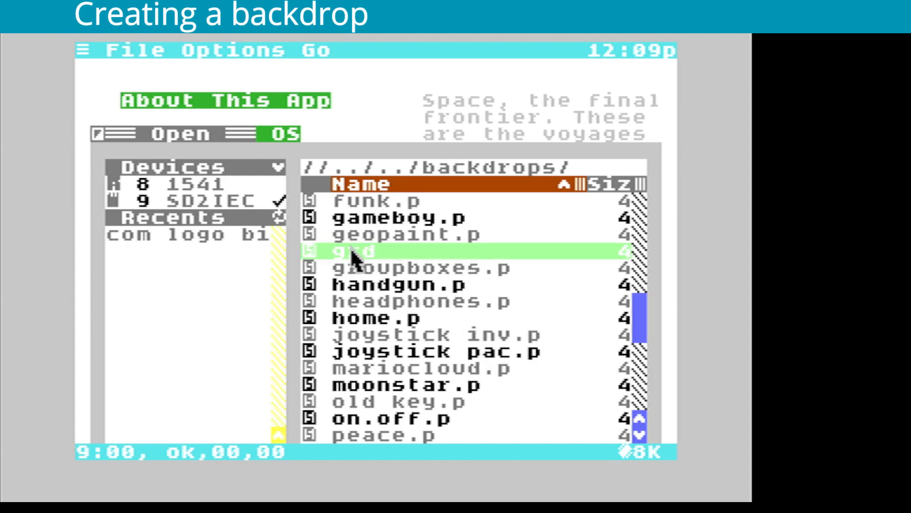
{"action": "mouse_move", "coordinate": [357, 274]}
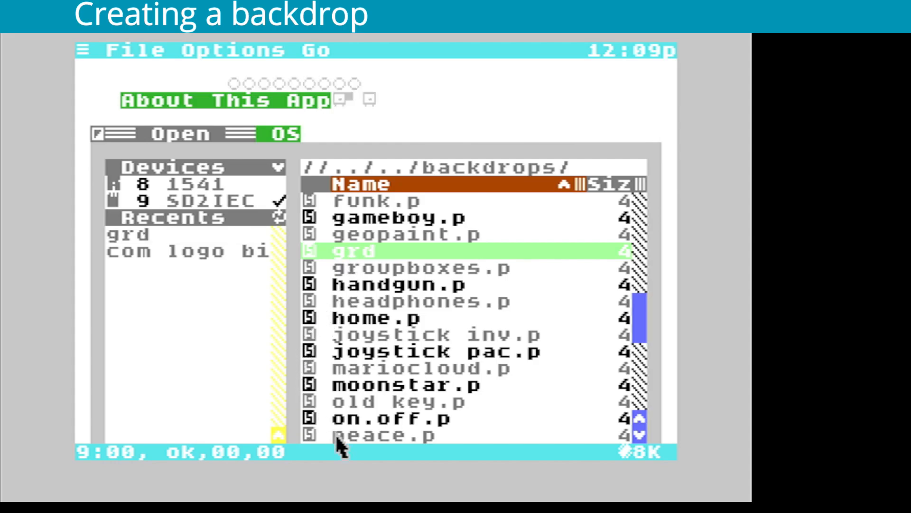
{"action": "mouse_move", "coordinate": [375, 439]}
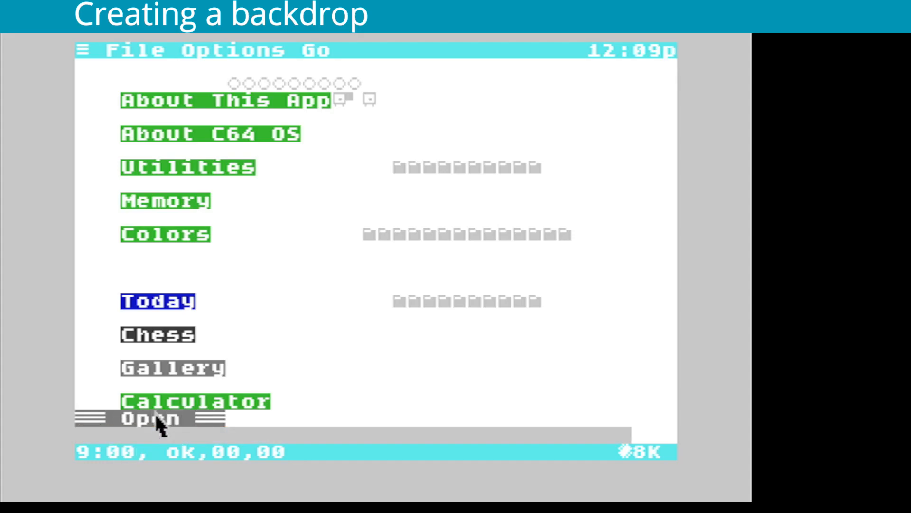
Step: Bring the backdrops file list back up with Open to load grd
{"action": "left_click", "coordinate": [145, 419]}
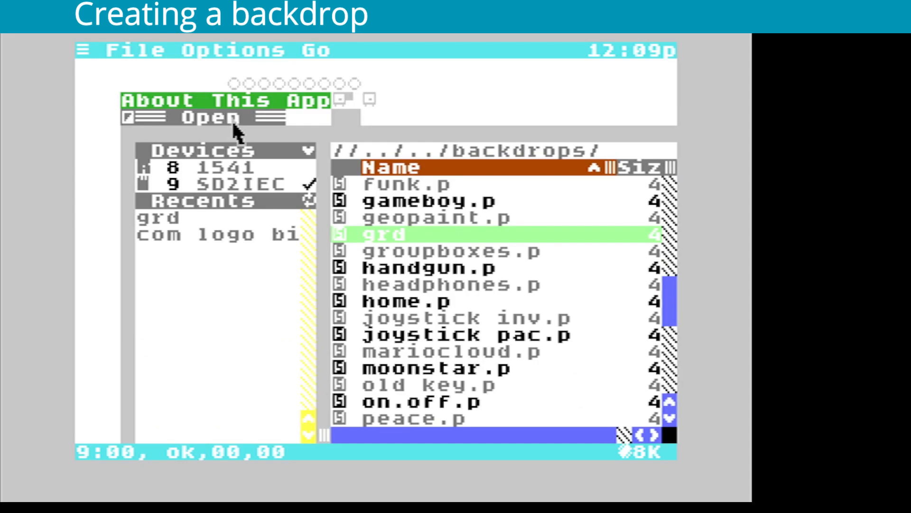
{"action": "mouse_move", "coordinate": [236, 134]}
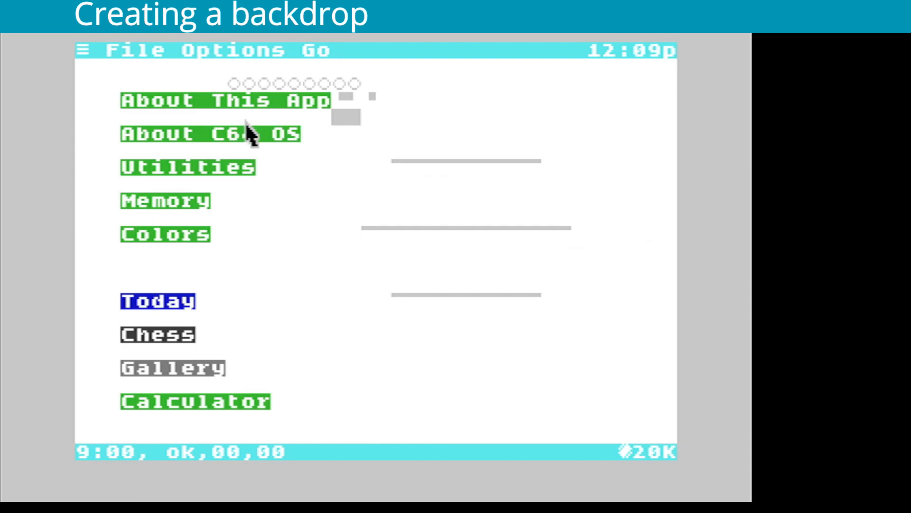
{"action": "mouse_move", "coordinate": [157, 79]}
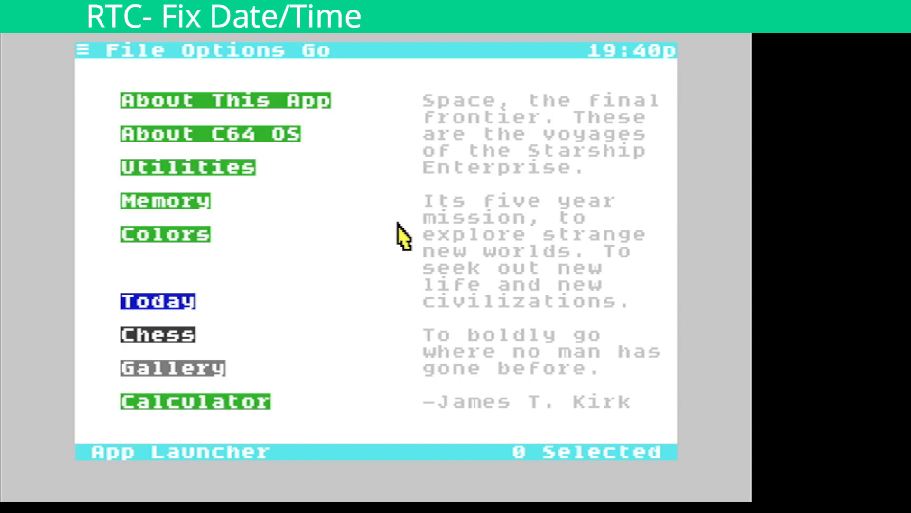
{"action": "mouse_move", "coordinate": [631, 64]}
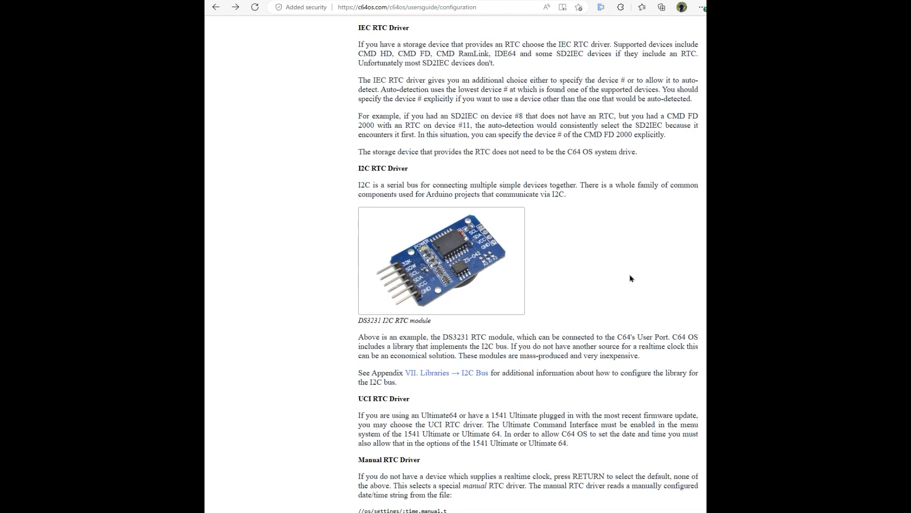
Step: Scroll the configuration page down to the IEC, I2C, UCI and Manual RTC driver sections
{"action": "scroll", "scroll_direction": "down", "scroll_amount": 3}
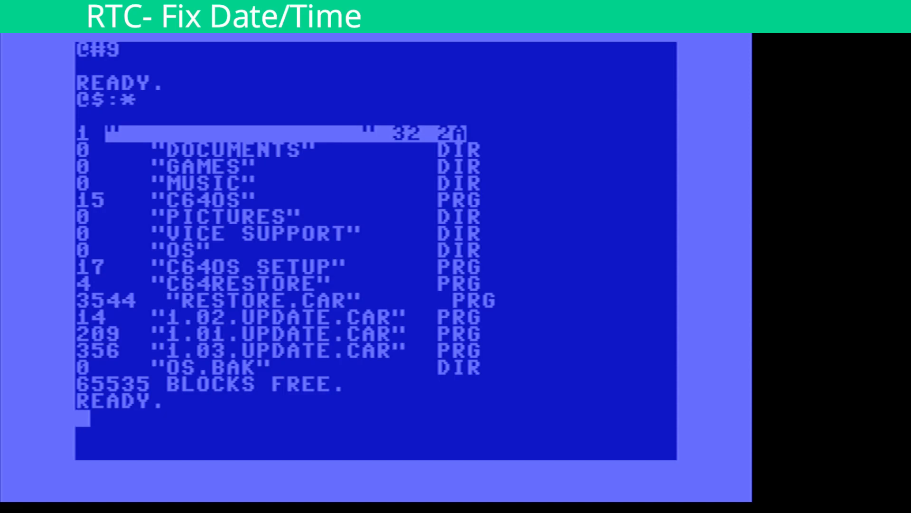
Step: Change the current directory to //OS/SETTINGS/ and begin typing the configure command
{"action": "type", "text": "CD"}
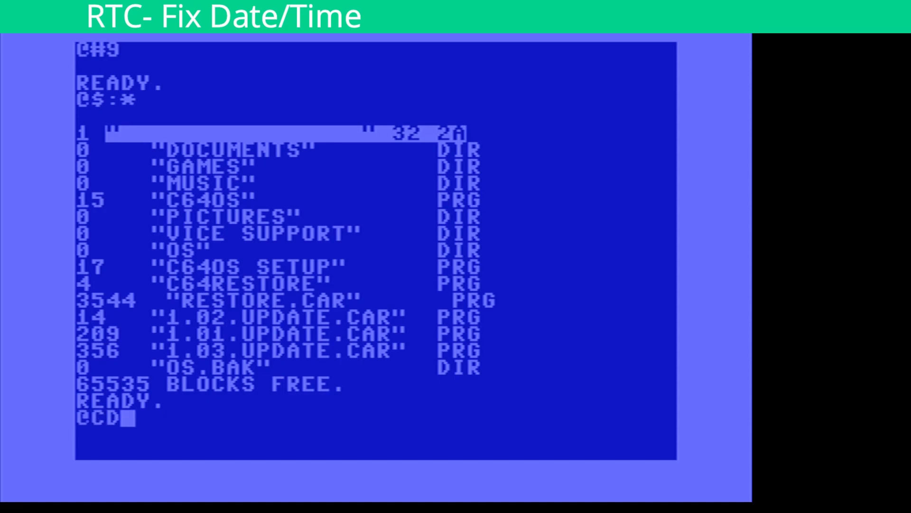
{"action": "type", "text": "P"}
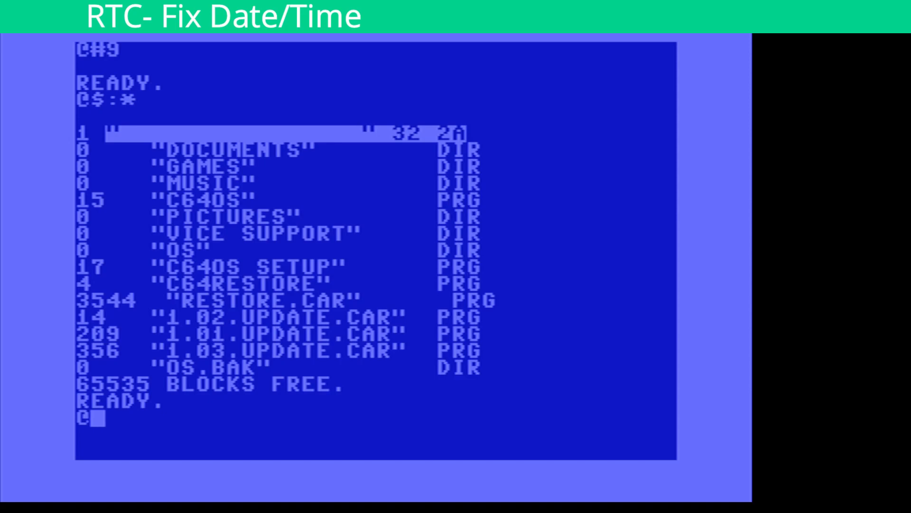
{"action": "type", "text": "CD"}
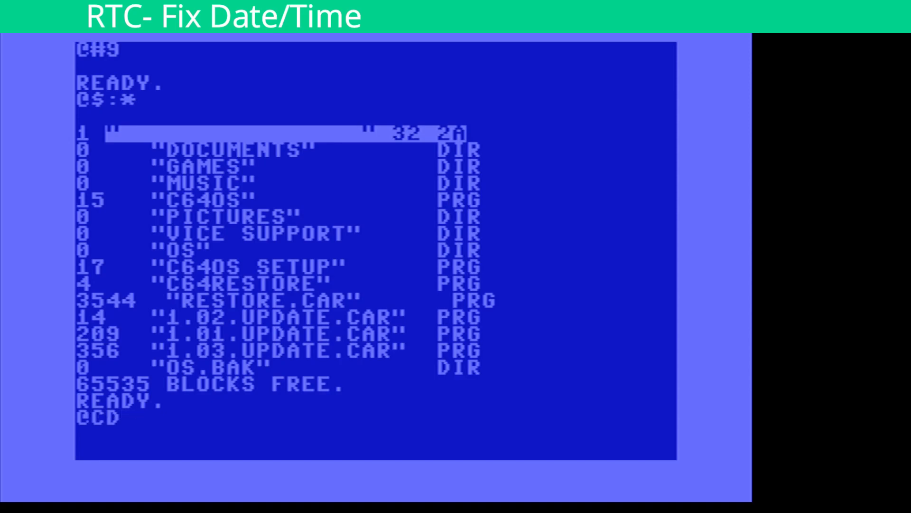
{"action": "type", "text": "//"}
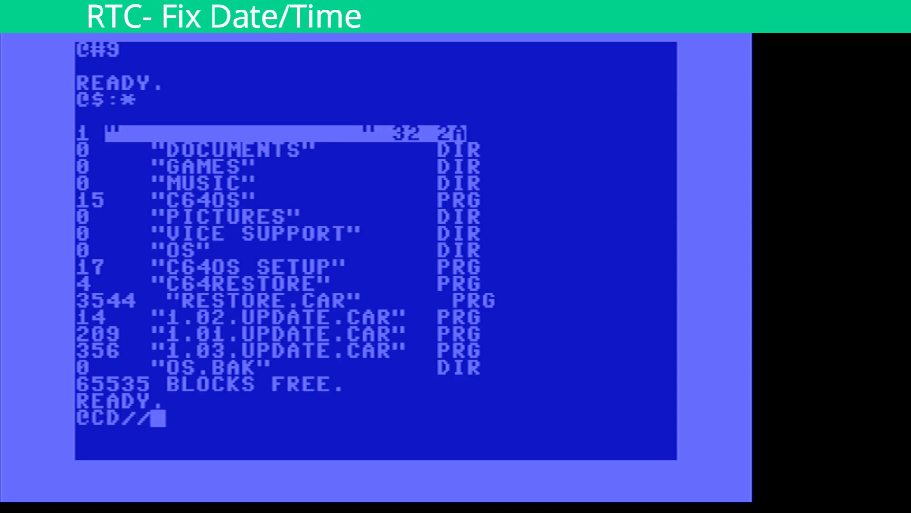
{"action": "type", "text": "OS/SETTINGS/"}
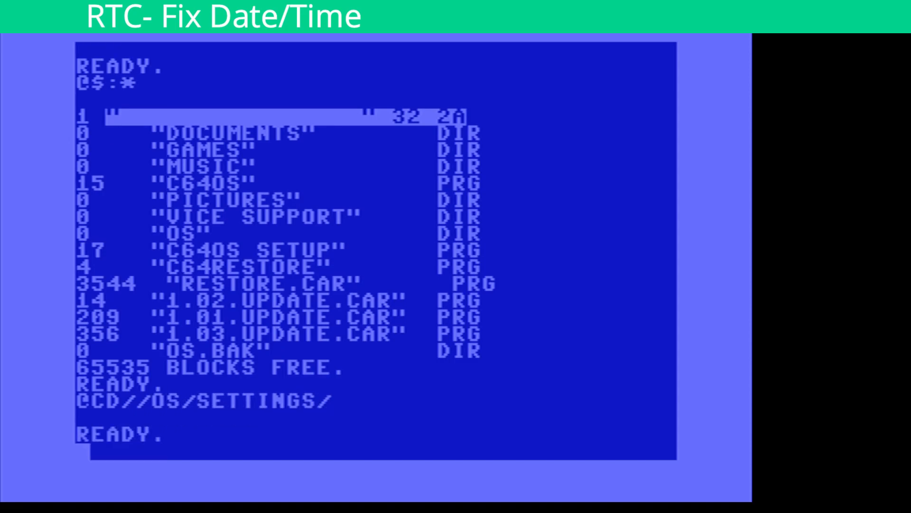
{"action": "type", "text": "CO"}
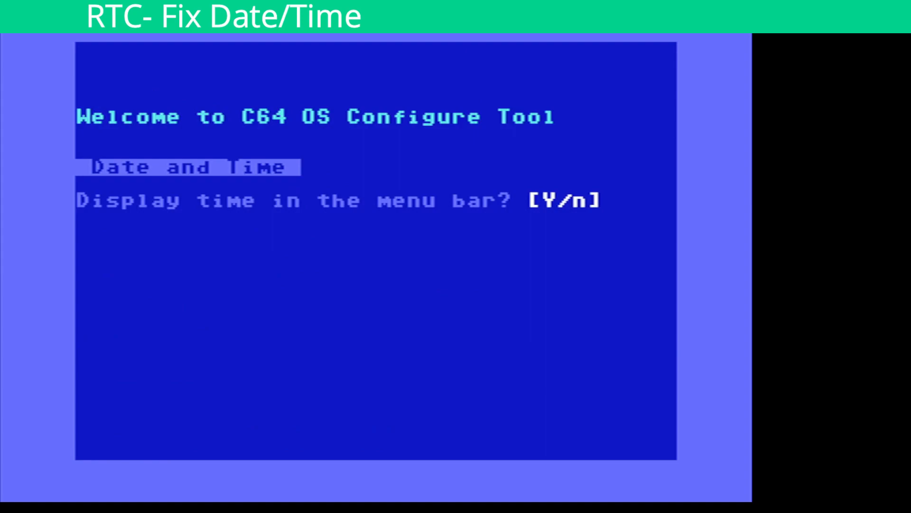
Step: Answer y to show time, y to 12-hour, n to blinking seconds, and 1 for Normal pointer
{"action": "type", "text": "y"}
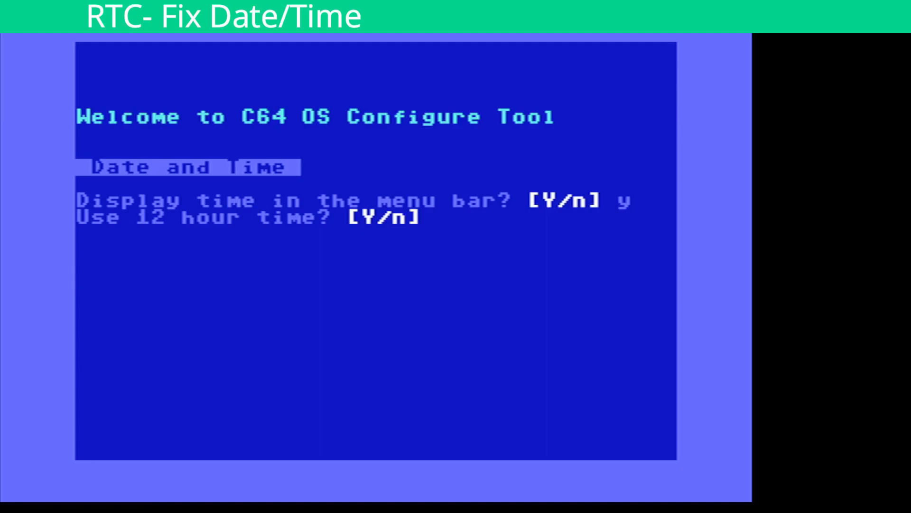
{"action": "type", "text": "y"}
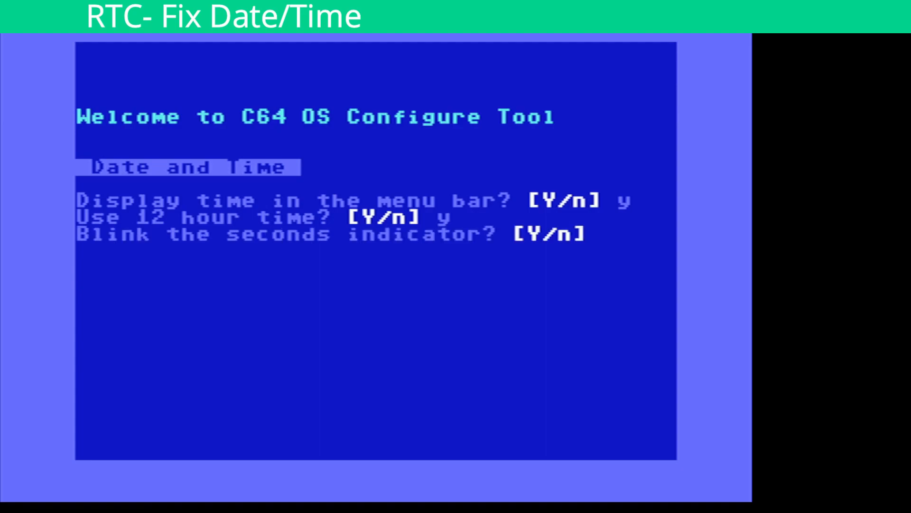
{"action": "type", "text": "n"}
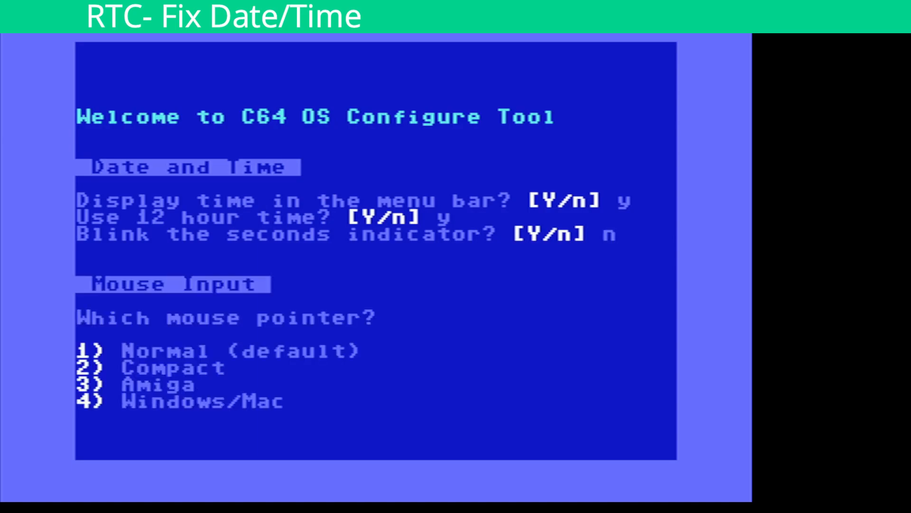
{"action": "type", "text": "1) Normal"}
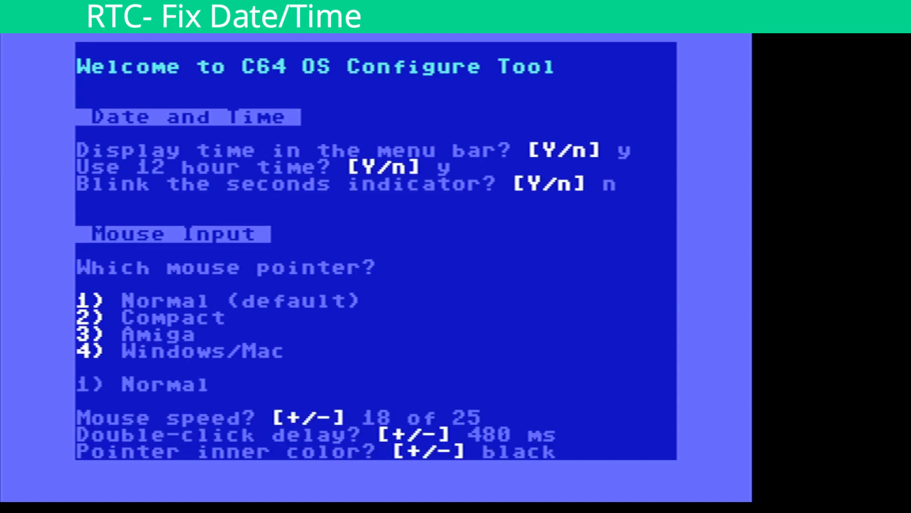
{"action": "scroll", "scroll_direction": "down", "scroll_amount": 3}
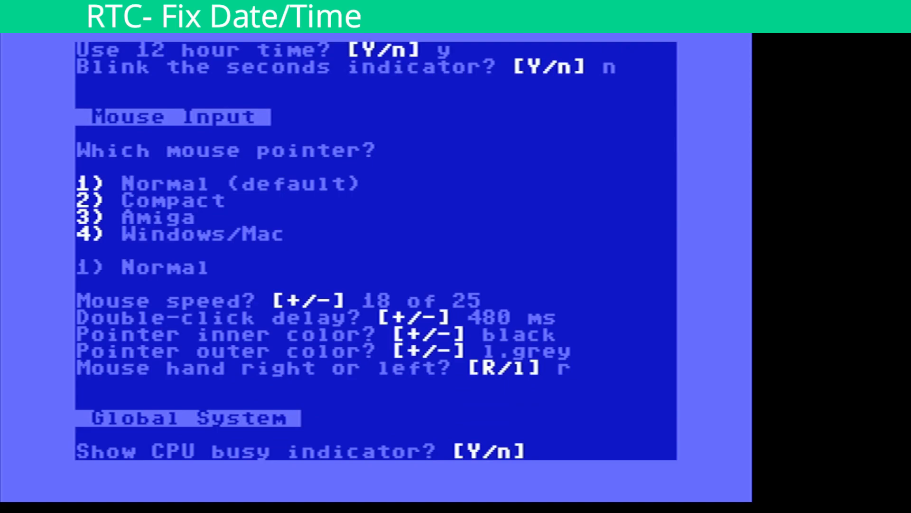
{"action": "scroll", "scroll_direction": "down", "scroll_amount": 3}
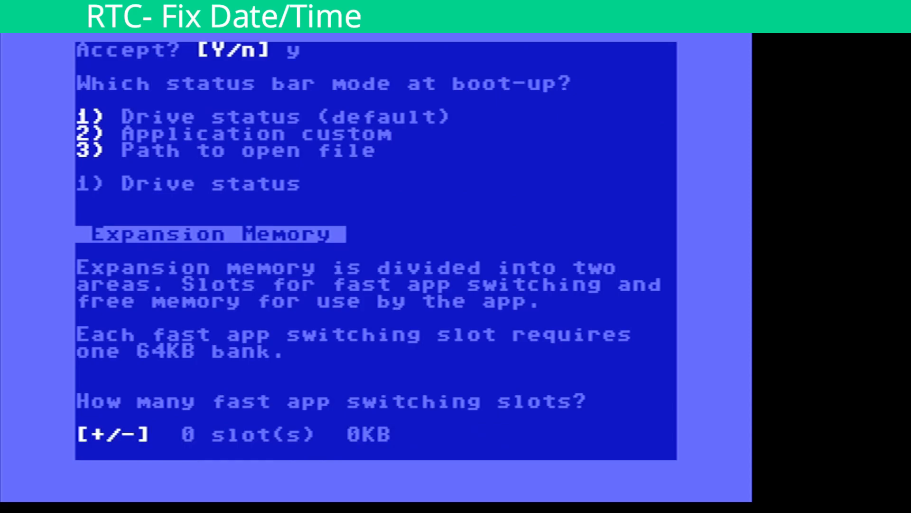
Step: Accept the settings, pick Drive status boot bar mode, and keep 0 fast app switching slots
{"action": "scroll", "scroll_direction": "down", "scroll_amount": 3}
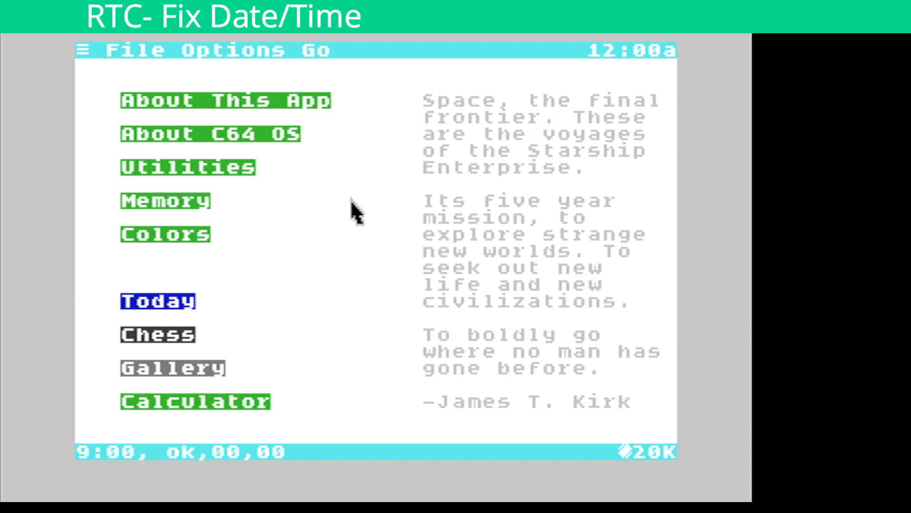
{"action": "mouse_move", "coordinate": [494, 108]}
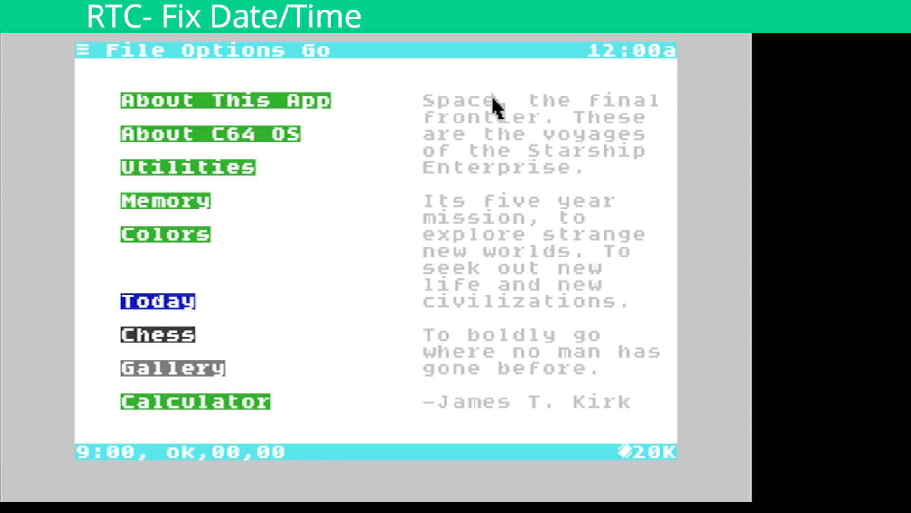
{"action": "mouse_move", "coordinate": [339, 113]}
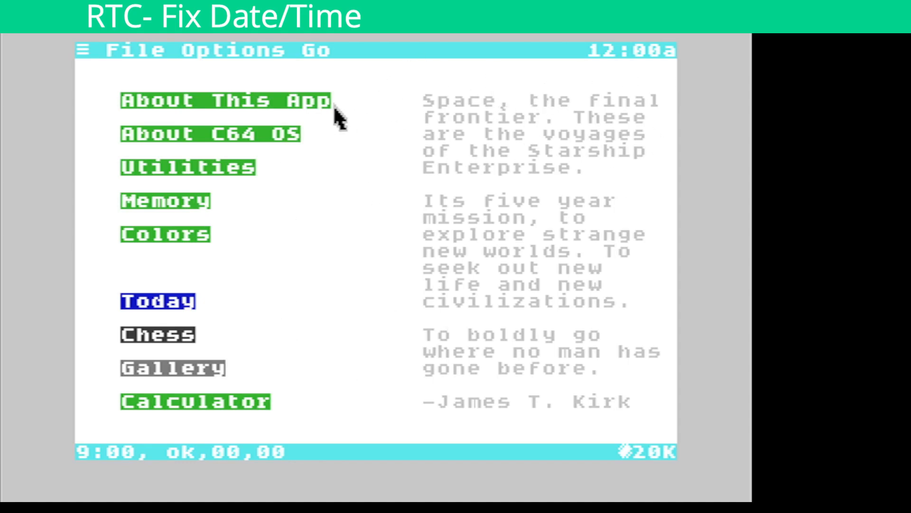
{"action": "mouse_move", "coordinate": [619, 64]}
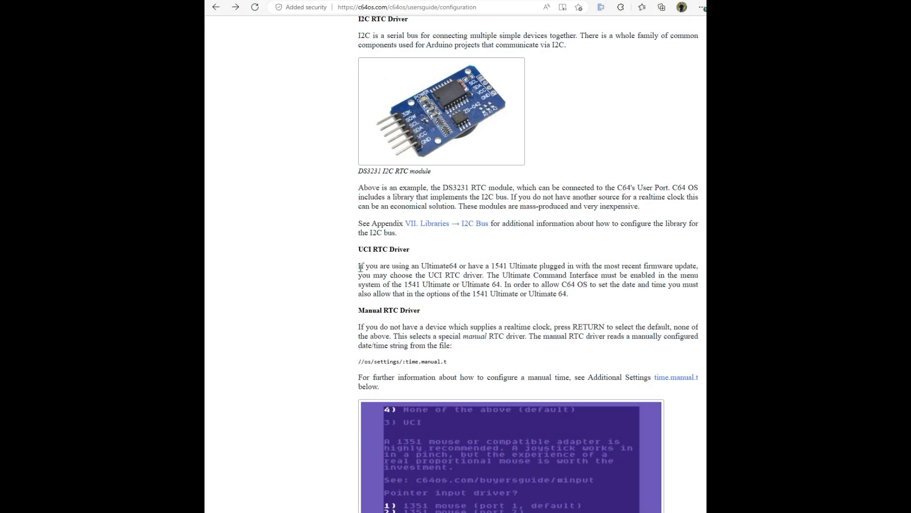
Step: Highlight the UCI RTC Driver sentence saying the Ultimate Command Interface must be enabled
{"action": "left_click_drag", "start_coordinate": [358, 266], "coordinate": [568, 293]}
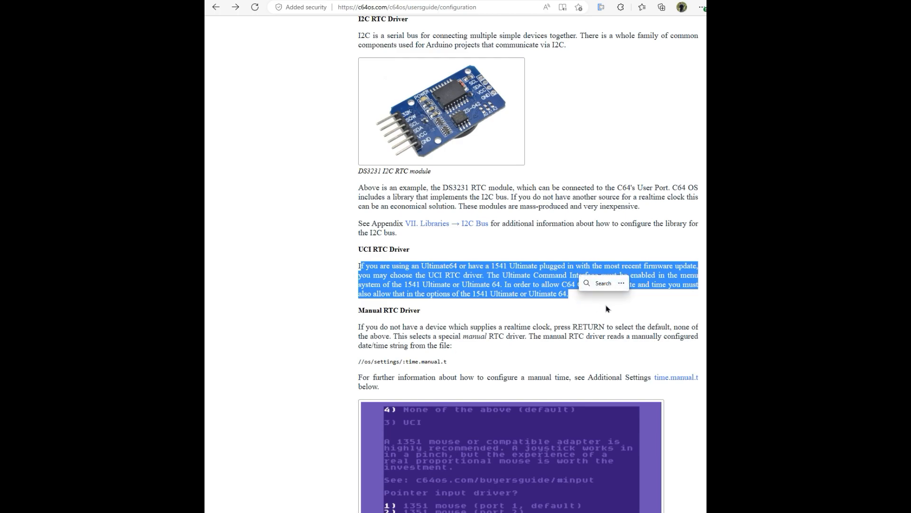
{"action": "left_click", "coordinate": [582, 298]}
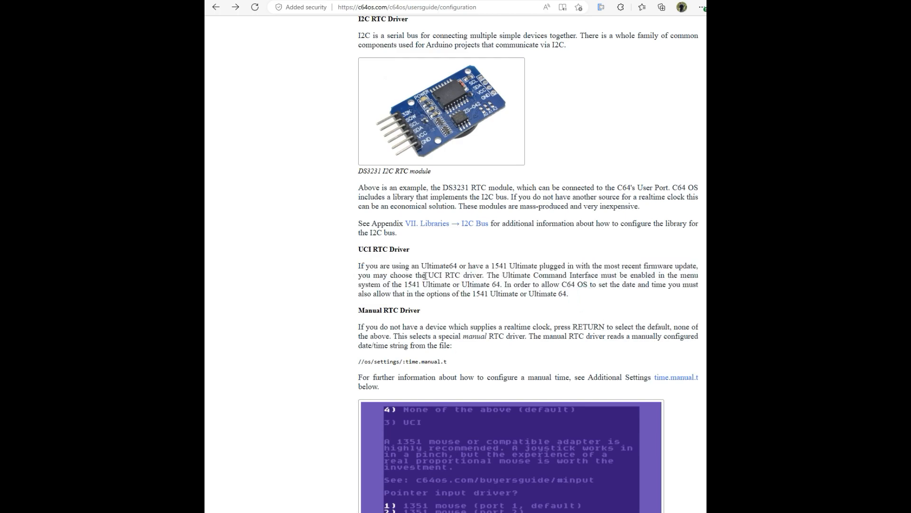
{"action": "mouse_move", "coordinate": [528, 278]}
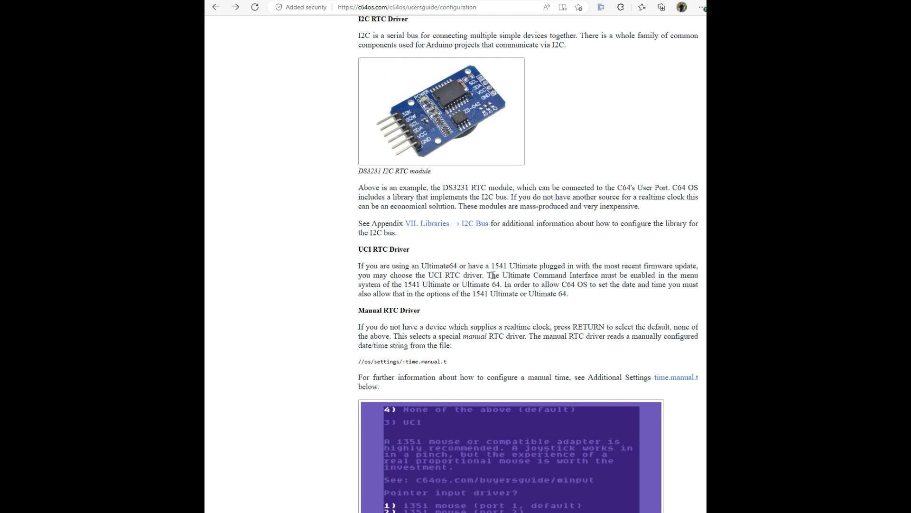
{"action": "left_click_drag", "start_coordinate": [486, 275], "coordinate": [654, 275]}
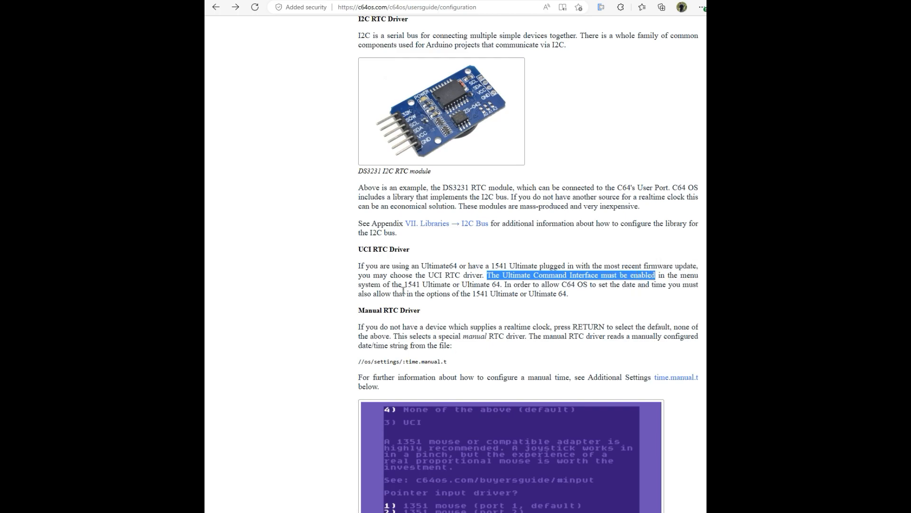
{"action": "mouse_move", "coordinate": [688, 447]}
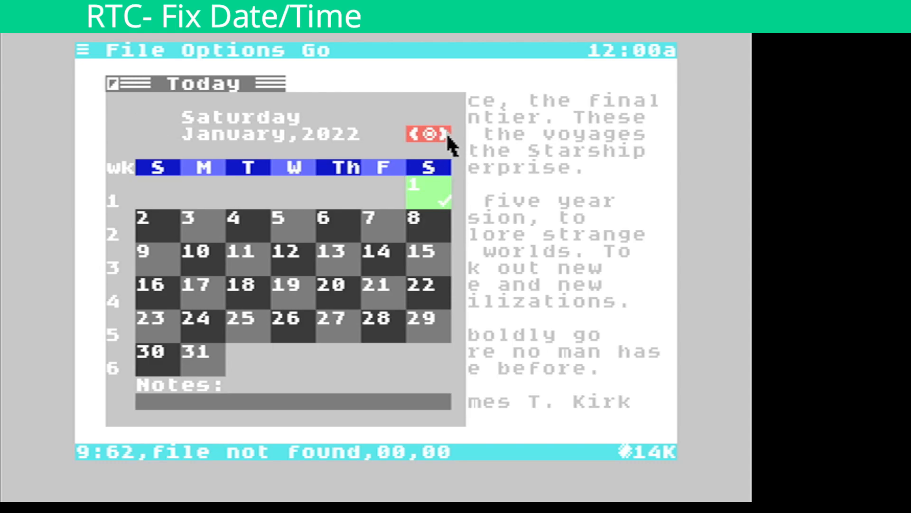
Step: Page the Today calendar forward to February 2022, then back to December 2021
{"action": "left_click", "coordinate": [440, 134]}
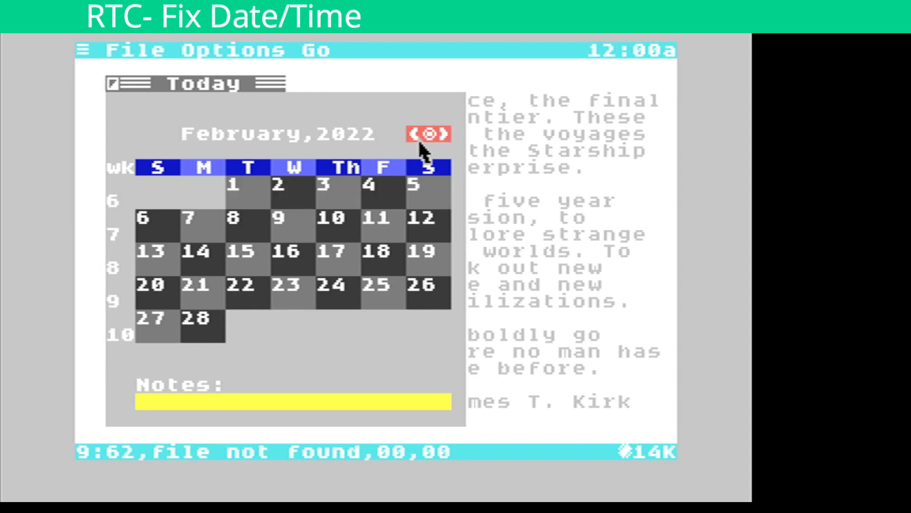
{"action": "left_click", "coordinate": [413, 134]}
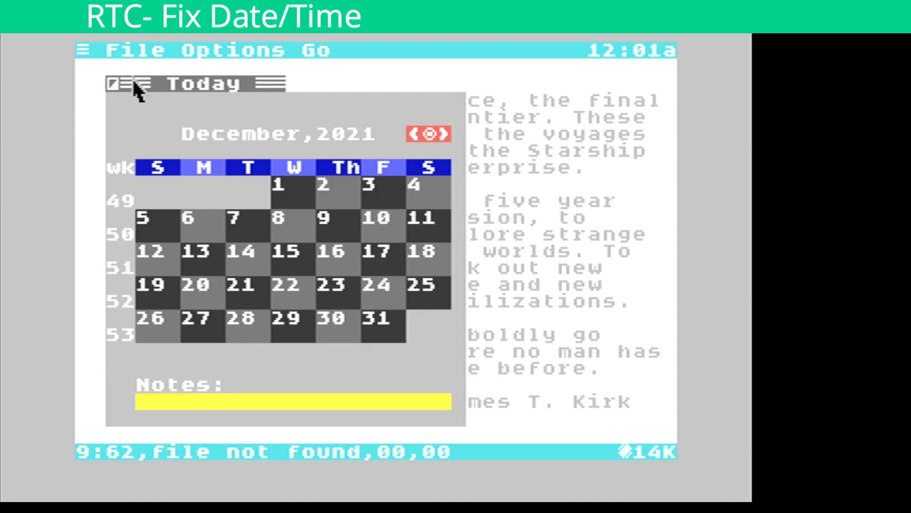
{"action": "mouse_move", "coordinate": [160, 116]}
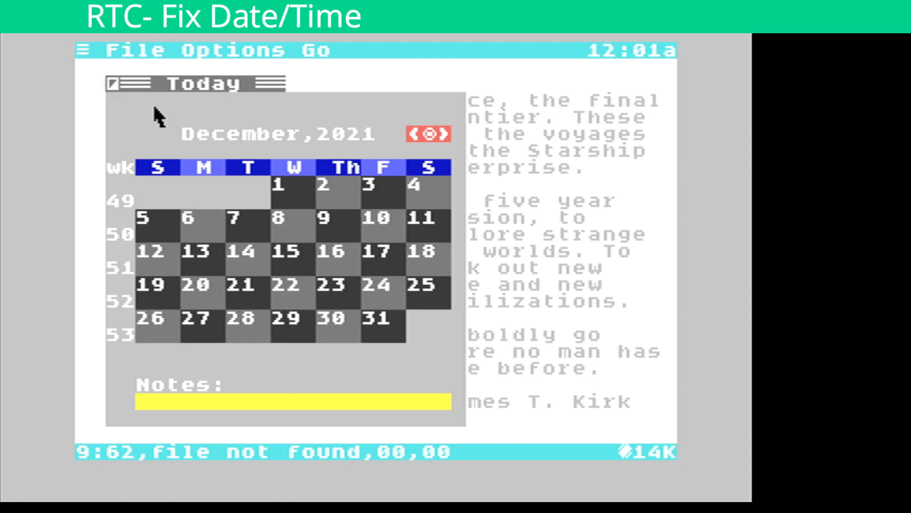
{"action": "mouse_move", "coordinate": [104, 70]}
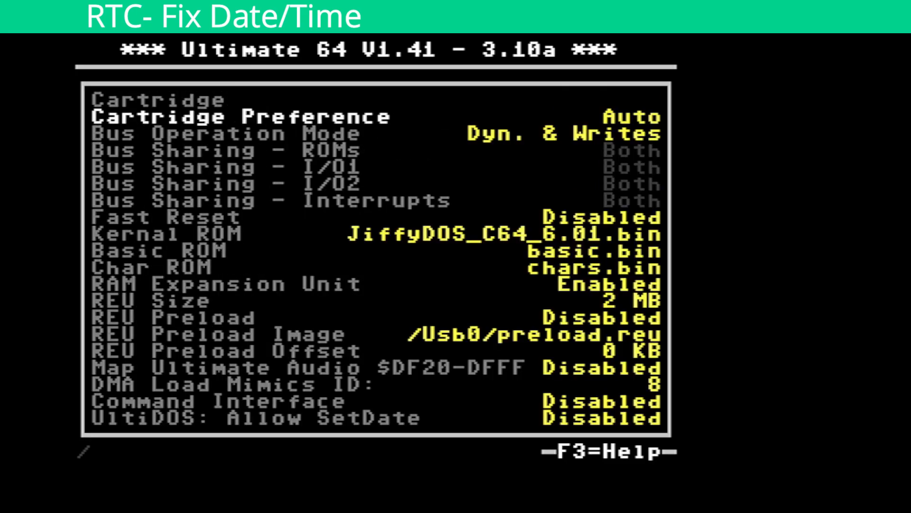
Step: Set Command Interface to Enabled and answer Yes to save changes to flash
{"action": "key", "text": "Down"}
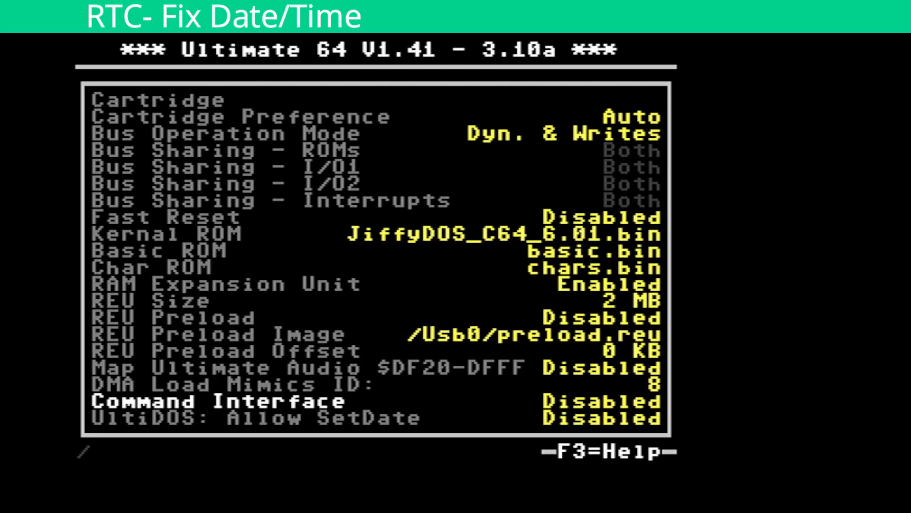
{"action": "left_click", "coordinate": [593, 402]}
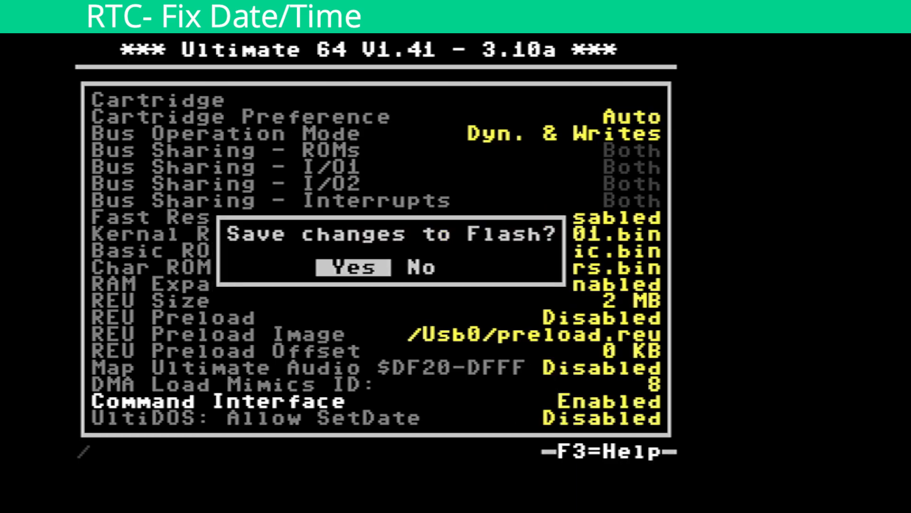
{"action": "left_click", "coordinate": [350, 267]}
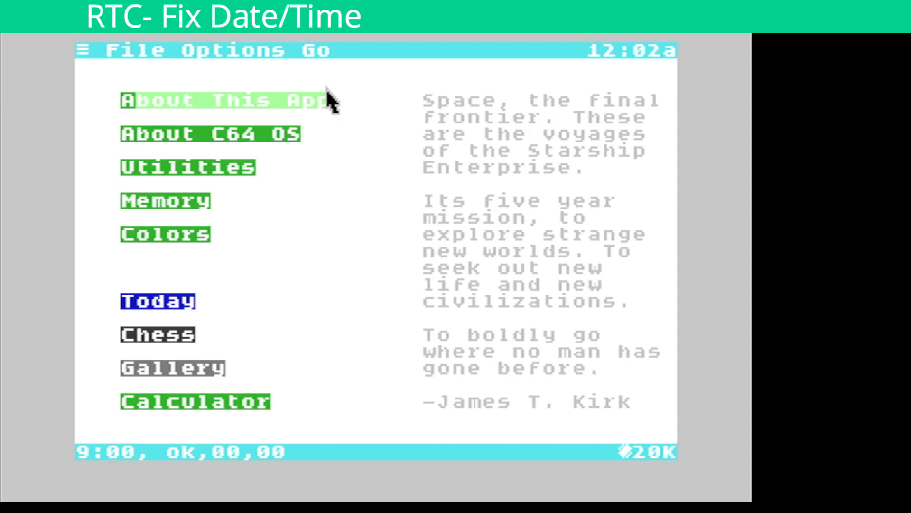
{"action": "mouse_move", "coordinate": [259, 76]}
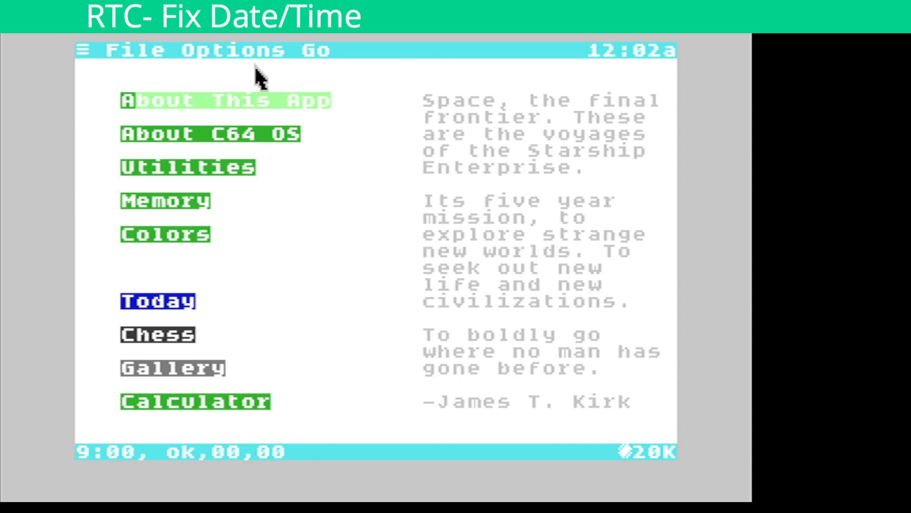
Step: Open and dismiss the Options menu while the clock syncs to 10:15a
{"action": "left_click", "coordinate": [227, 50]}
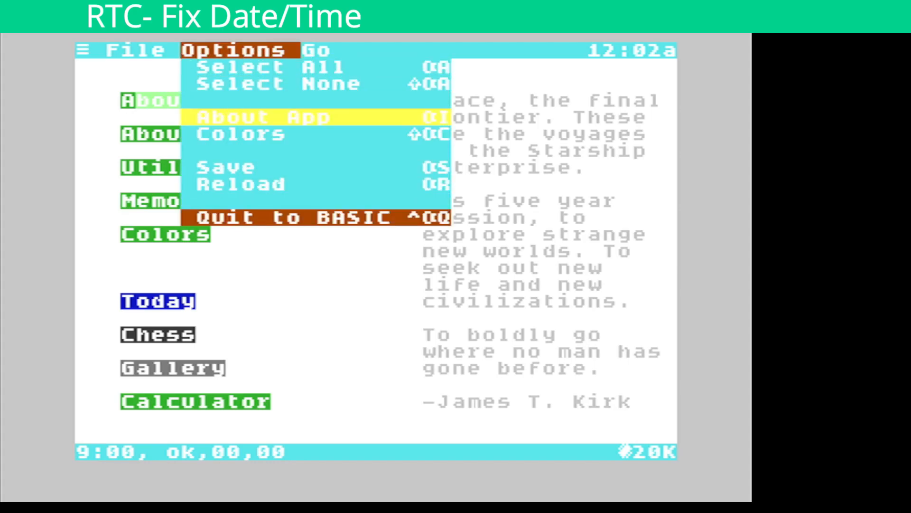
{"action": "left_click", "coordinate": [302, 216]}
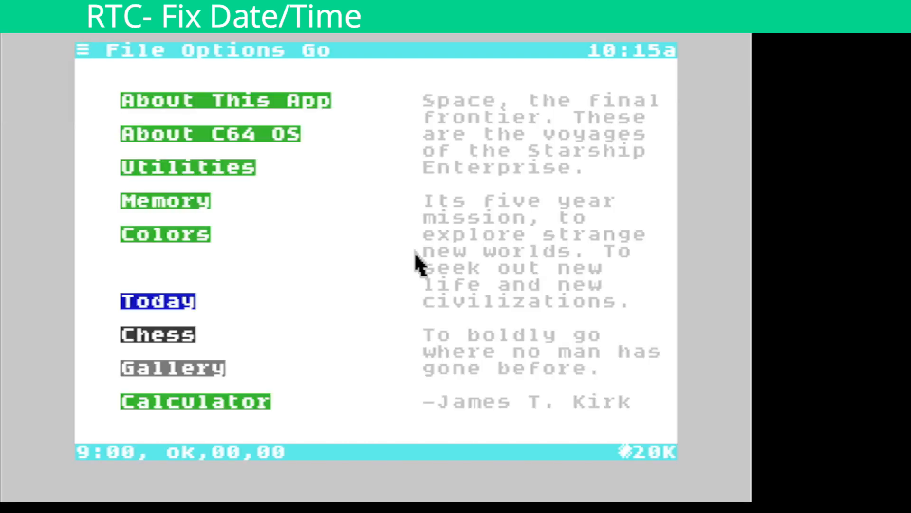
{"action": "mouse_move", "coordinate": [352, 357]}
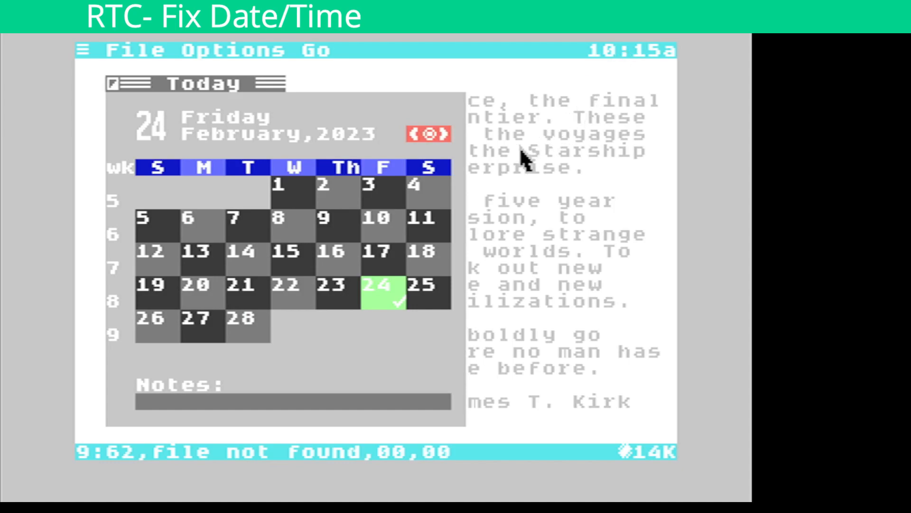
{"action": "mouse_move", "coordinate": [207, 241]}
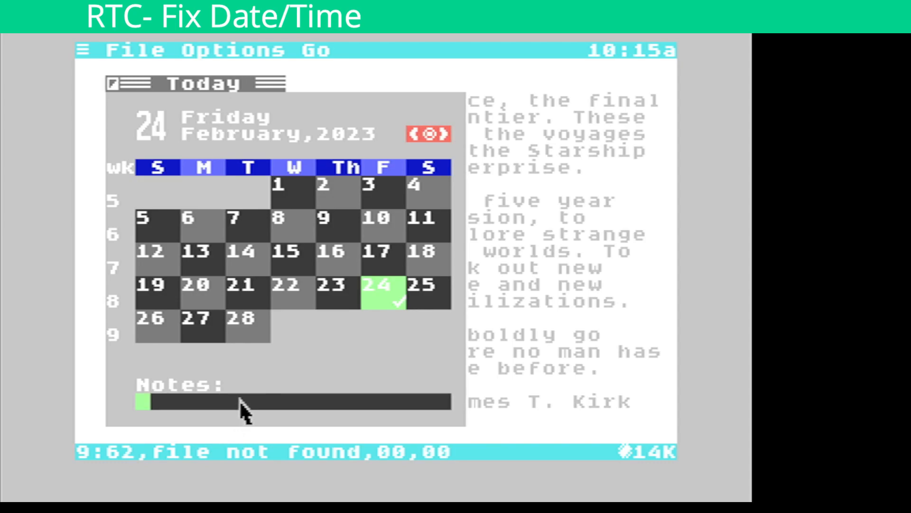
Step: Type a note beginning 'The da' on Friday 24 February 2023, then close Today
{"action": "type", "text": "T"}
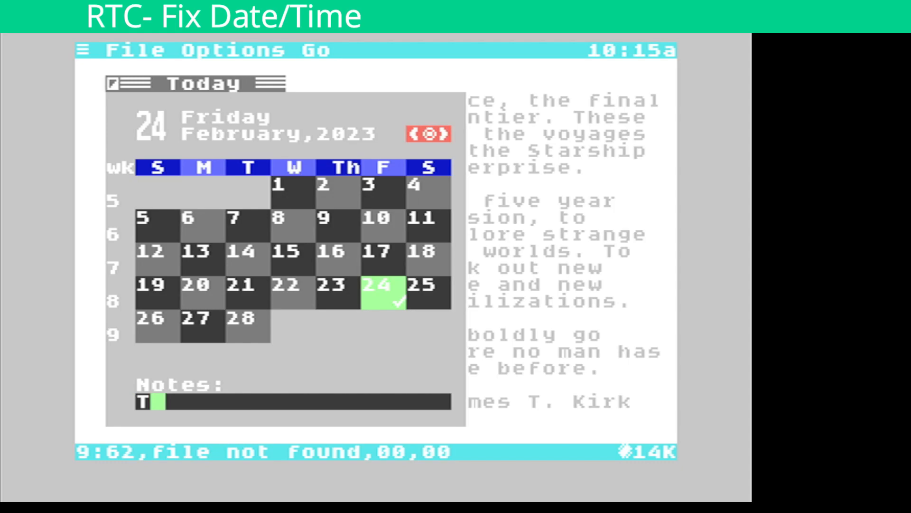
{"action": "type", "text": "he da"}
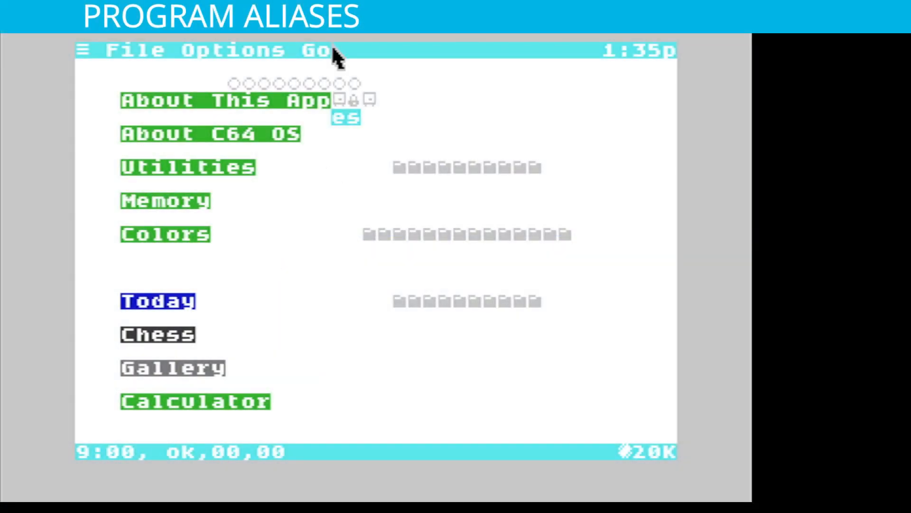
{"action": "left_click", "coordinate": [231, 50]}
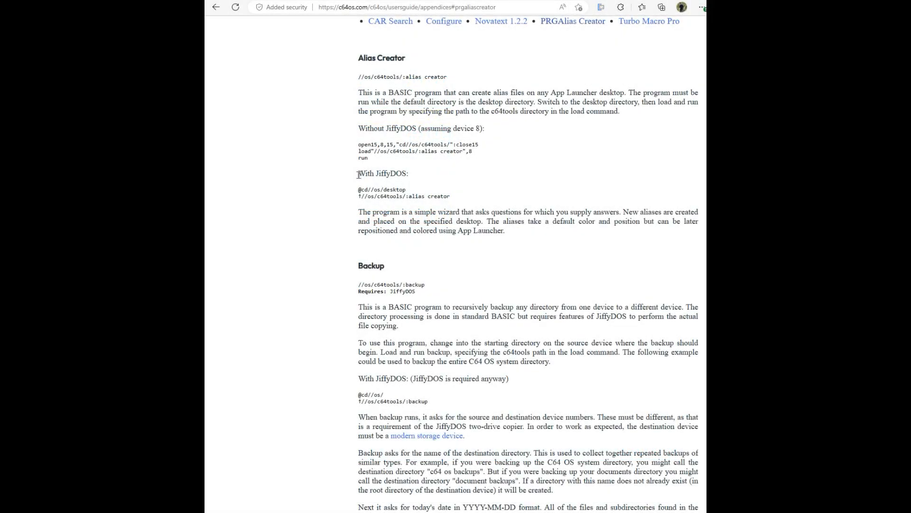
Step: Select the PRGAlias Creator loading instructions in the User's Guide appendix
{"action": "left_click_drag", "start_coordinate": [358, 174], "coordinate": [450, 196]}
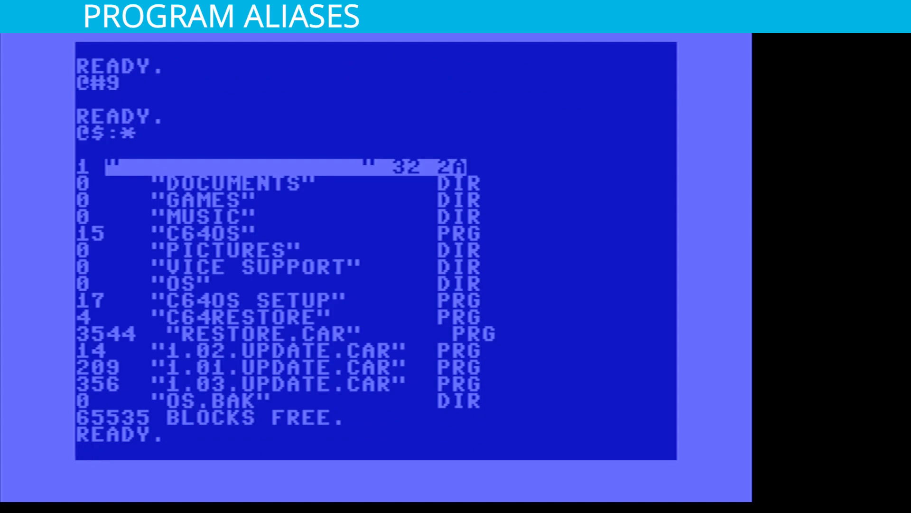
{"action": "type", "text": "CD//"}
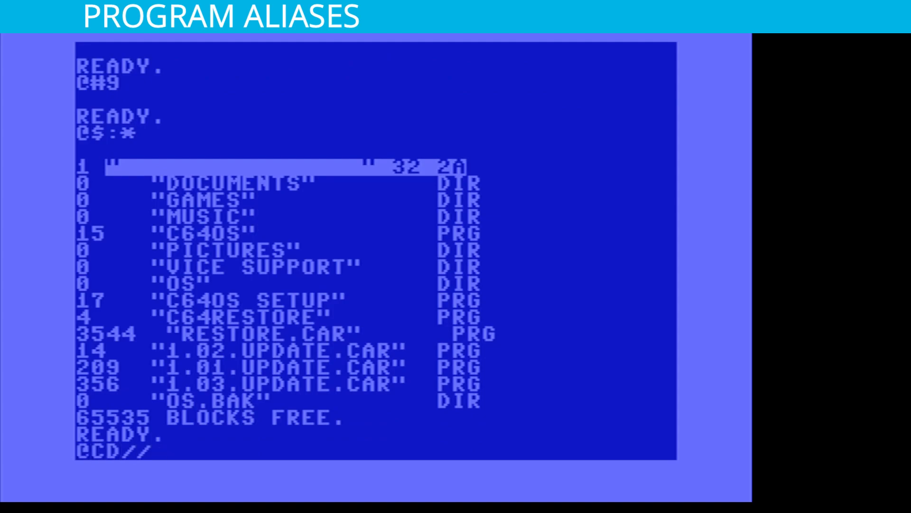
{"action": "type", "text": "OS/PRG"}
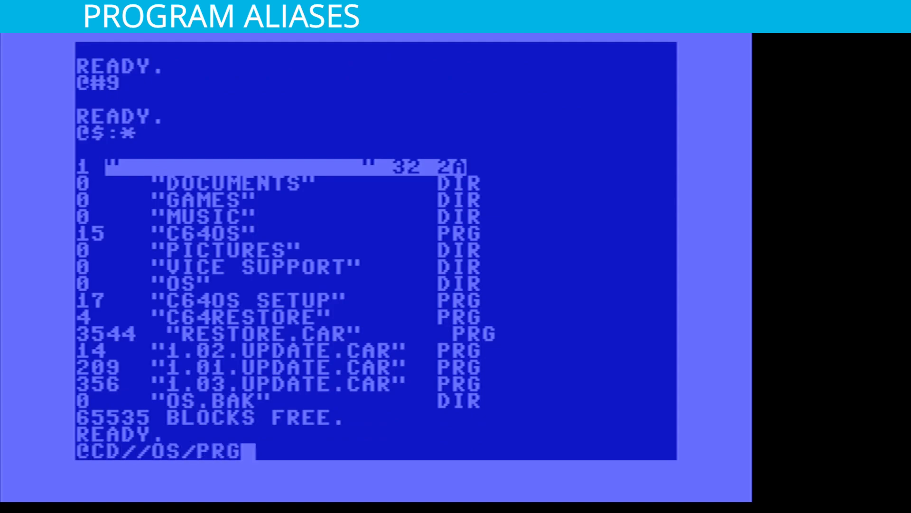
{"action": "type", "text": "ALIASES"}
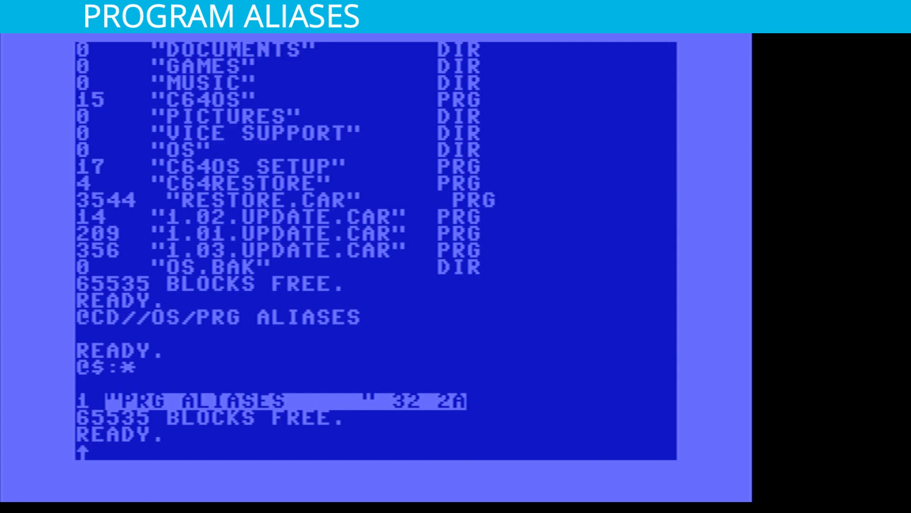
Step: Load and run PRGALIAS CREATOR from //OS/C64TOOLS/
{"action": "type", "text": "//OS/C64TOOLS/"}
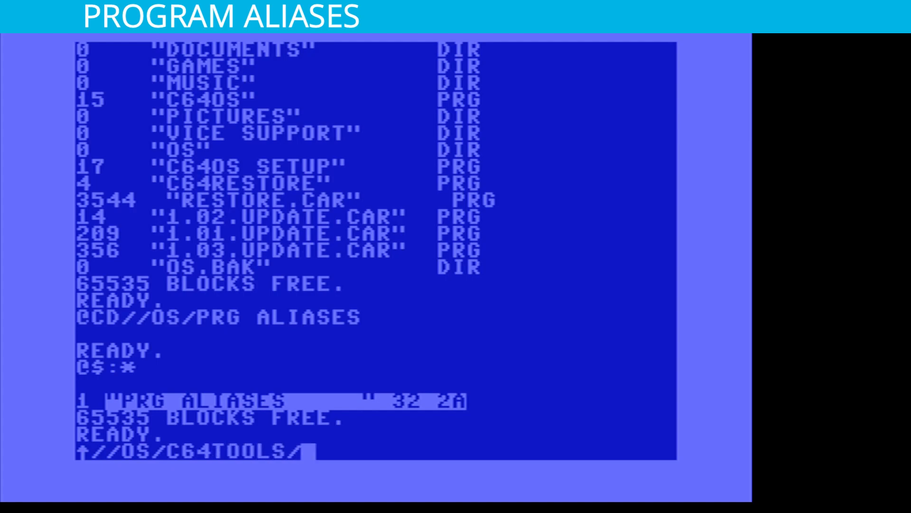
{"action": "type", "text": ":P"}
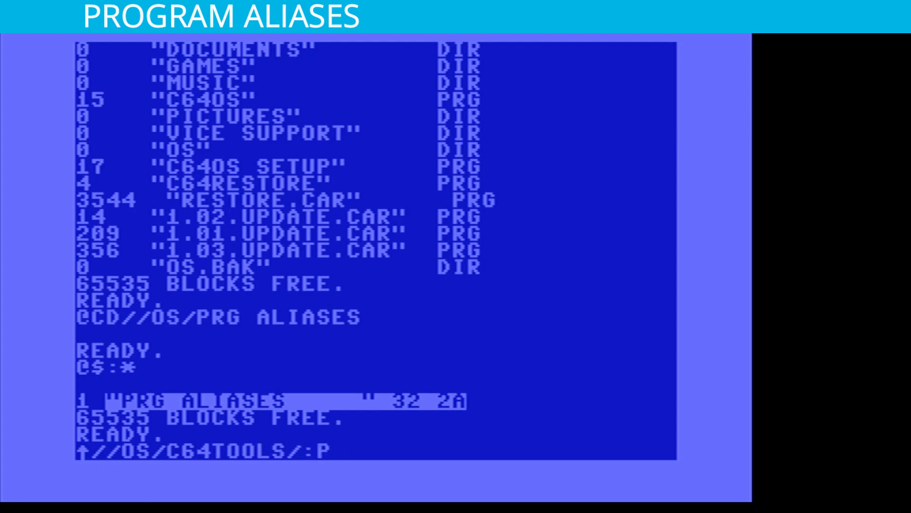
{"action": "type", "text": "RGA"}
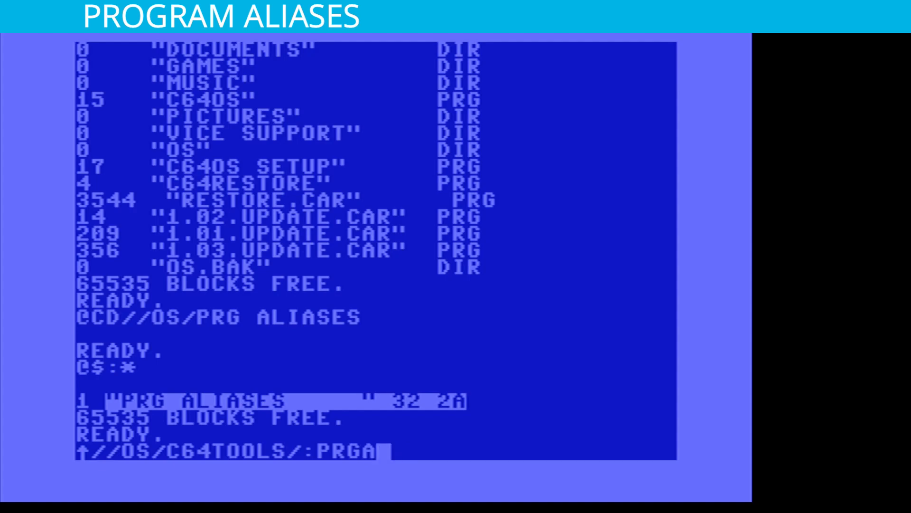
{"action": "type", "text": "LIAS"}
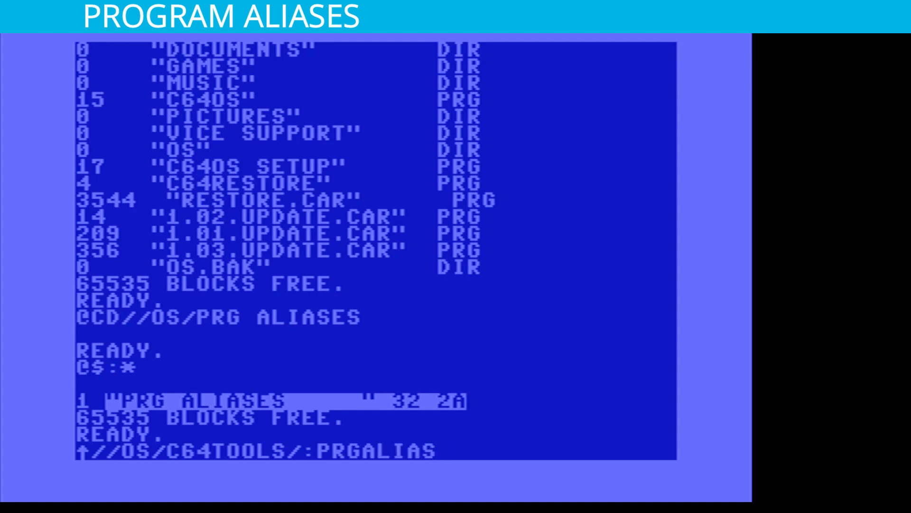
{"action": "type", "text": "CREAT"}
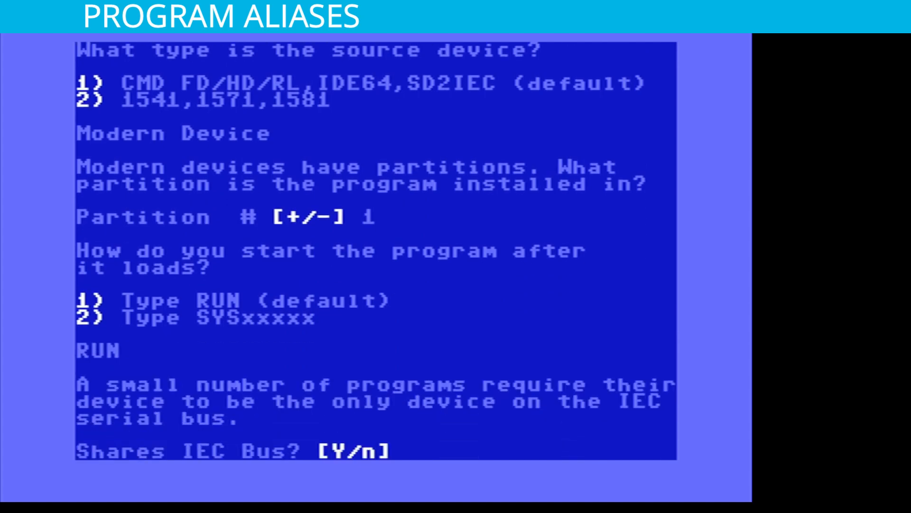
Step: Answer Yes, enter path //games/, program gpacdd.prg and alias name gpac dd
{"action": "type", "text": "Yes"}
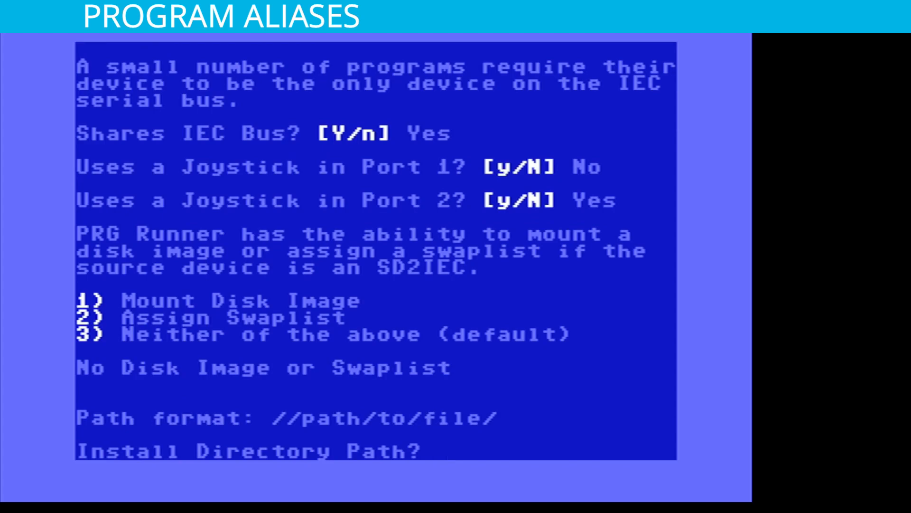
{"action": "type", "text": "//gam"}
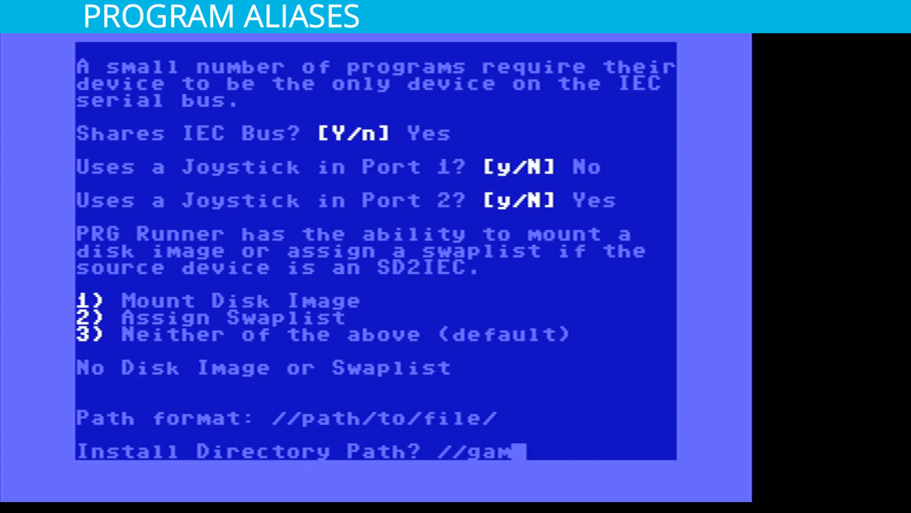
{"action": "type", "text": "es/"}
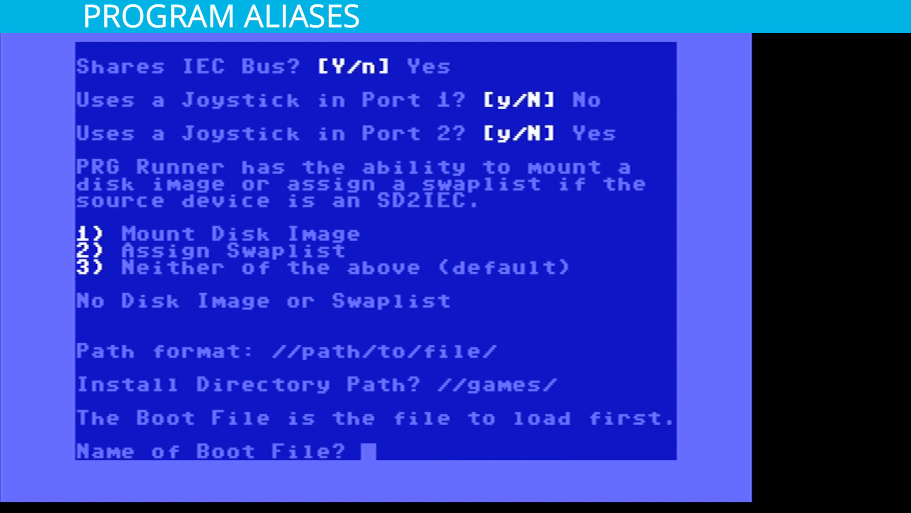
{"action": "type", "text": "gpa"}
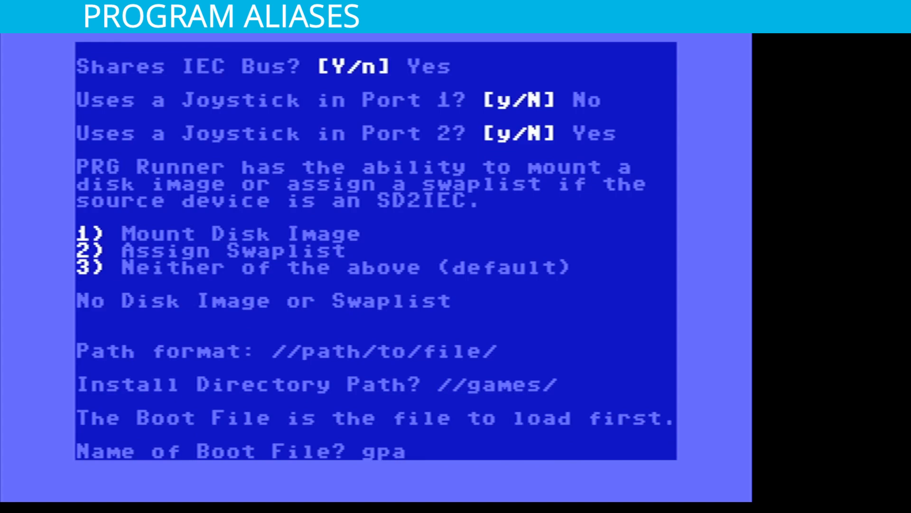
{"action": "type", "text": "cdd.prg"}
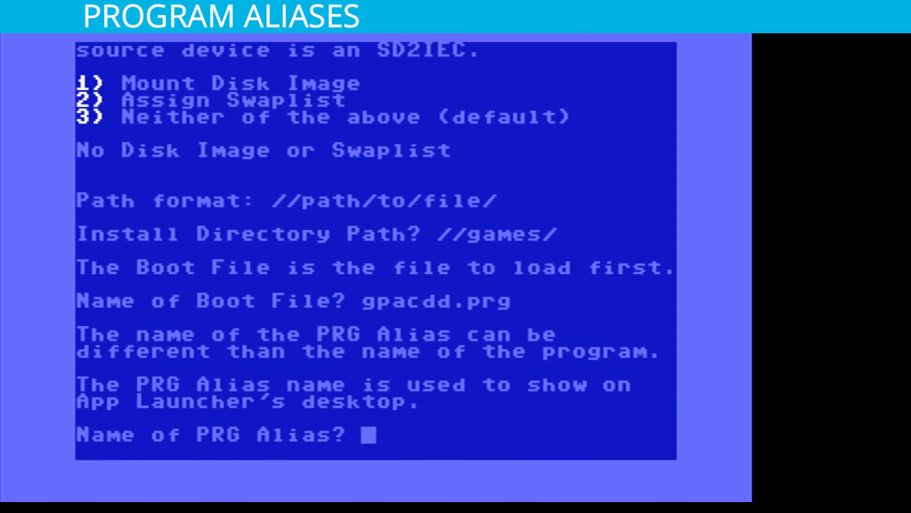
{"action": "type", "text": "gpac"}
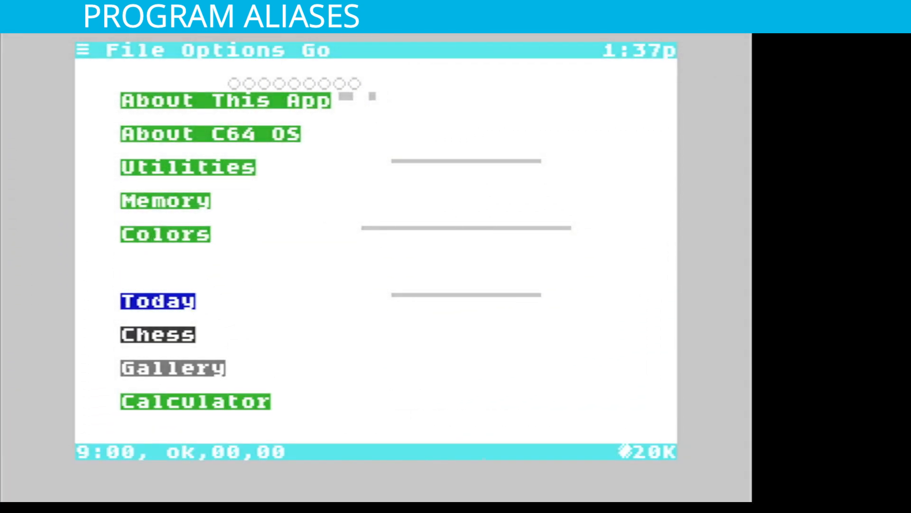
Step: Add the gpac dd alias from //os/prg aliases/ to the desktop via File > Open
{"action": "left_click", "coordinate": [133, 50]}
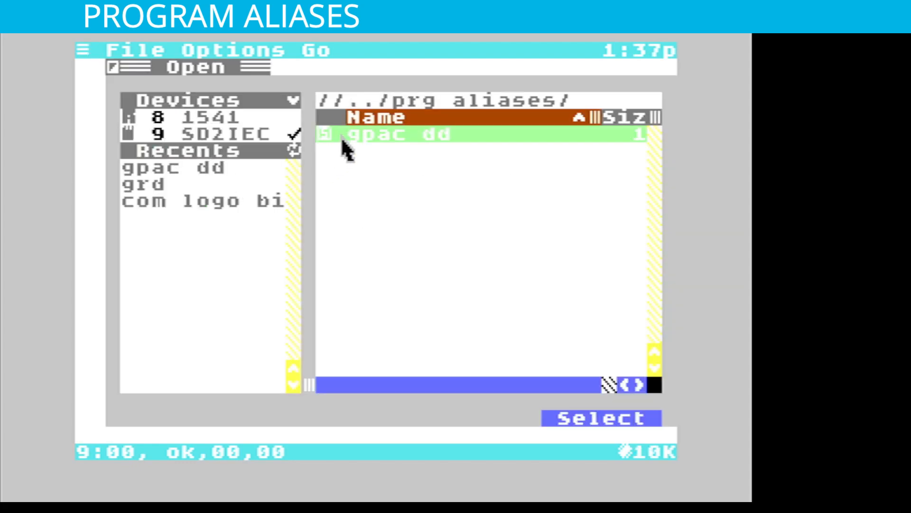
{"action": "mouse_move", "coordinate": [531, 435]}
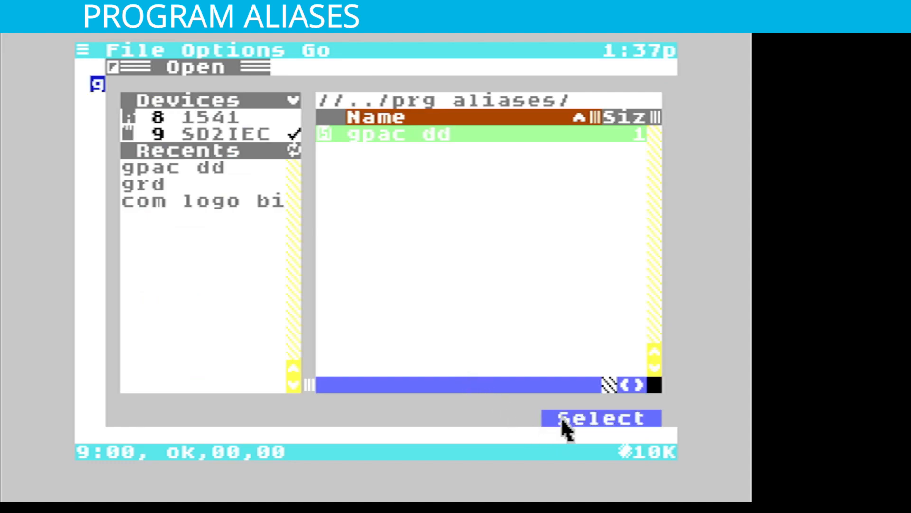
{"action": "mouse_move", "coordinate": [250, 209]}
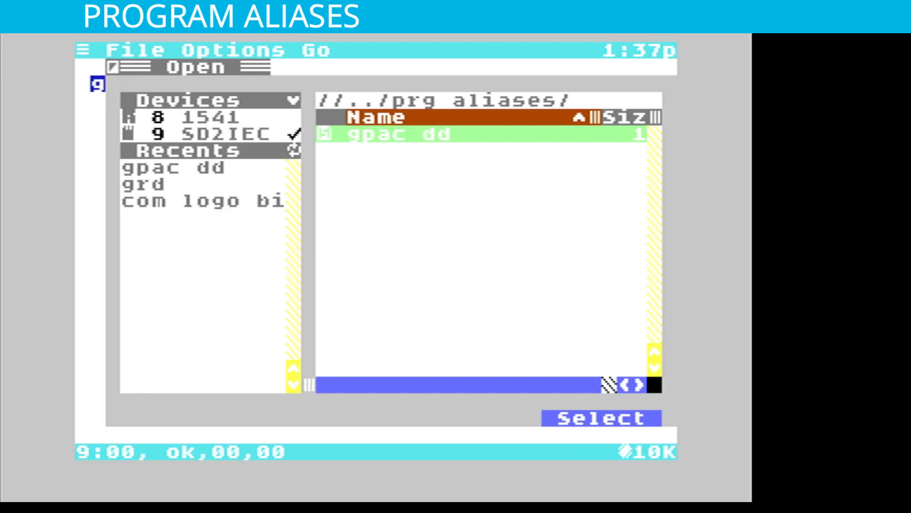
{"action": "left_click", "coordinate": [599, 417]}
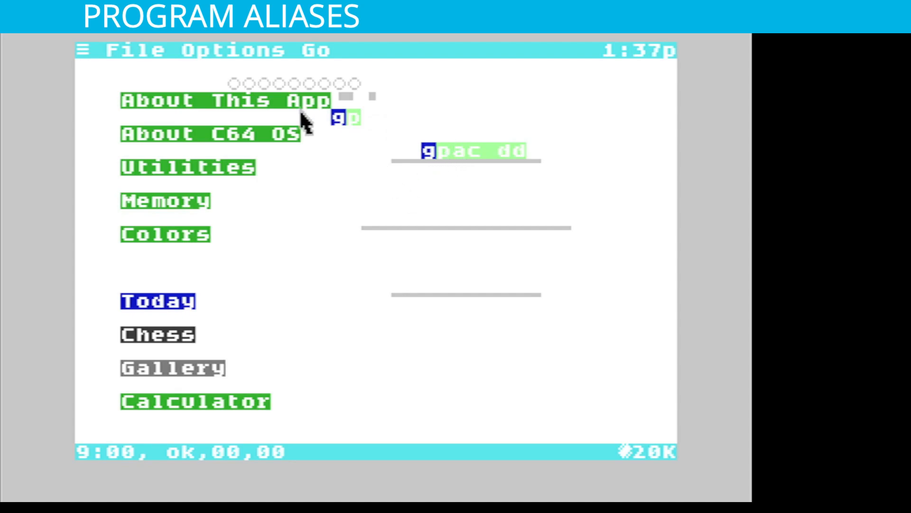
Step: Set the gpac dd desktop item's colour to Red through Options > Colors
{"action": "left_click", "coordinate": [227, 50]}
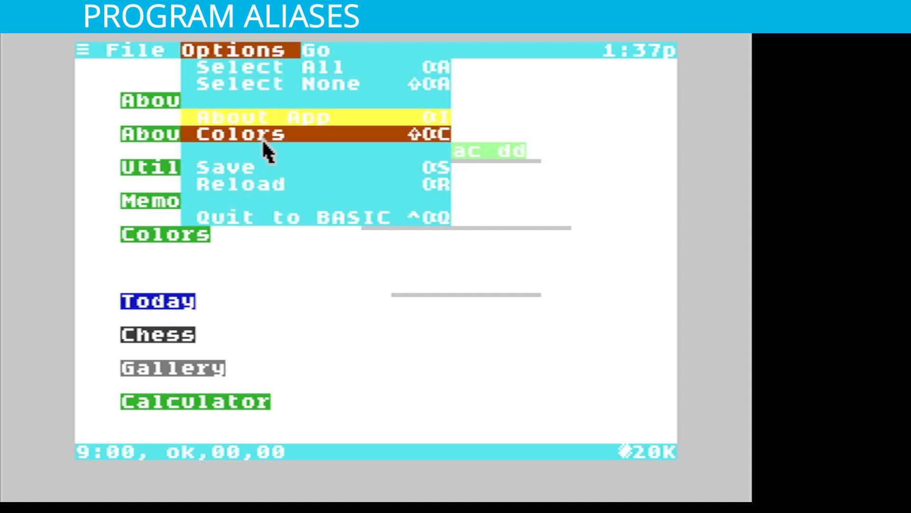
{"action": "left_click", "coordinate": [251, 134]}
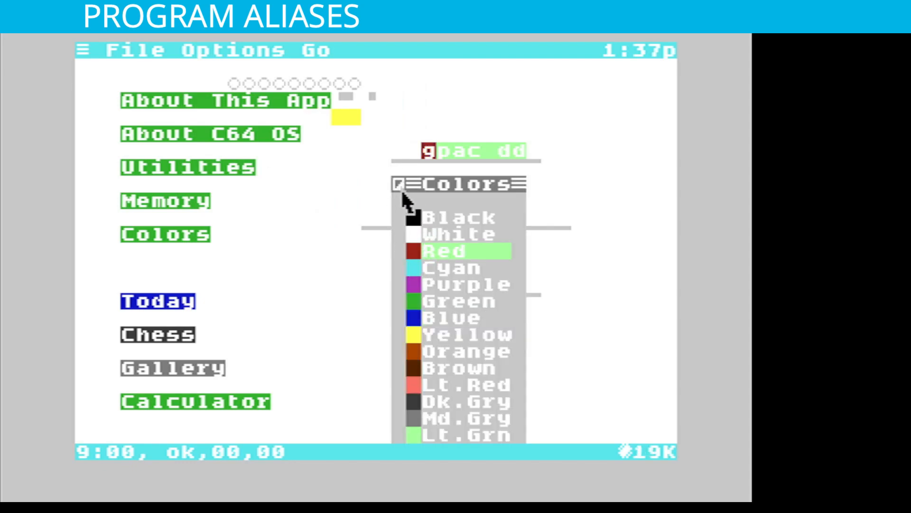
{"action": "left_click", "coordinate": [399, 184]}
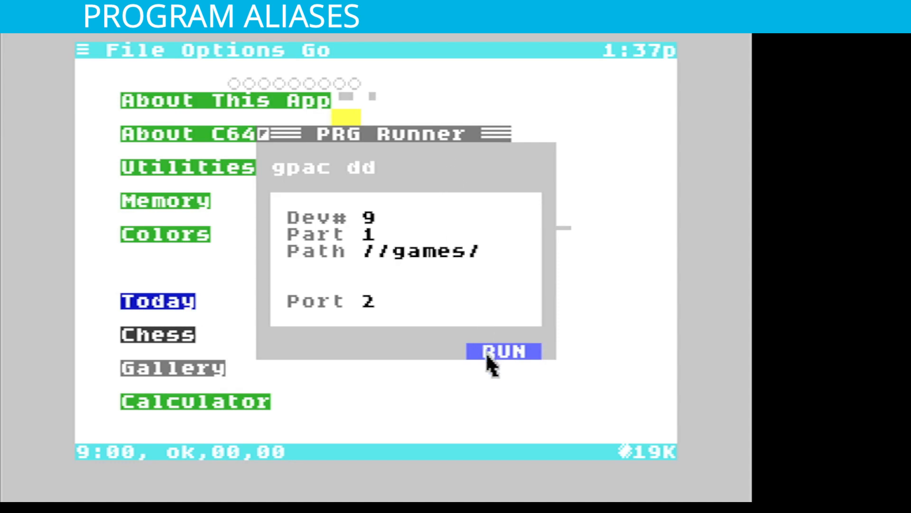
Step: Launch GPAC Dementia Defender from the gpac dd alias, then reboot the C64 from the Ultimate menu
{"action": "left_click", "coordinate": [504, 351]}
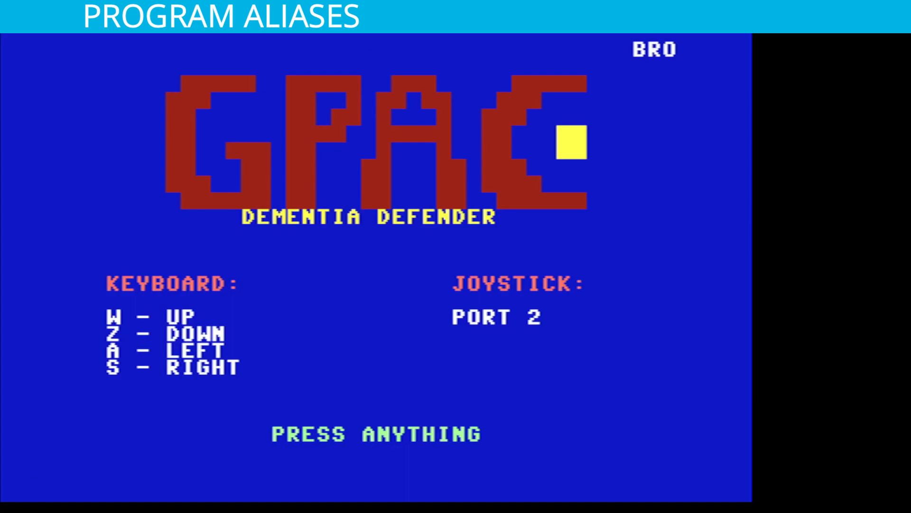
{"action": "key", "text": "Escape"}
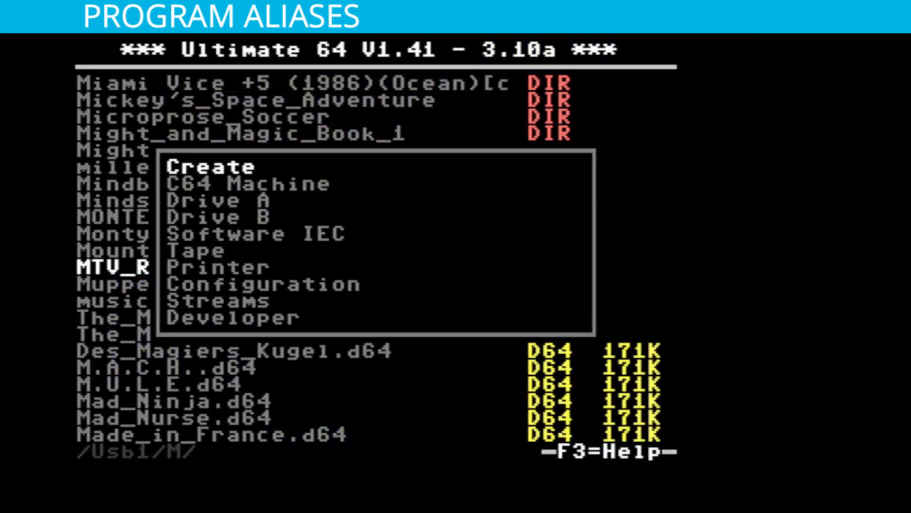
{"action": "left_click", "coordinate": [244, 184]}
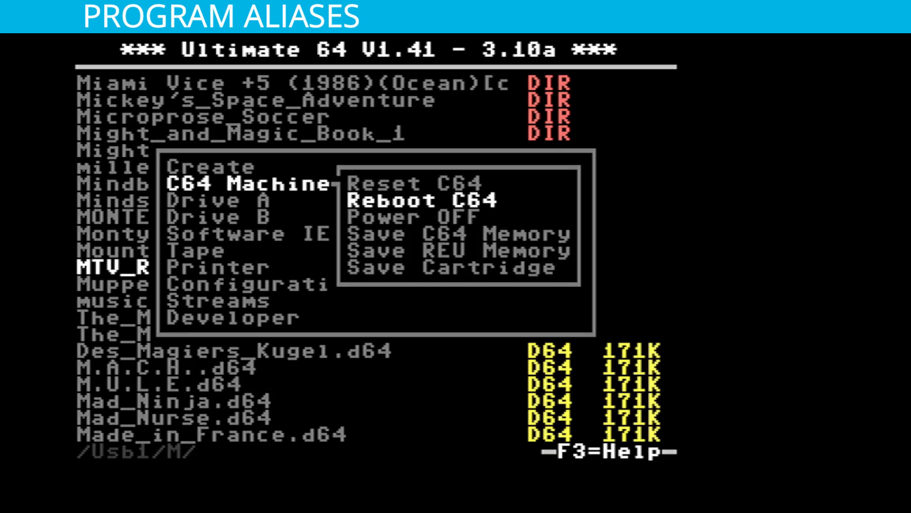
{"action": "left_click", "coordinate": [420, 199]}
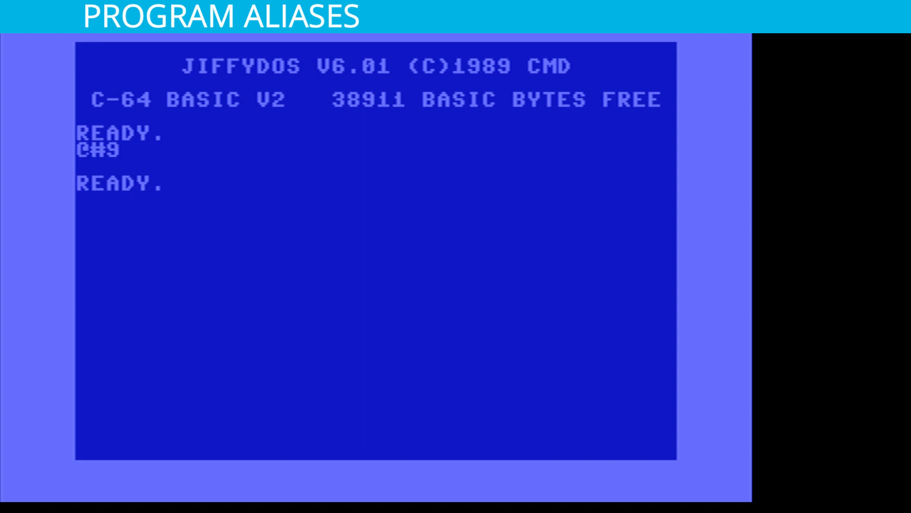
Step: List the OS/PRG ALIASES folder on device 9, then launch the PRGALIAS creator tool
{"action": "type", "text": "@CD/OS/PRG ALIASES"}
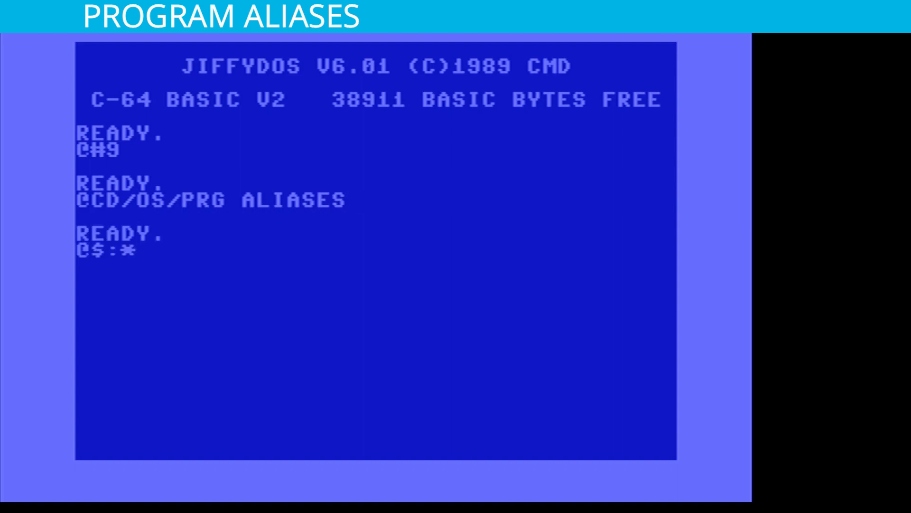
{"action": "key", "text": "Return"}
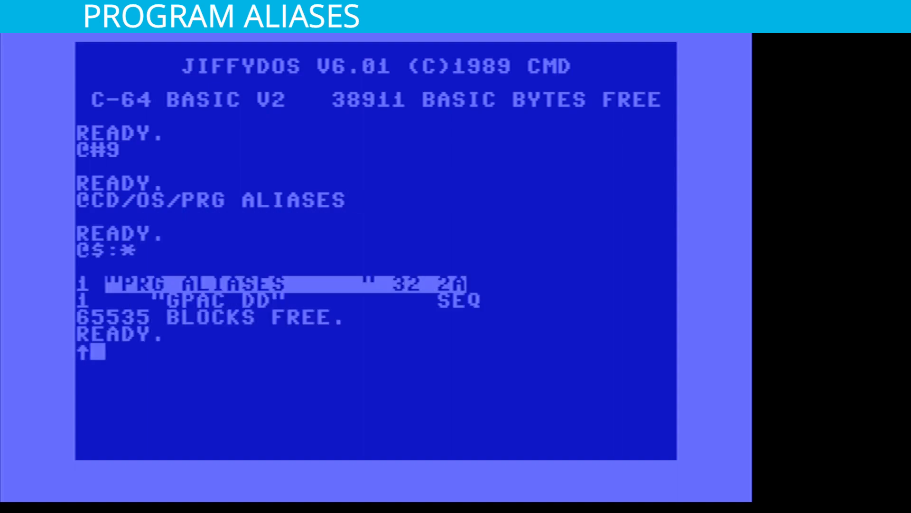
{"action": "type", "text": "//OS/"}
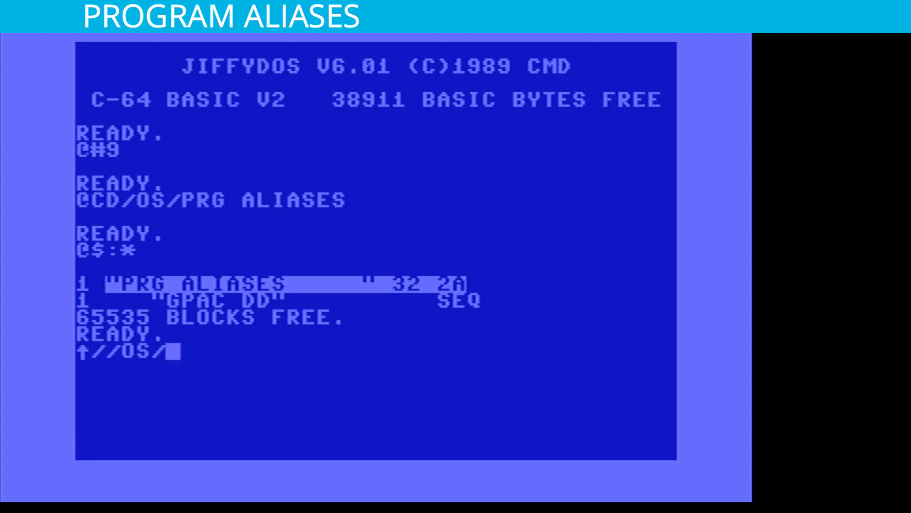
{"action": "type", "text": "P"}
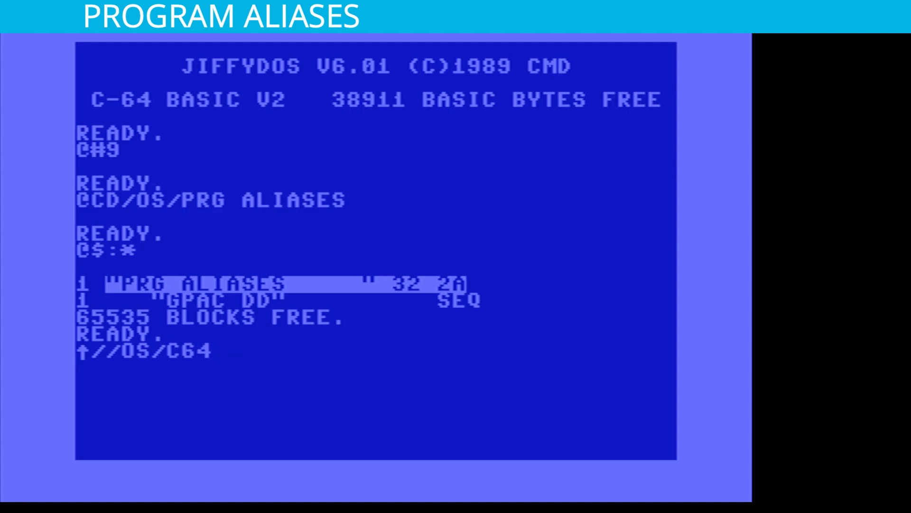
{"action": "type", "text": "TOOLS/PRGAL"}
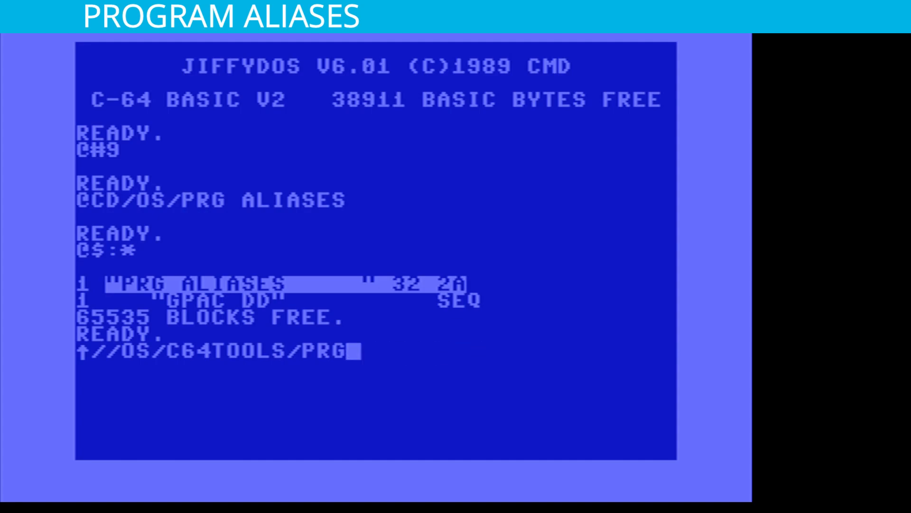
{"action": "type", "text": "ALLIAS"}
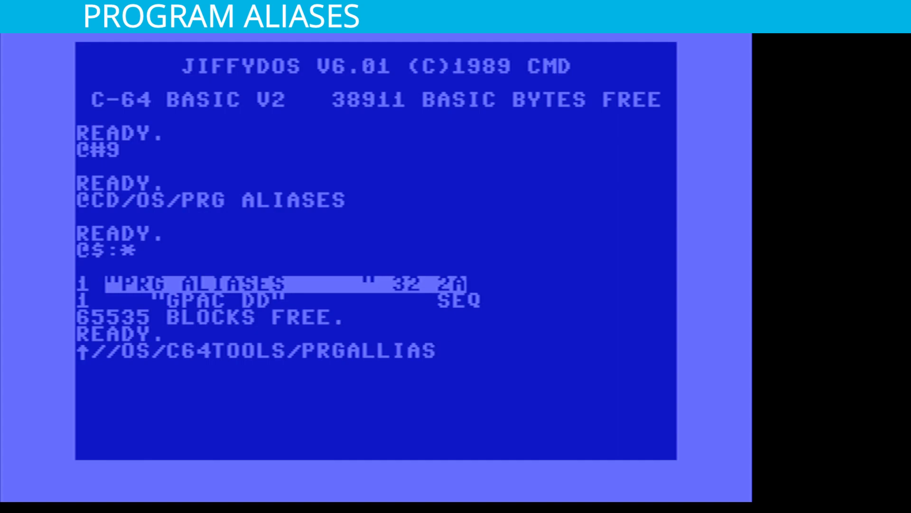
{"action": "type", "text": "C"}
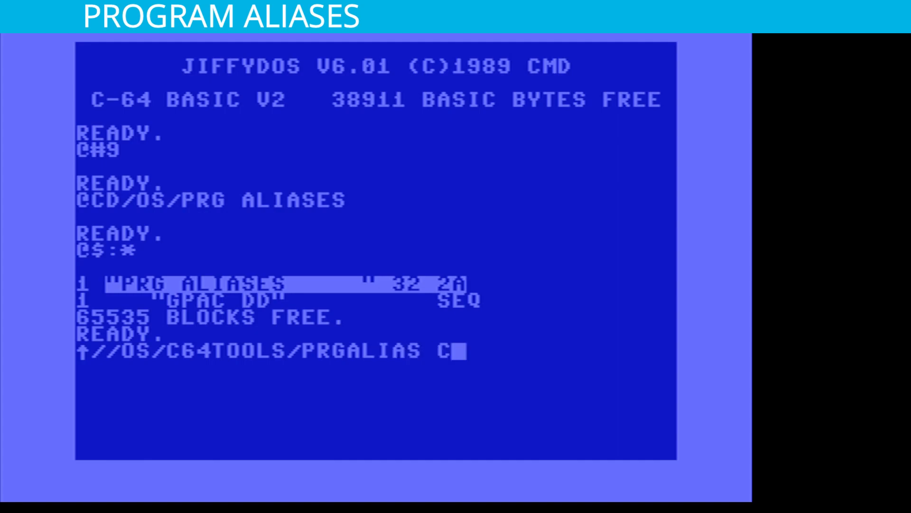
{"action": "type", "text": "REA"}
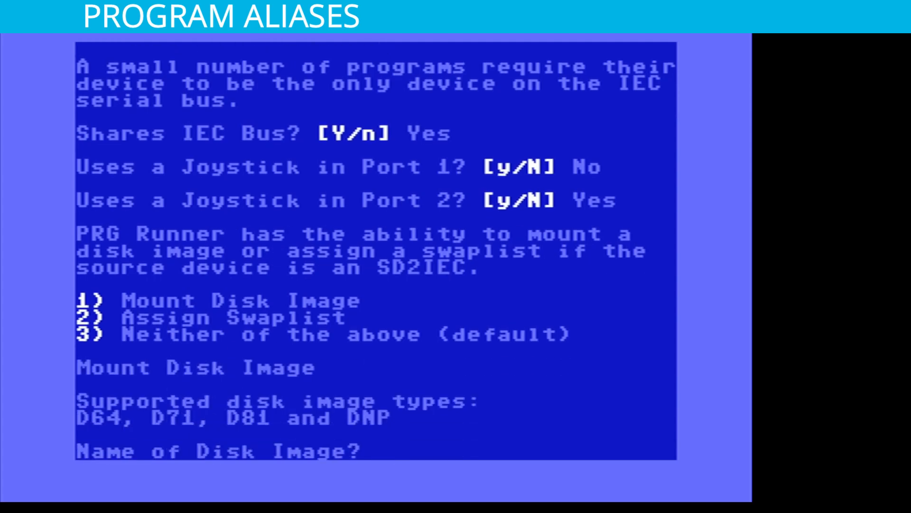
Step: Enter disk image galencia.d64, path //games/, boot file galencia and alias name Galencia
{"action": "type", "text": "ga"}
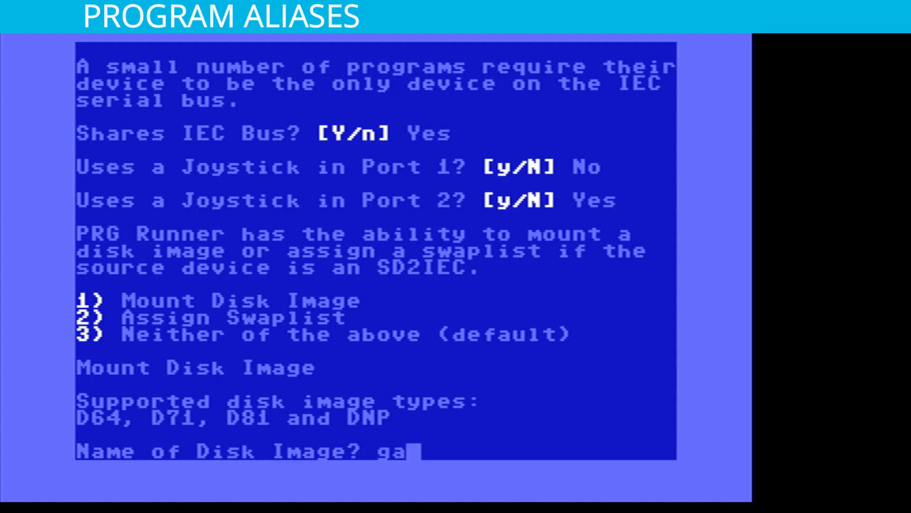
{"action": "type", "text": "lencia.d64"}
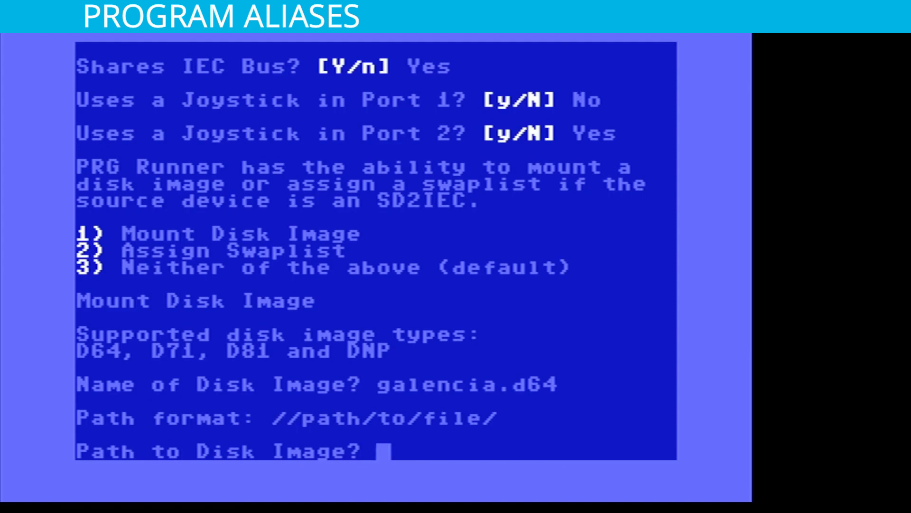
{"action": "type", "text": "/games/"}
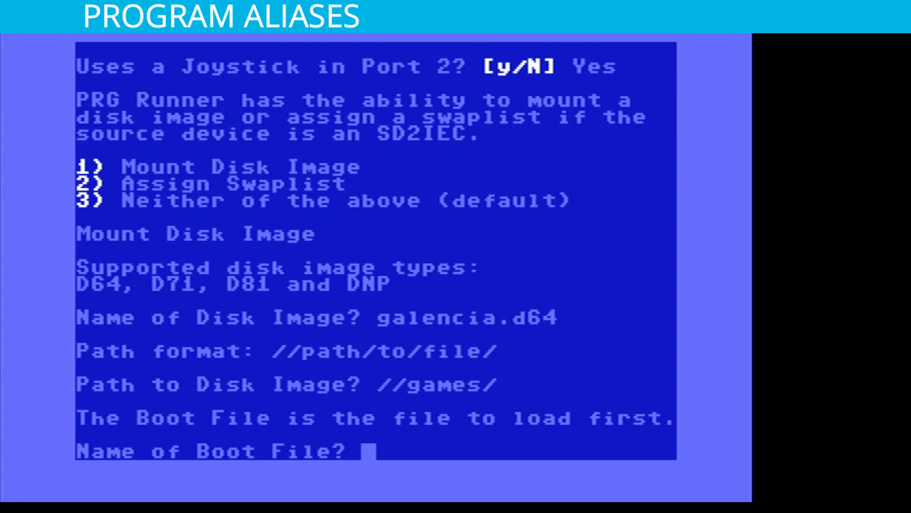
{"action": "type", "text": "galencia"}
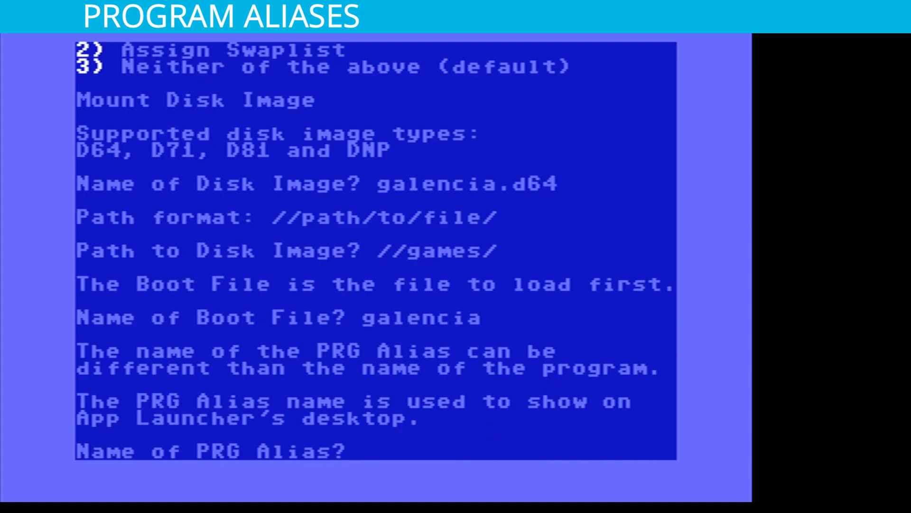
{"action": "type", "text": "Galencia"}
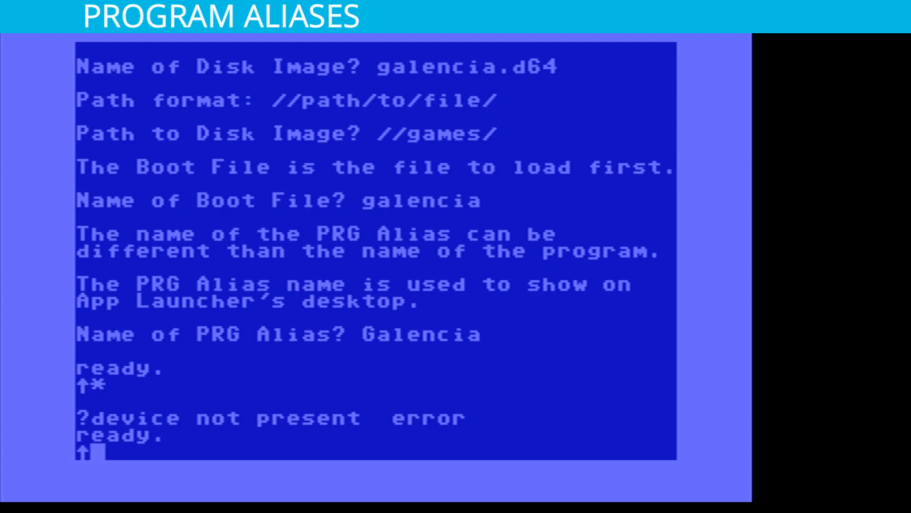
{"action": "type", "text": "\"*\",9"}
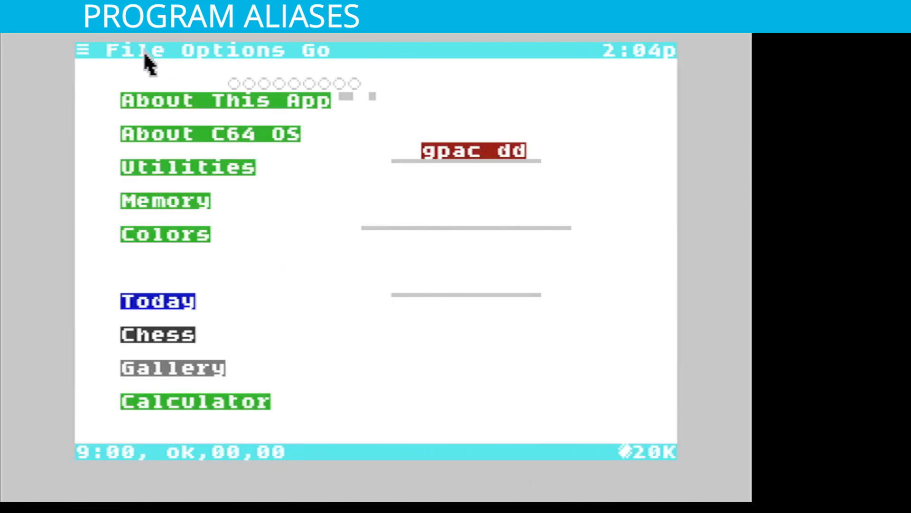
Step: Add the Galencia alias to the desktop and view its details: //games/:galencia.d64 on device 9
{"action": "left_click", "coordinate": [135, 50]}
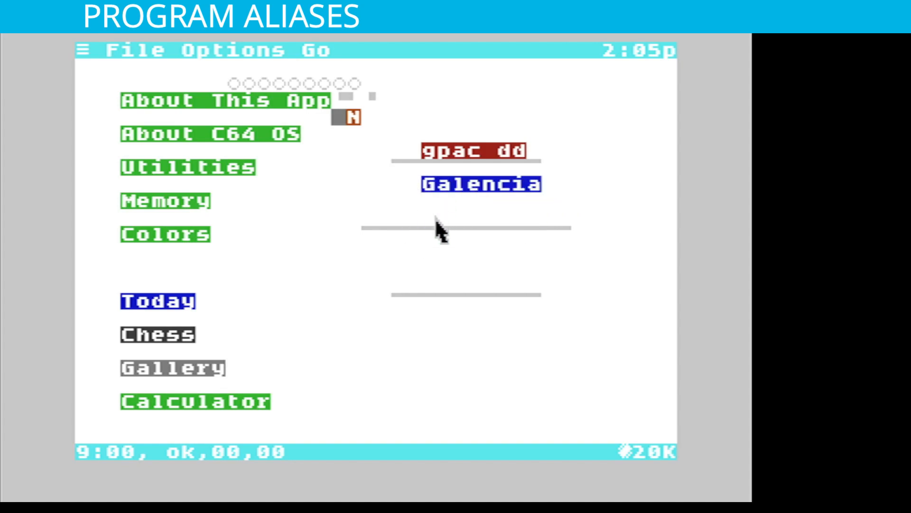
{"action": "mouse_move", "coordinate": [497, 204]}
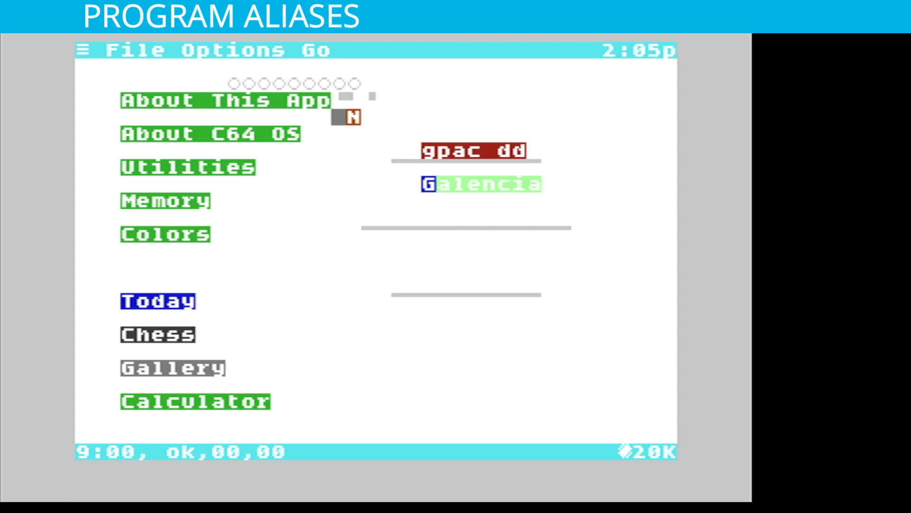
{"action": "double_click", "coordinate": [482, 184]}
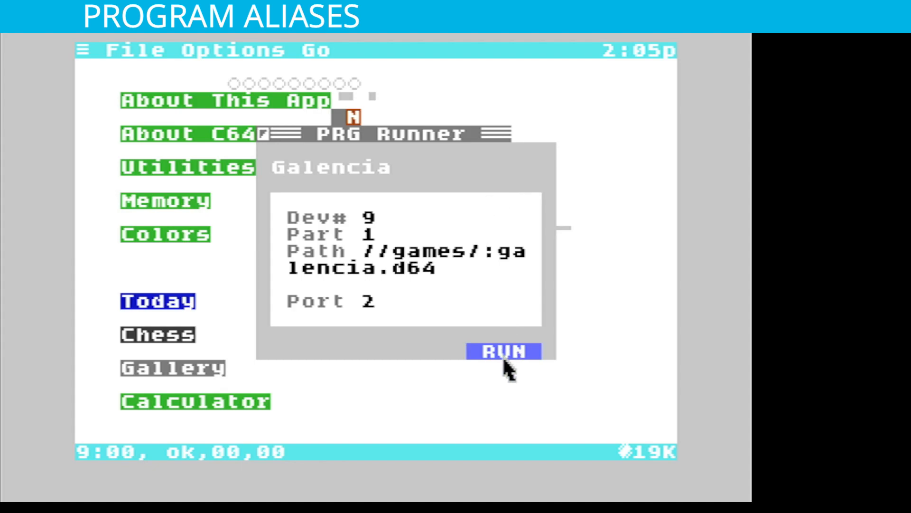
Step: Launch Galencia from its alias, then back on the desktop open the Options menu
{"action": "left_click", "coordinate": [513, 352]}
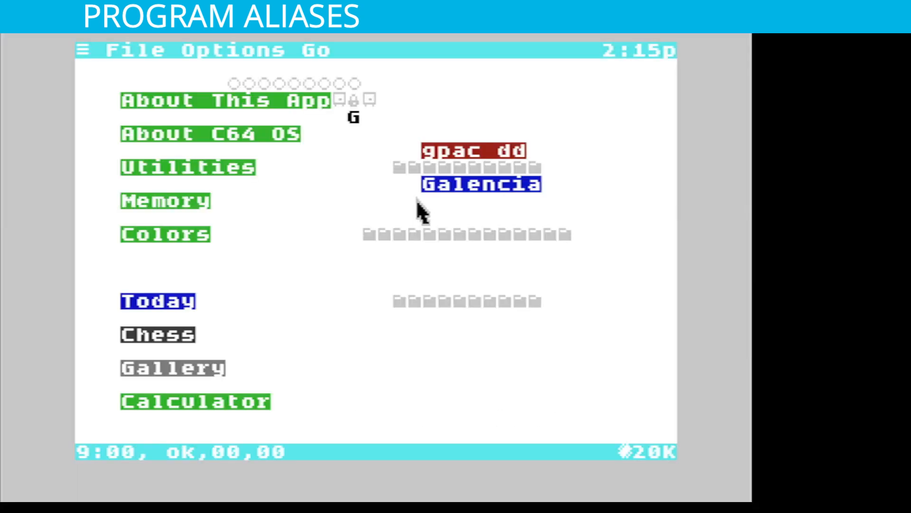
{"action": "left_click", "coordinate": [226, 49]}
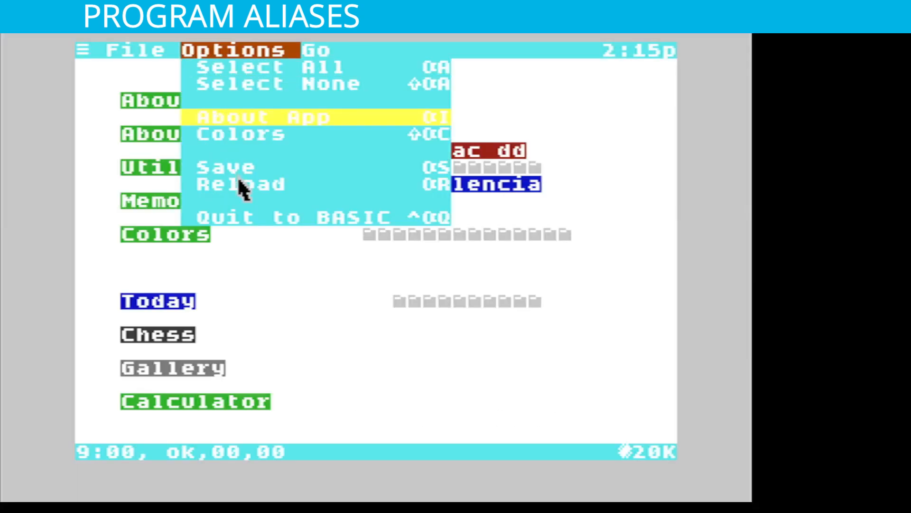
Step: Quit C64 OS to BASIC and make device 9 the current drive with C#9
{"action": "left_click", "coordinate": [323, 217]}
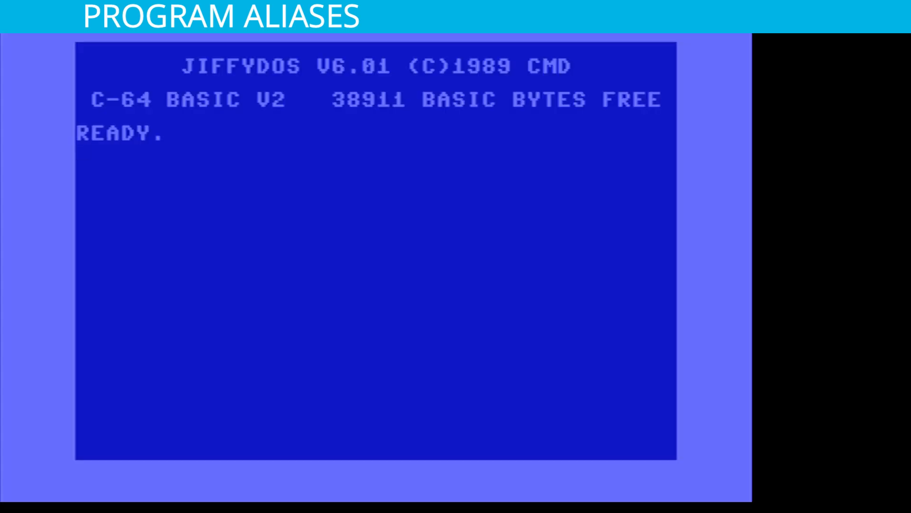
{"action": "type", "text": "C#"}
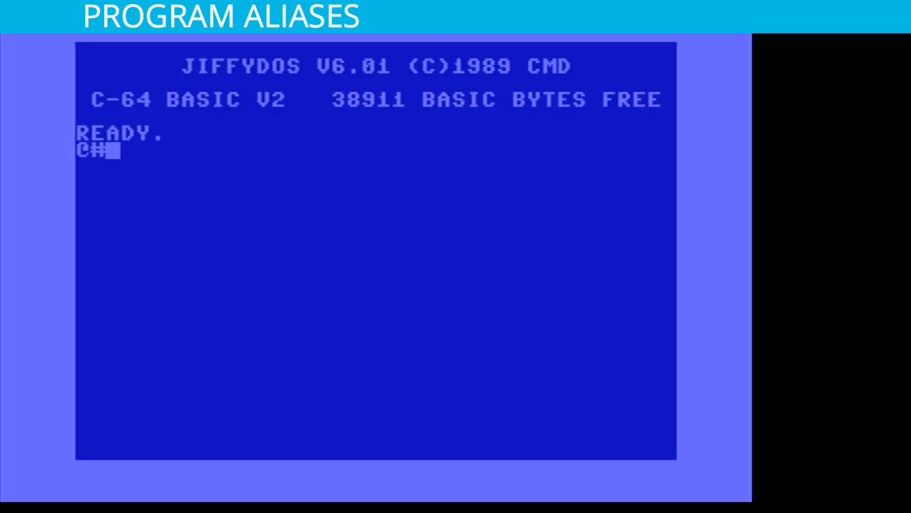
{"action": "key", "text": "enter"}
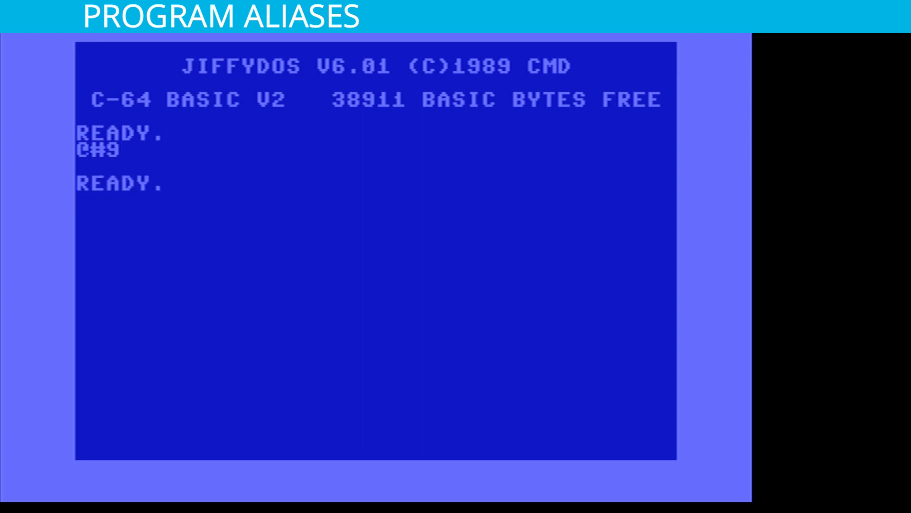
Step: Change into //OS/PRG ALIASES and list it, showing the gpac dd and Galencia aliases
{"action": "type", "text": "@CD//OS"}
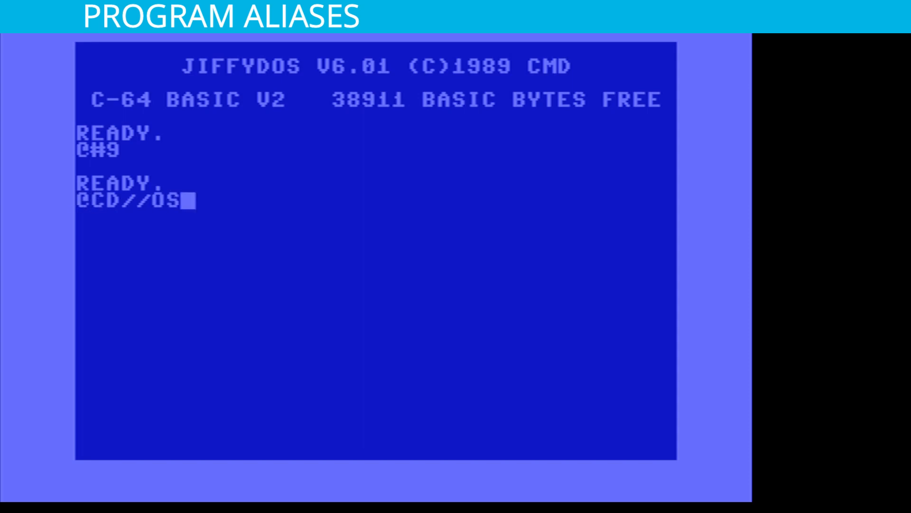
{"action": "type", "text": "/PR"}
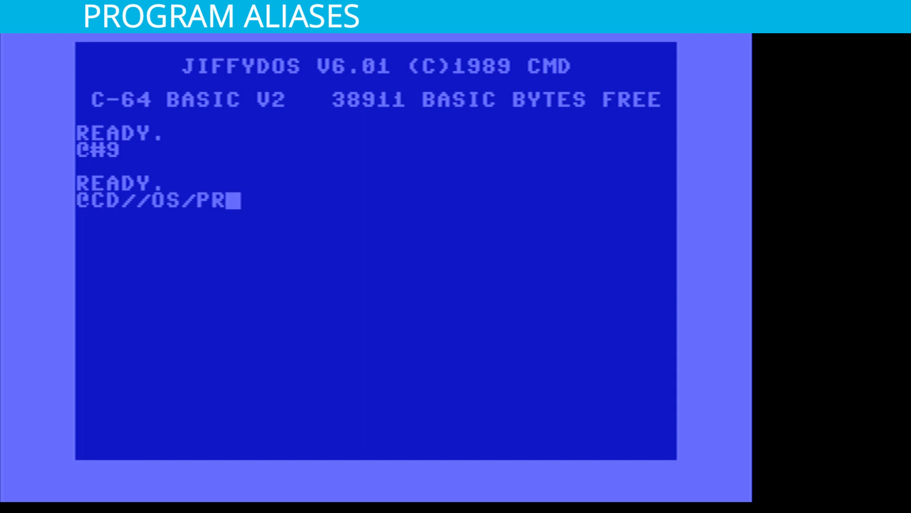
{"action": "type", "text": "G ALIASES"}
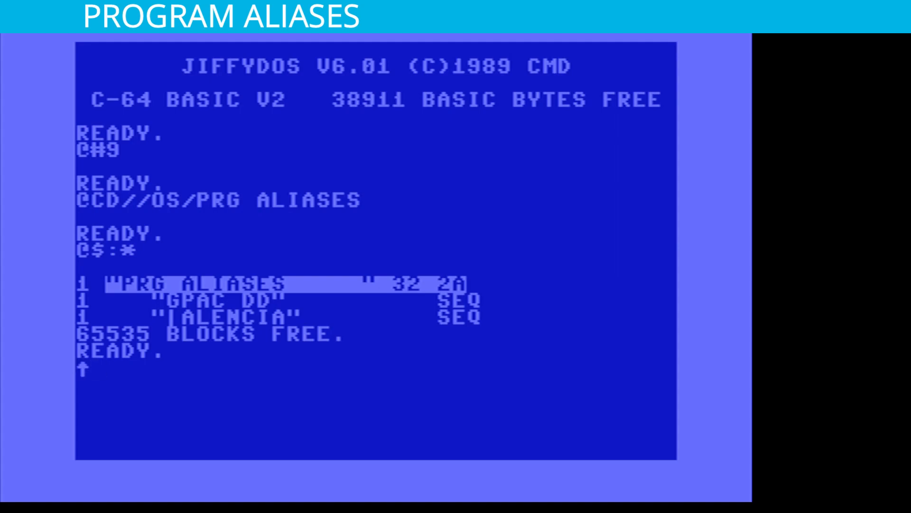
{"action": "type", "text": "//"}
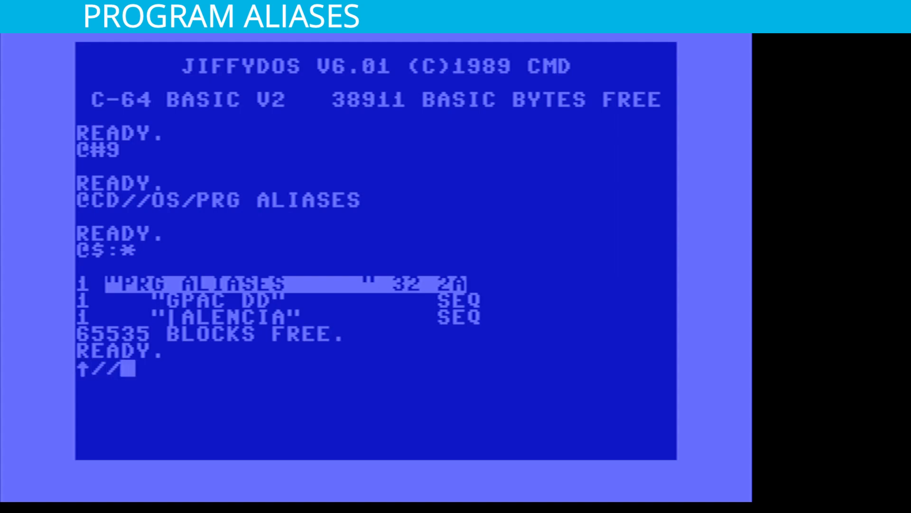
Step: Run PRGALIAS CREATOR from //OS/C64TOOLS: partition 1, RUN, joystick port 2, mount disk image
{"action": "type", "text": "OS/C"}
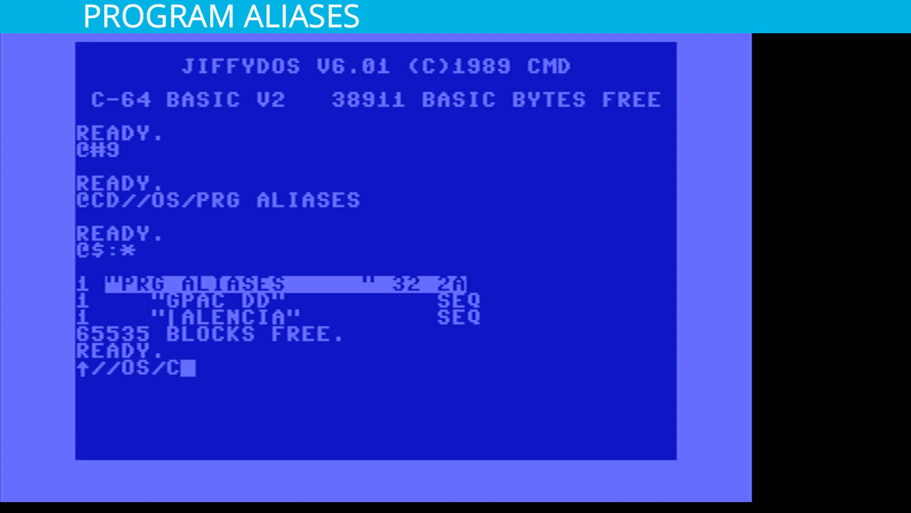
{"action": "type", "text": "64TOOLS/PRG"}
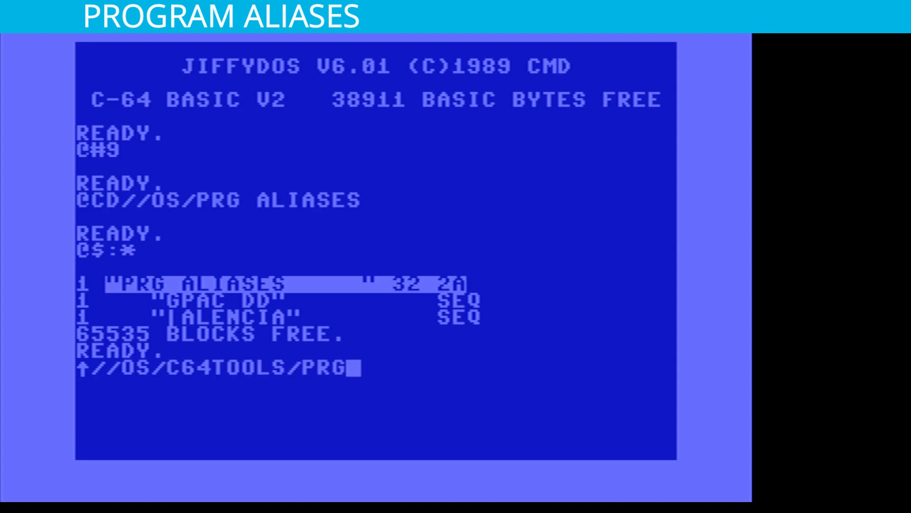
{"action": "key", "text": "Backspace"}
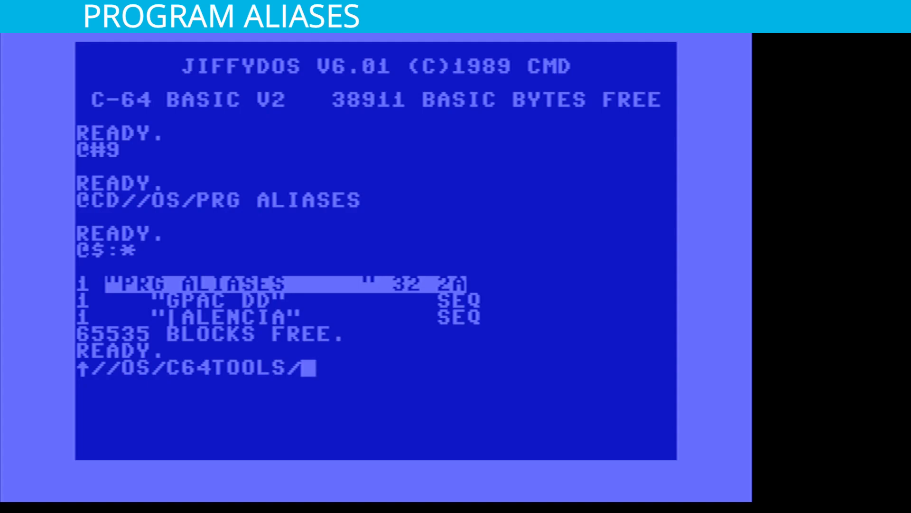
{"action": "type", "text": "["}
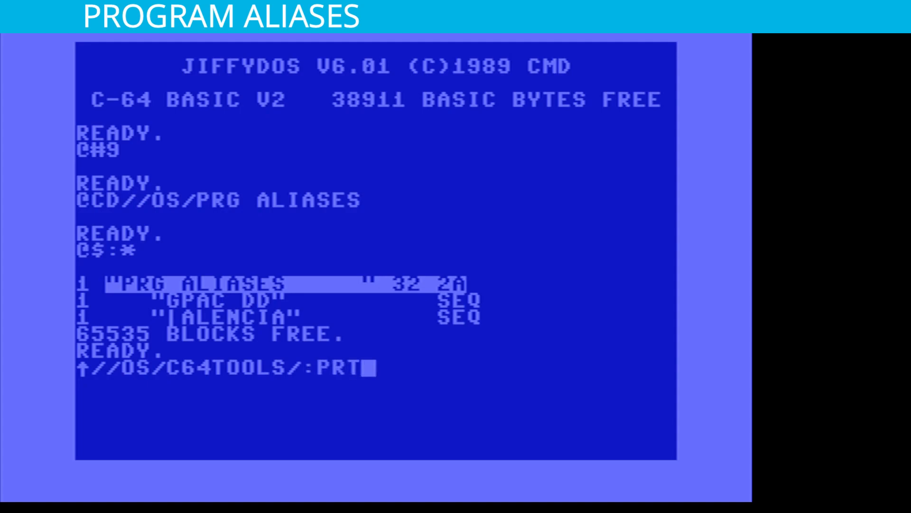
{"action": "type", "text": "GALIAS CR"}
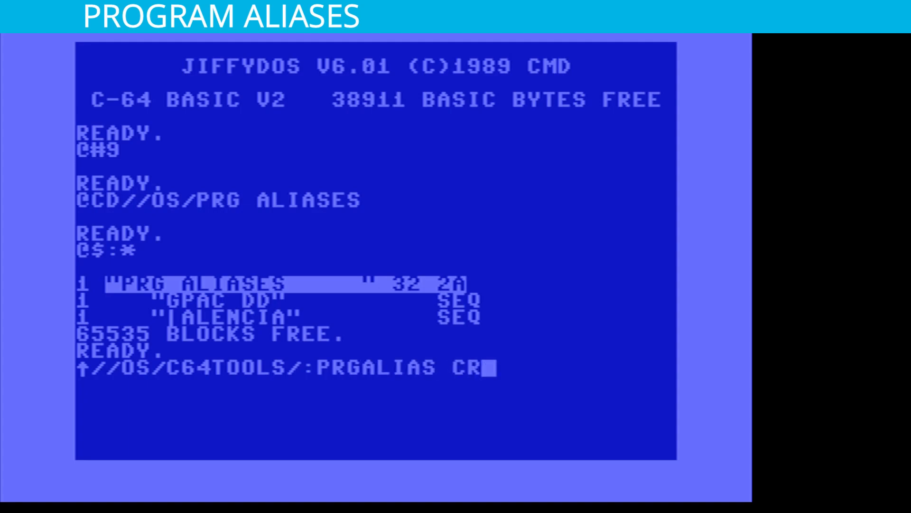
{"action": "key", "text": "Return"}
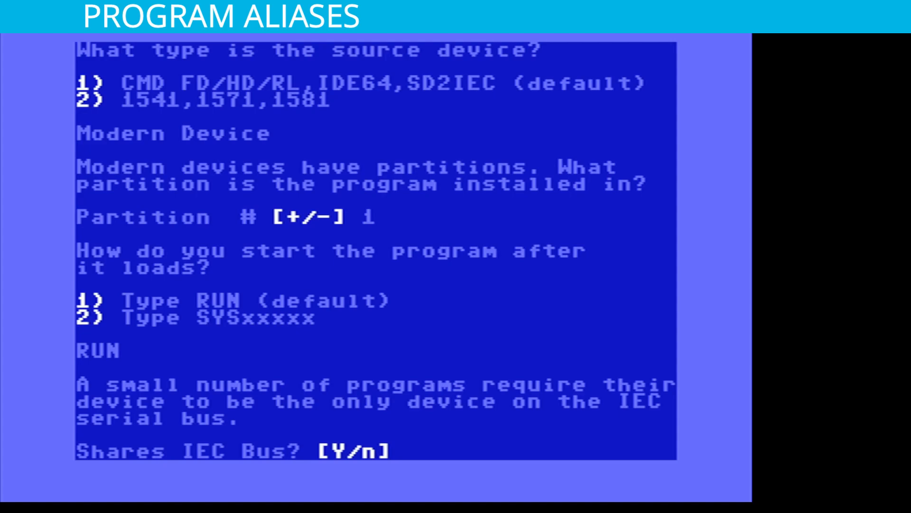
{"action": "type", "text": "Yes"}
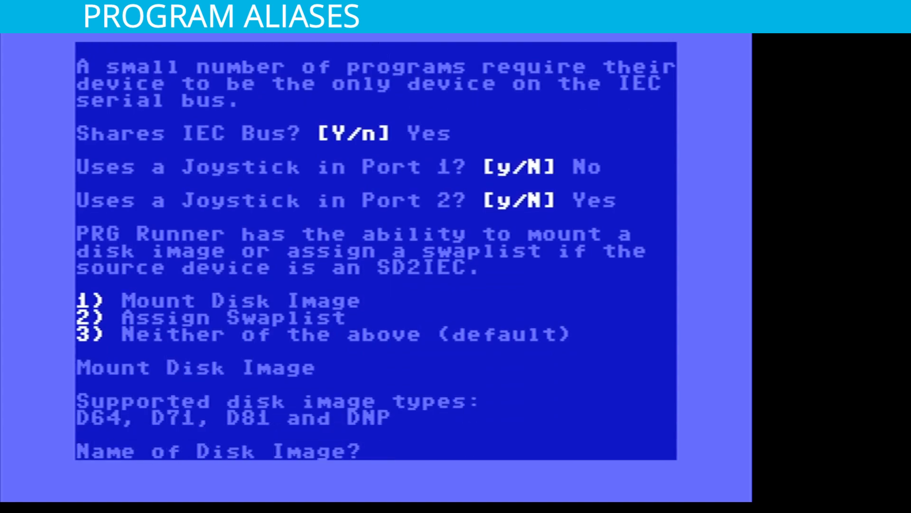
{"action": "type", "text": "M."}
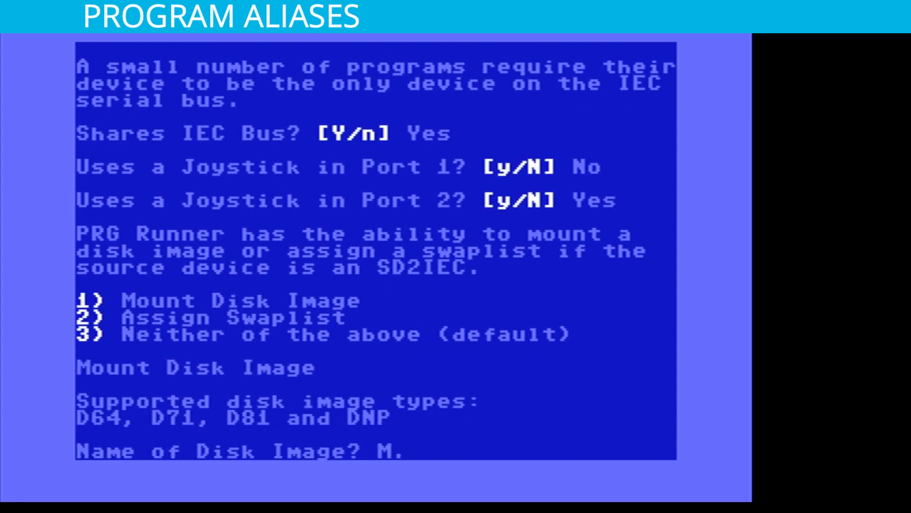
Step: Enter disk image M.U.L.E.d64, path //games/, boot file m.u.l.e. and alias name Mule
{"action": "type", "text": "U.L.E.d64"}
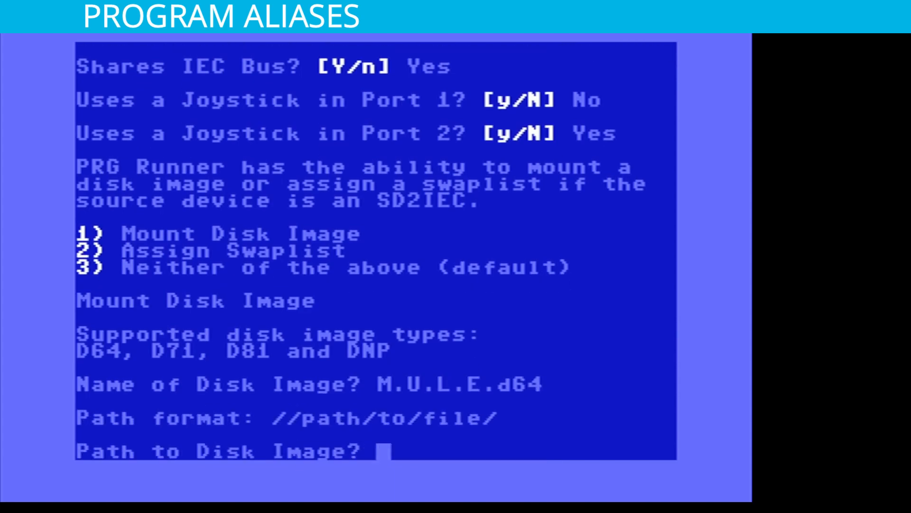
{"action": "type", "text": "//games/"}
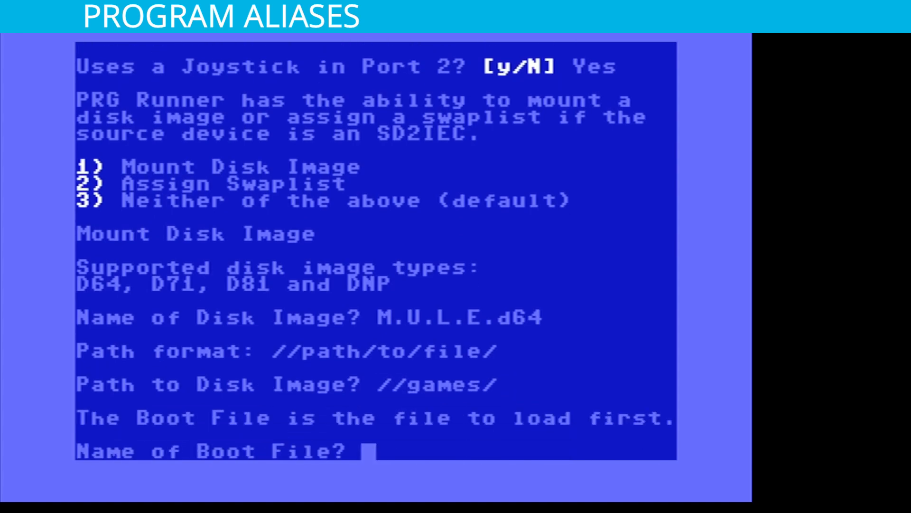
{"action": "type", "text": "M"}
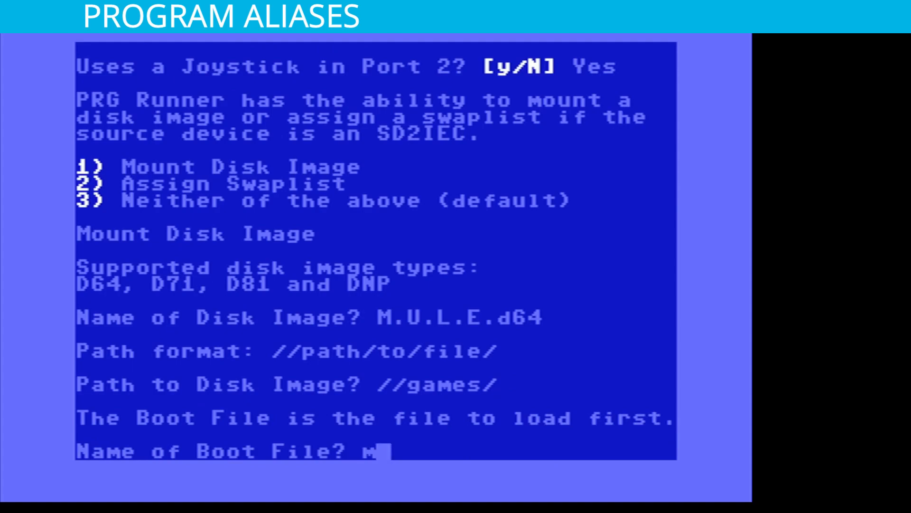
{"action": "type", "text": ".U."}
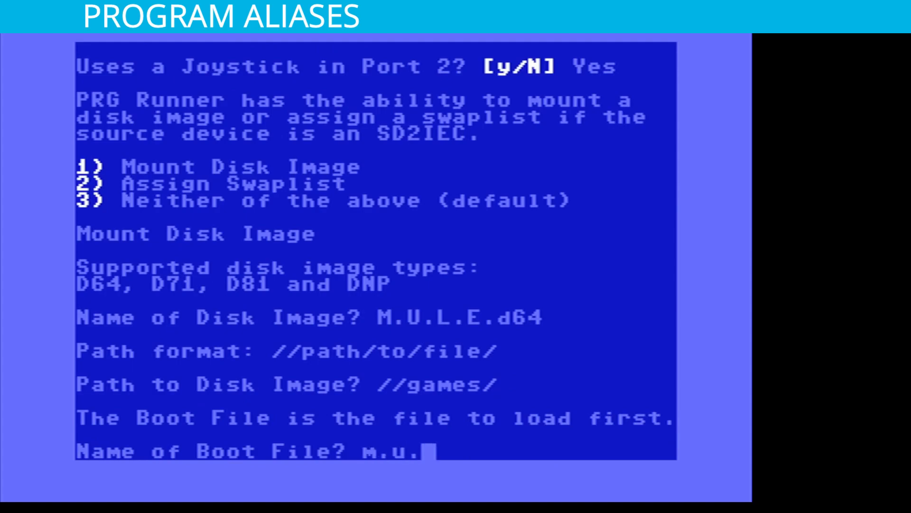
{"action": "type", "text": "l.e"}
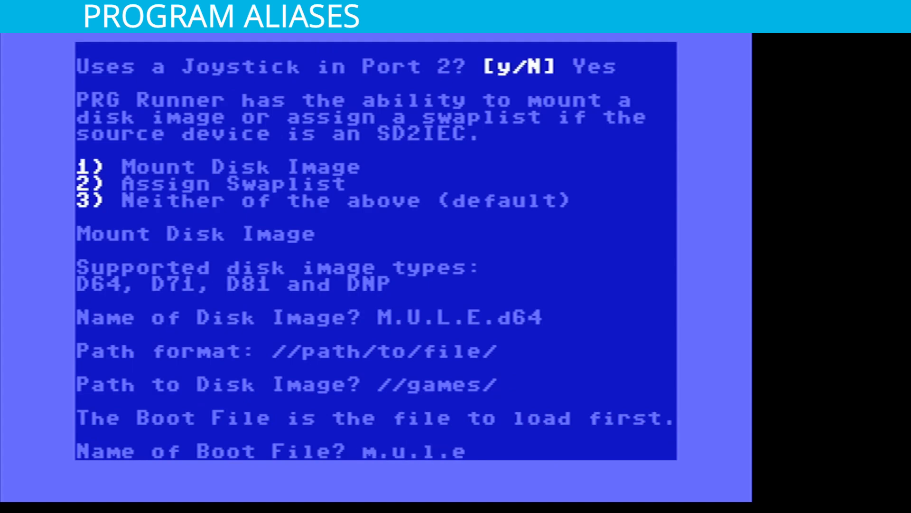
{"action": "type", "text": "."}
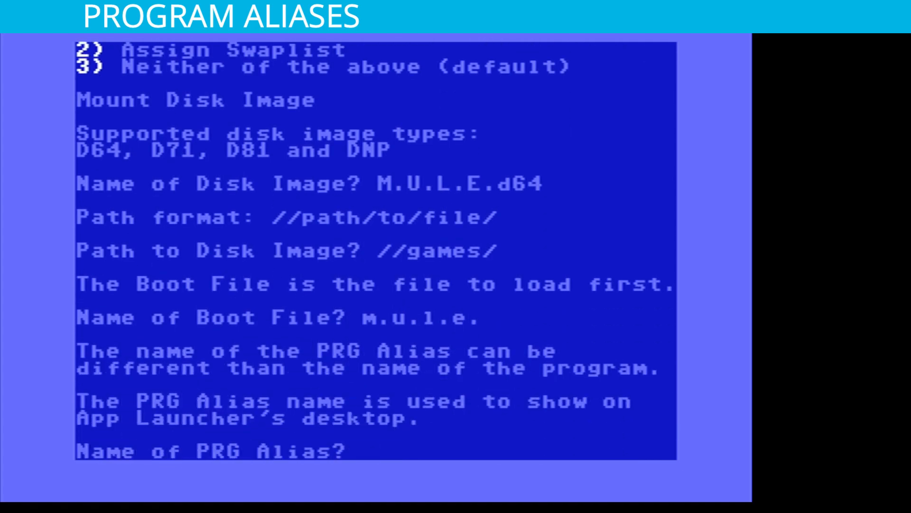
{"action": "type", "text": "MULE"}
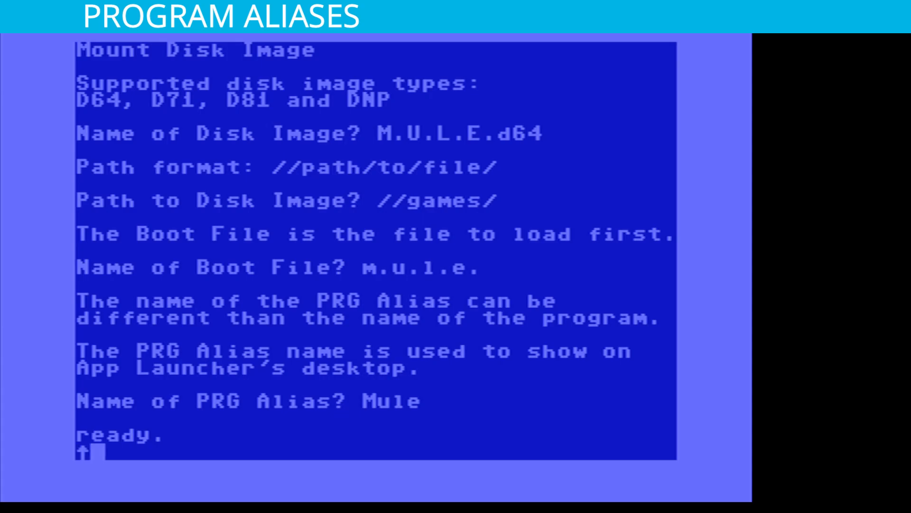
{"action": "type", "text": "*"}
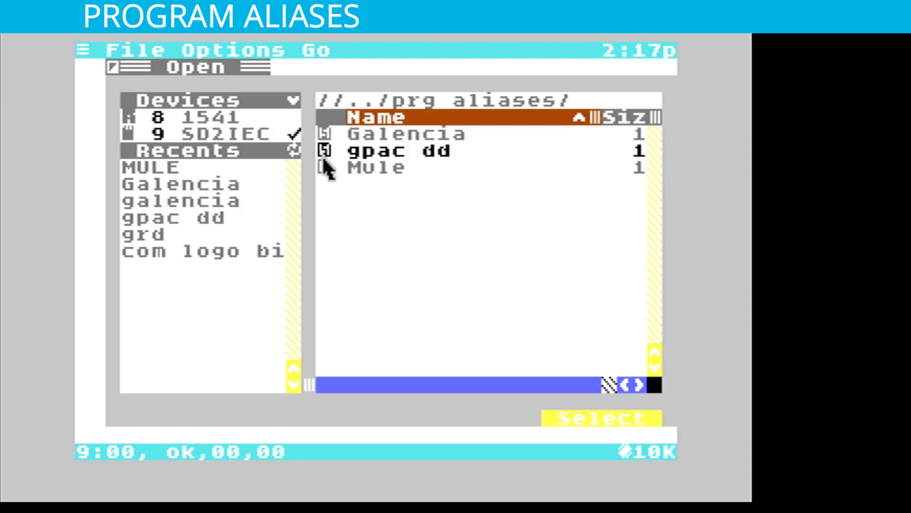
Step: Select the Mule alias in prg aliases to place it on the App Launcher desktop
{"action": "left_click", "coordinate": [376, 168]}
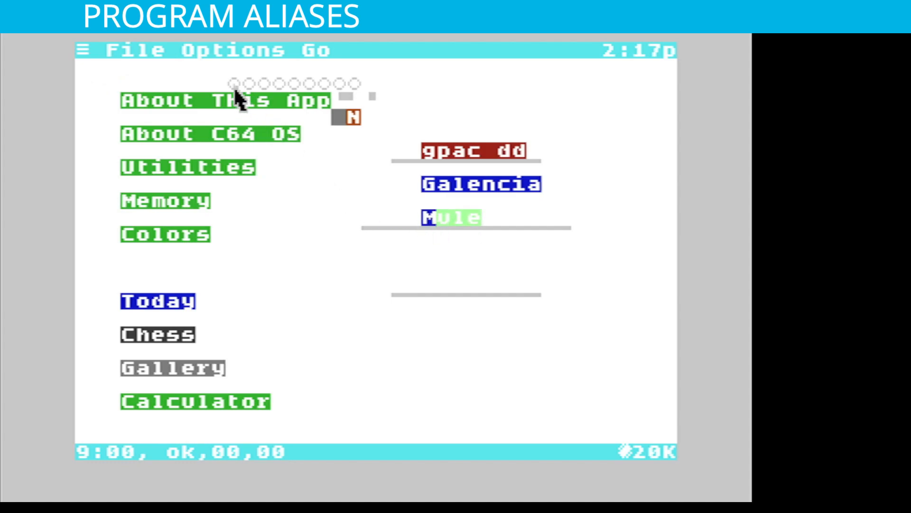
{"action": "left_click", "coordinate": [231, 50]}
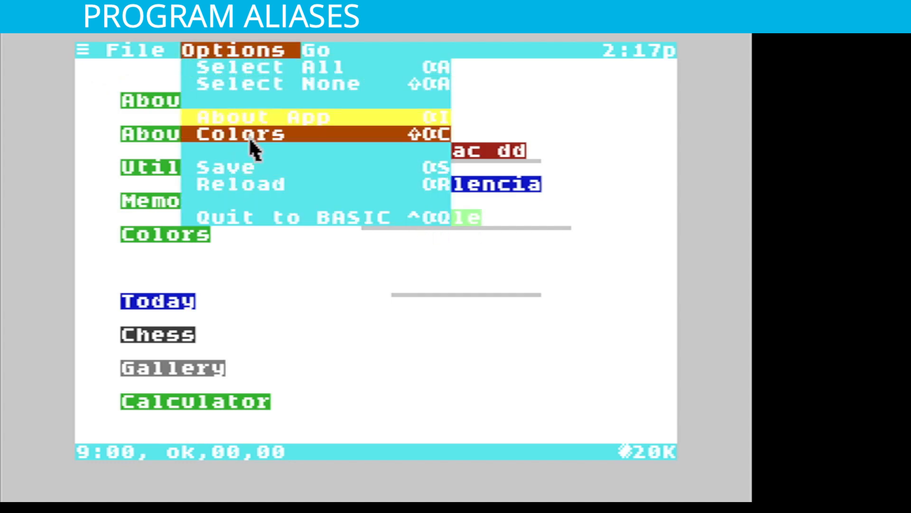
Step: Choose Options > Colors to open the palette for recolouring the Mule alias
{"action": "left_click", "coordinate": [245, 134]}
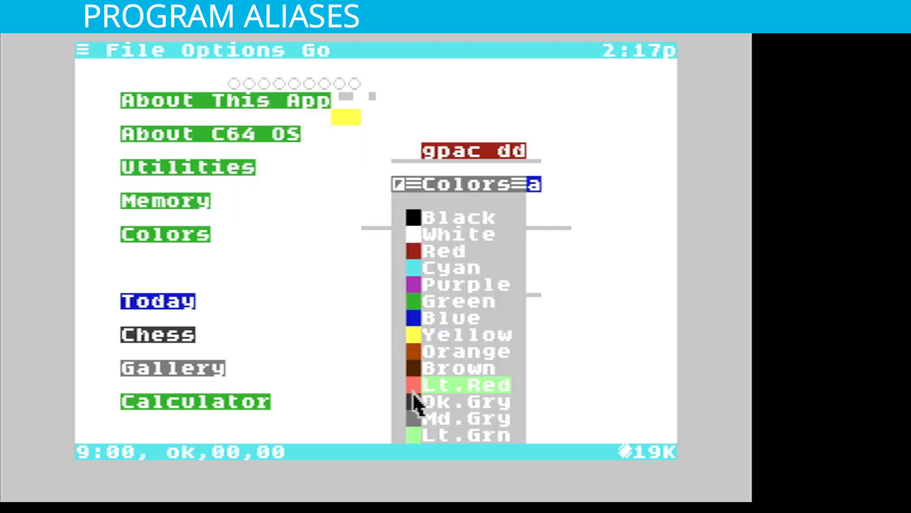
{"action": "mouse_move", "coordinate": [520, 212]}
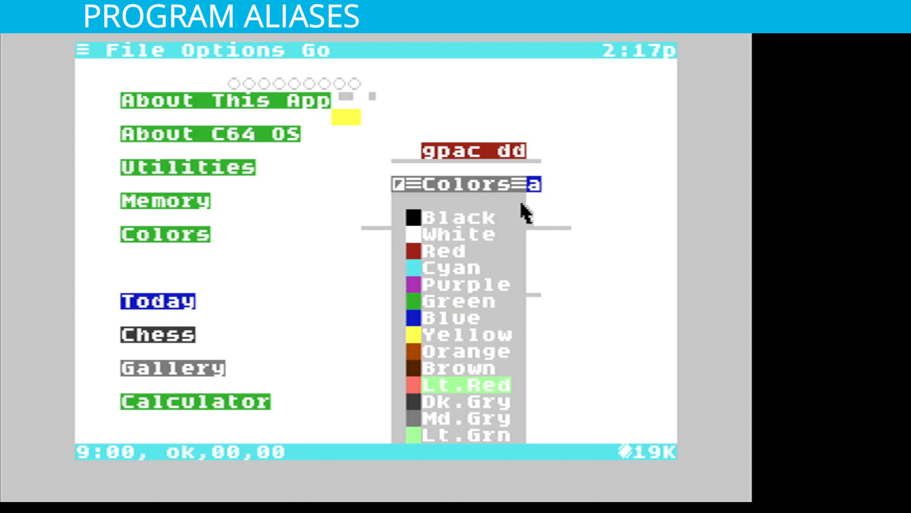